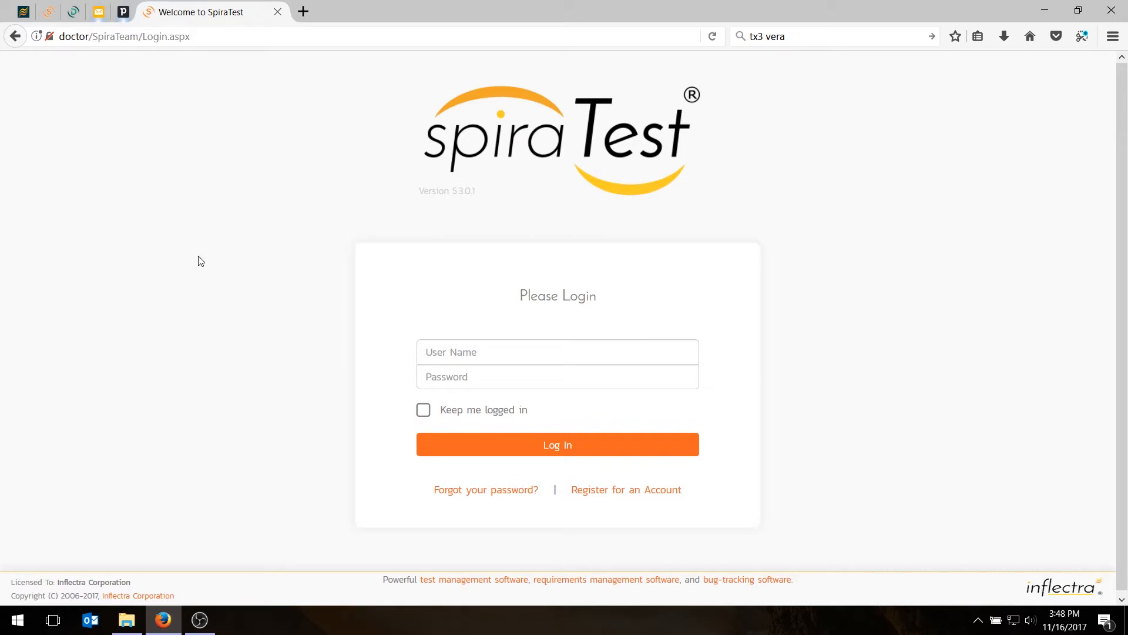
mouse_move(392, 242)
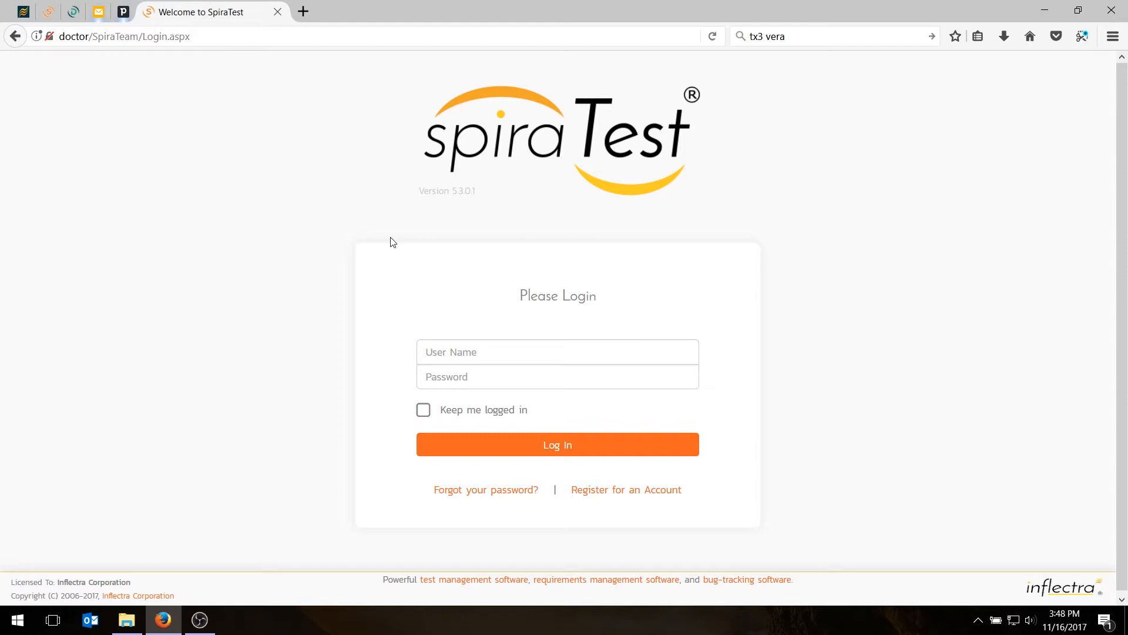
- Log in to SpiraTest with the saved administrator credentials from autofill
left_click(557, 352)
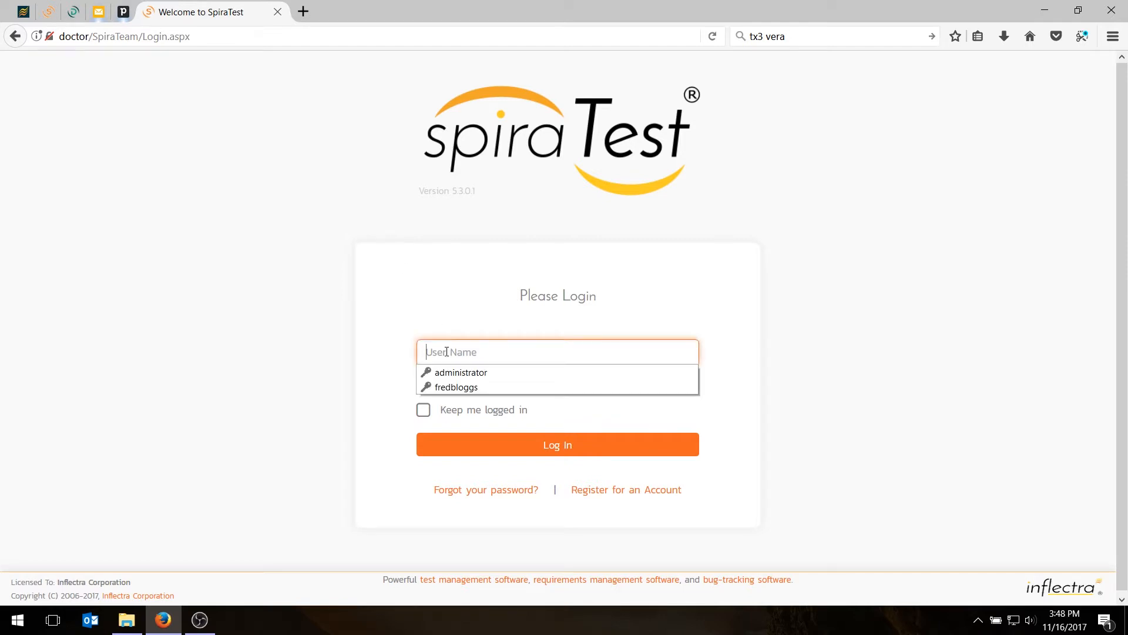
left_click(461, 373)
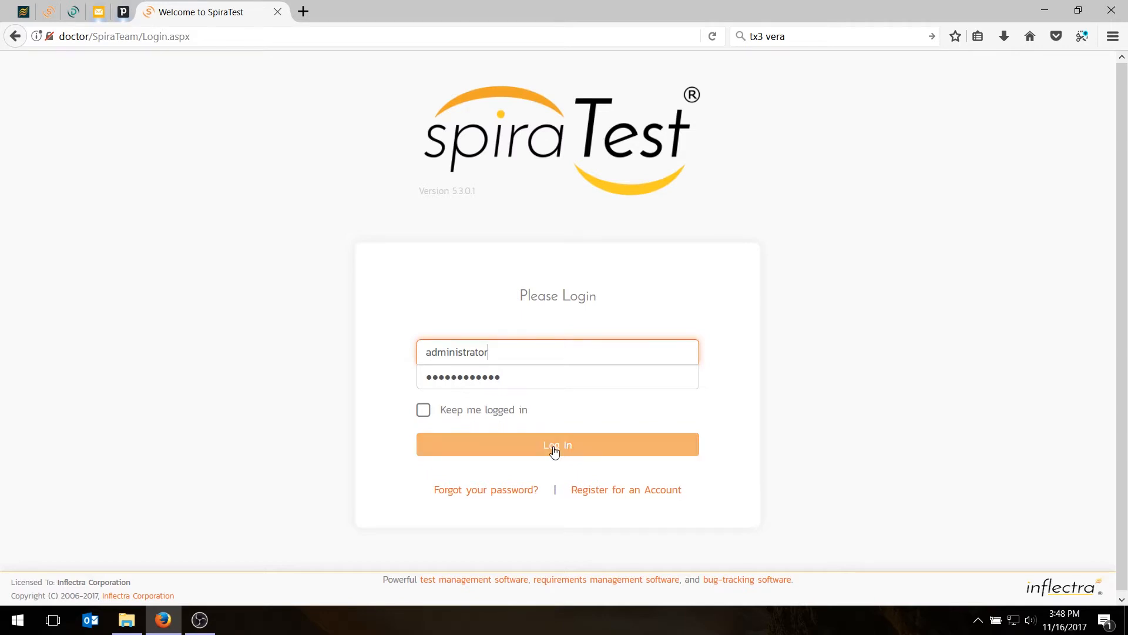
left_click(557, 445)
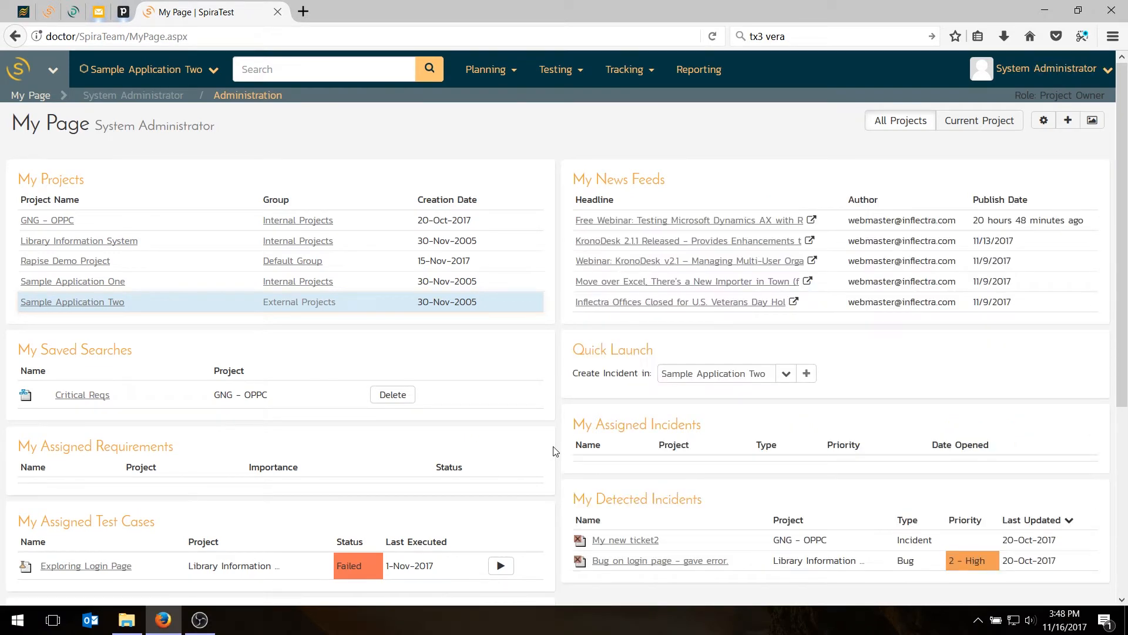
mouse_move(73, 301)
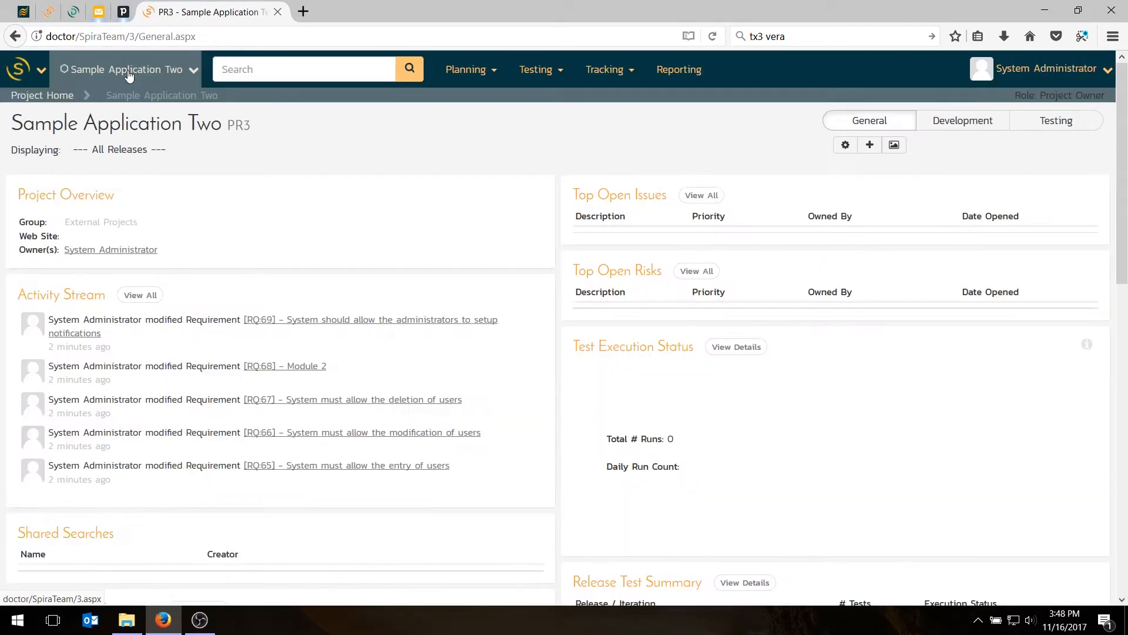
- Scroll down the Sample Application Two project home to review its summaries
scroll("down", 3)
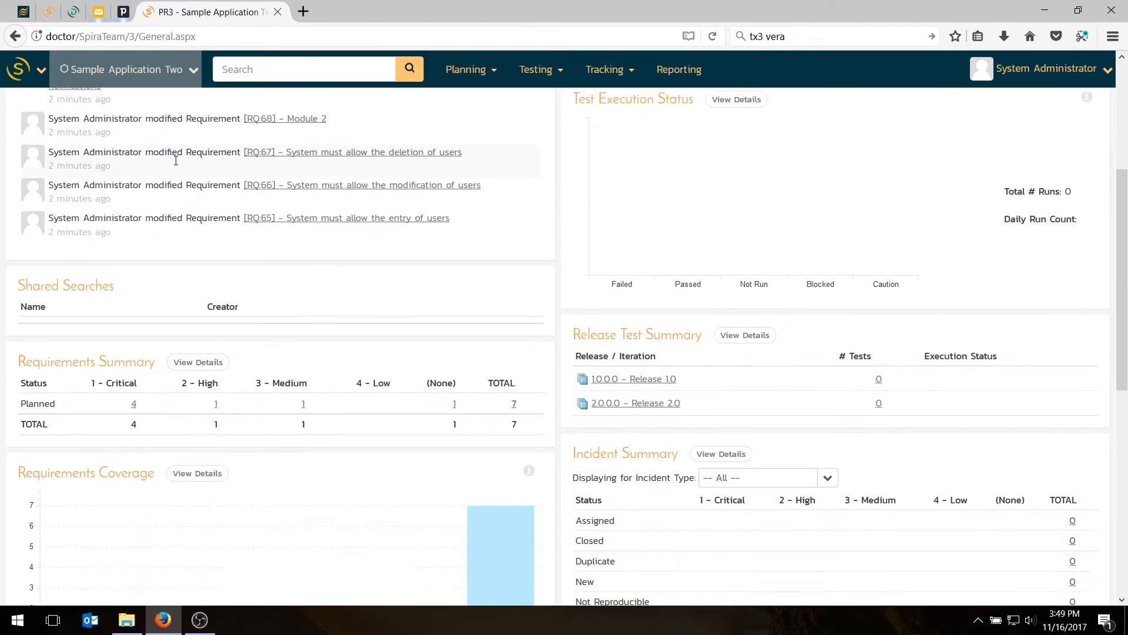
scroll("down", 3)
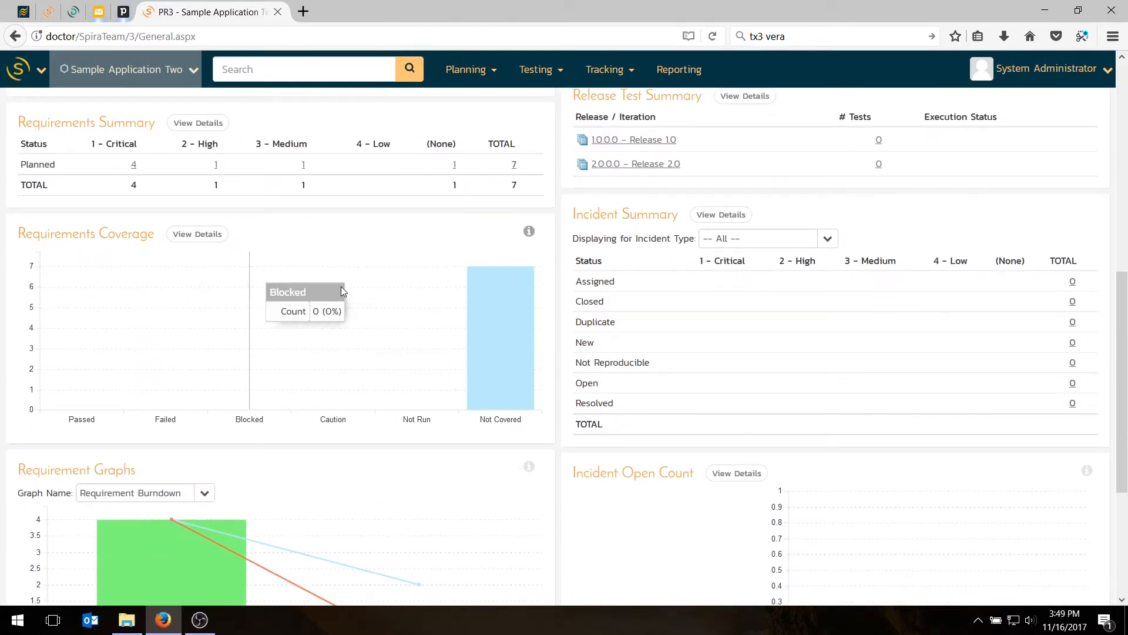
mouse_move(485, 289)
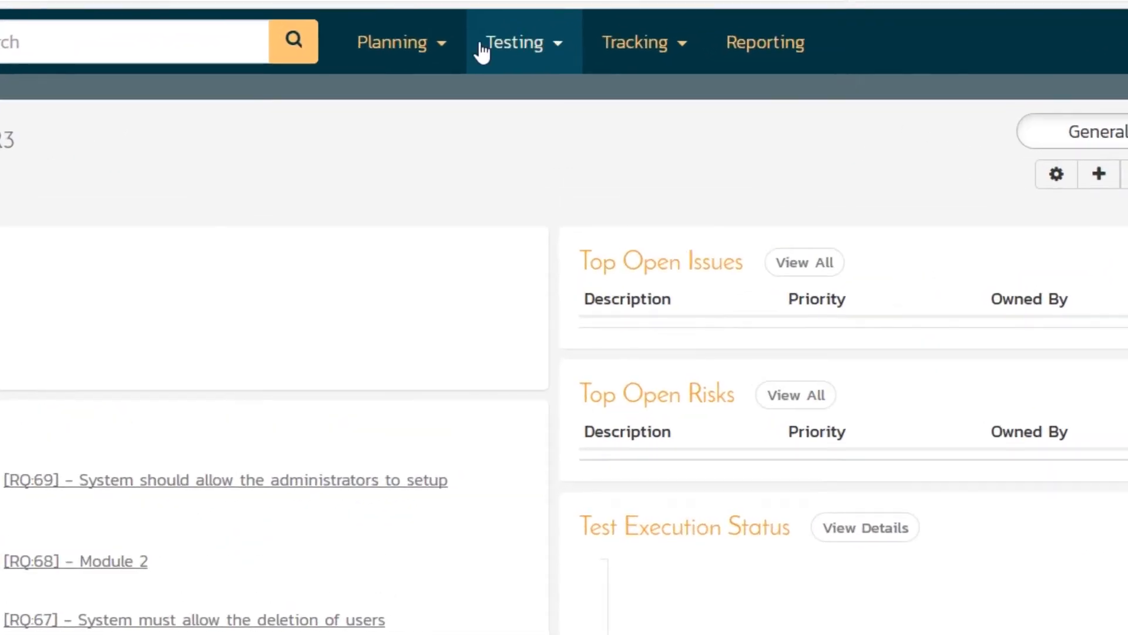
- Go to Testing > Test Cases and check the release dropdown on the empty list
left_click(515, 43)
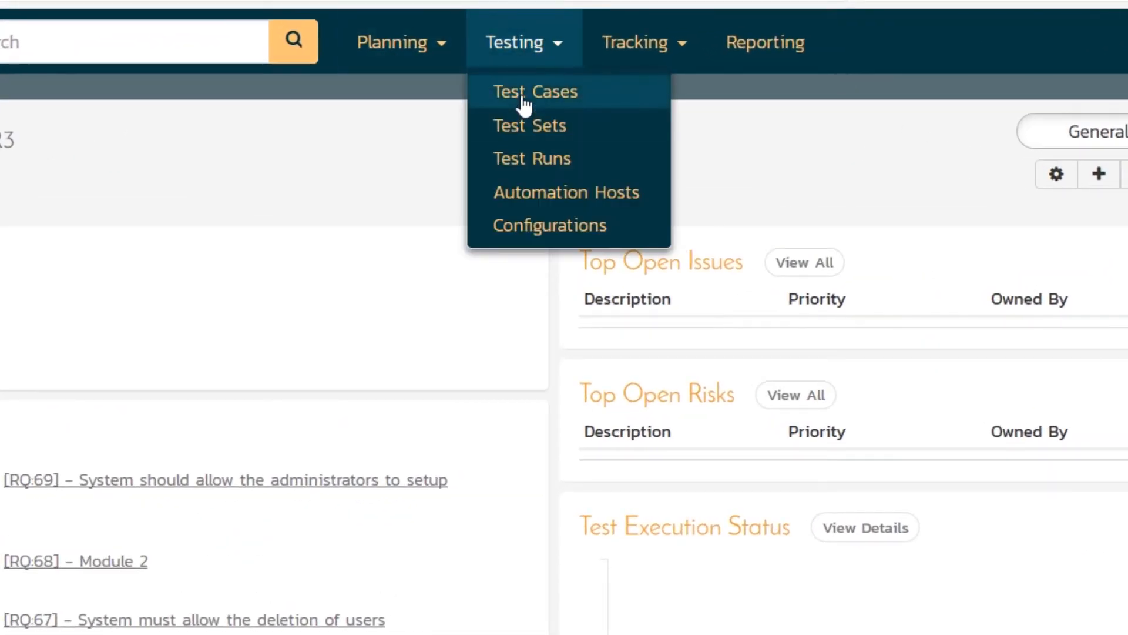
left_click(535, 92)
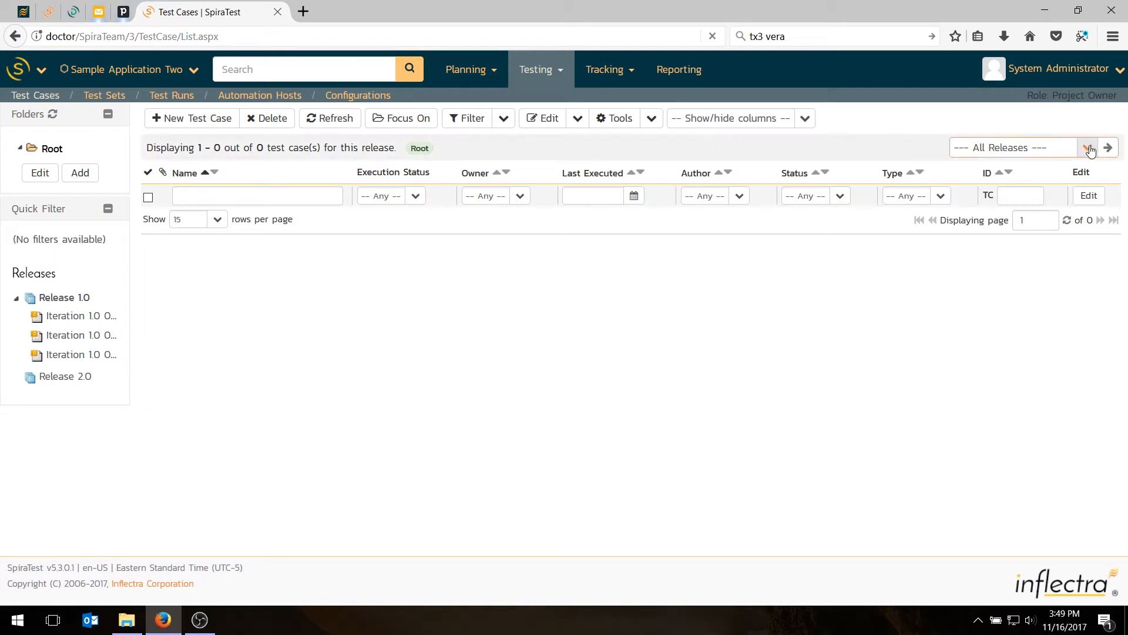
left_click(1086, 148)
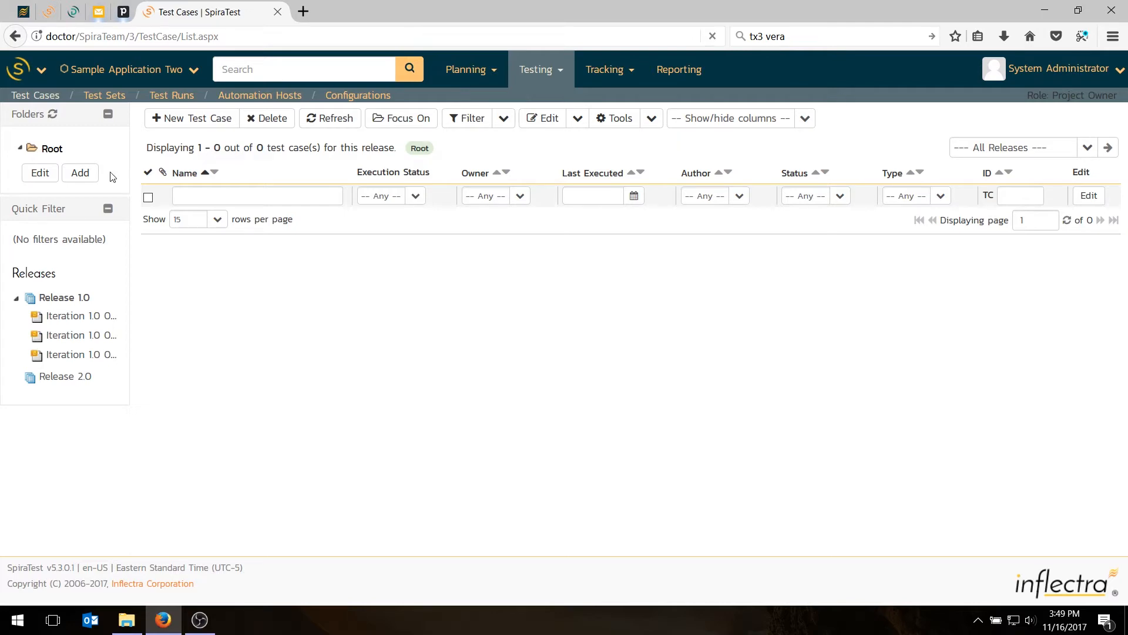
mouse_move(84, 176)
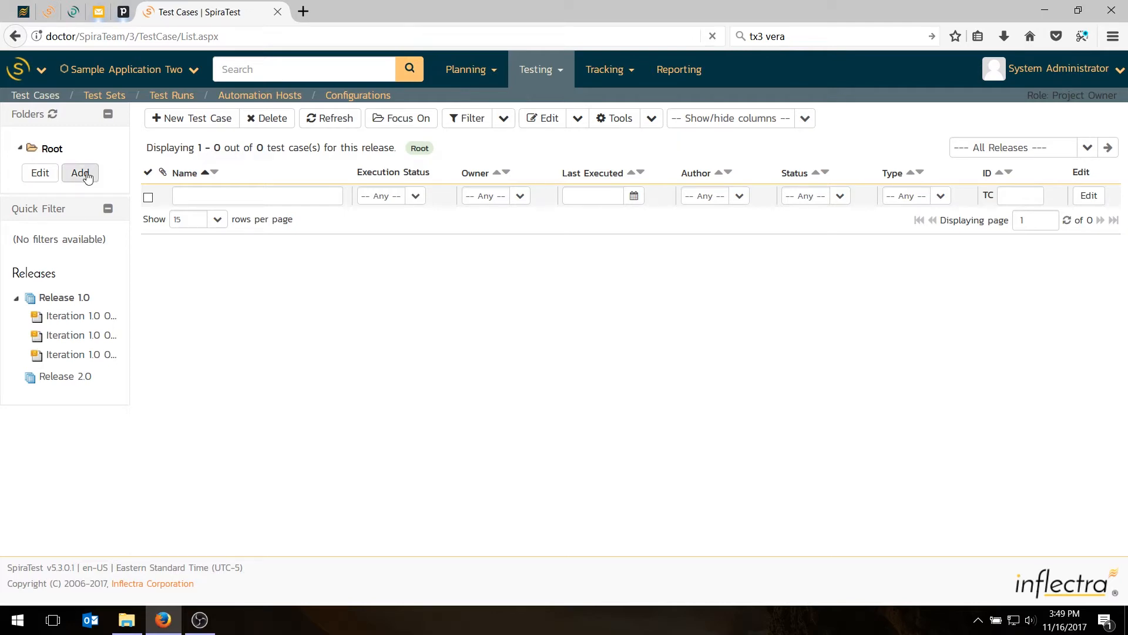
- Add Functional Tests and Regression Tests folders under Root, then enter Functional Tests
left_click(80, 173)
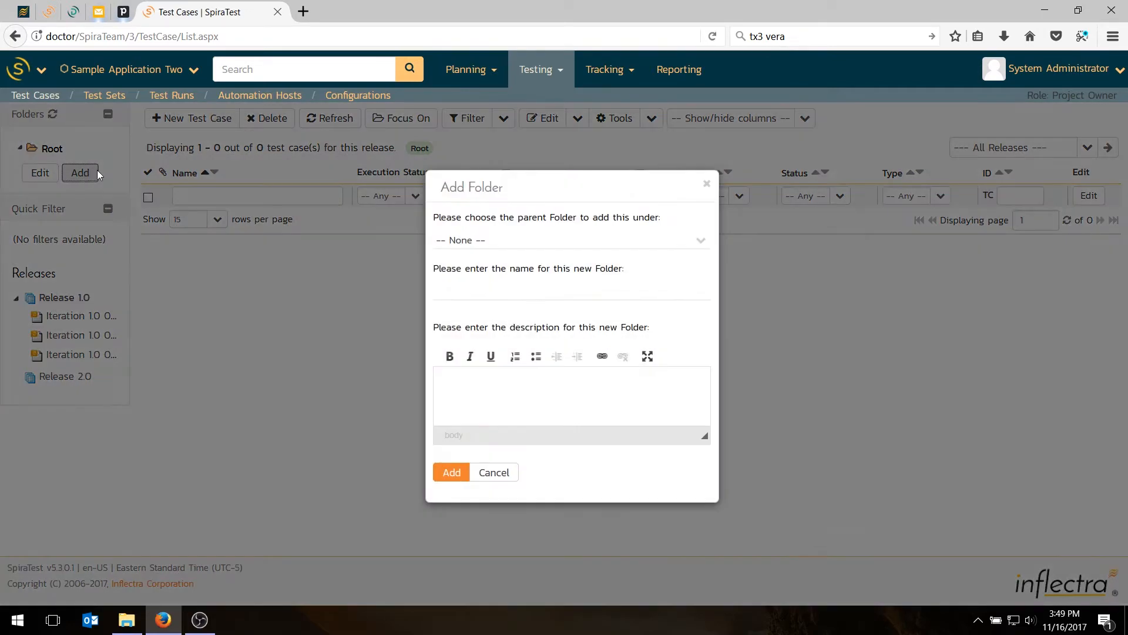
type("Functional Test")
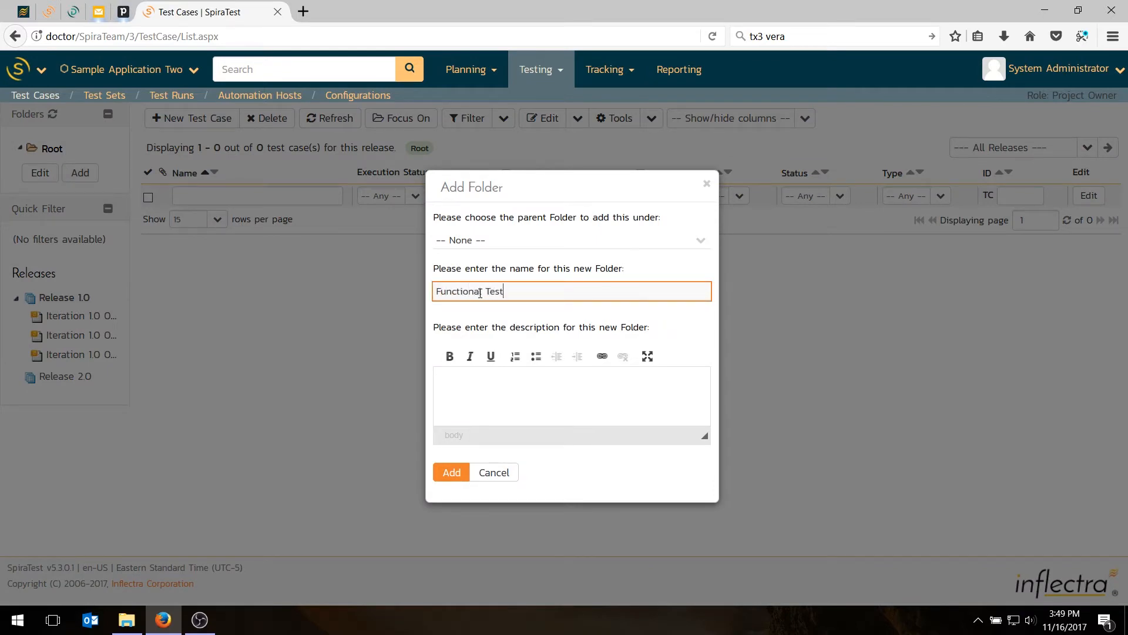
left_click(451, 473)
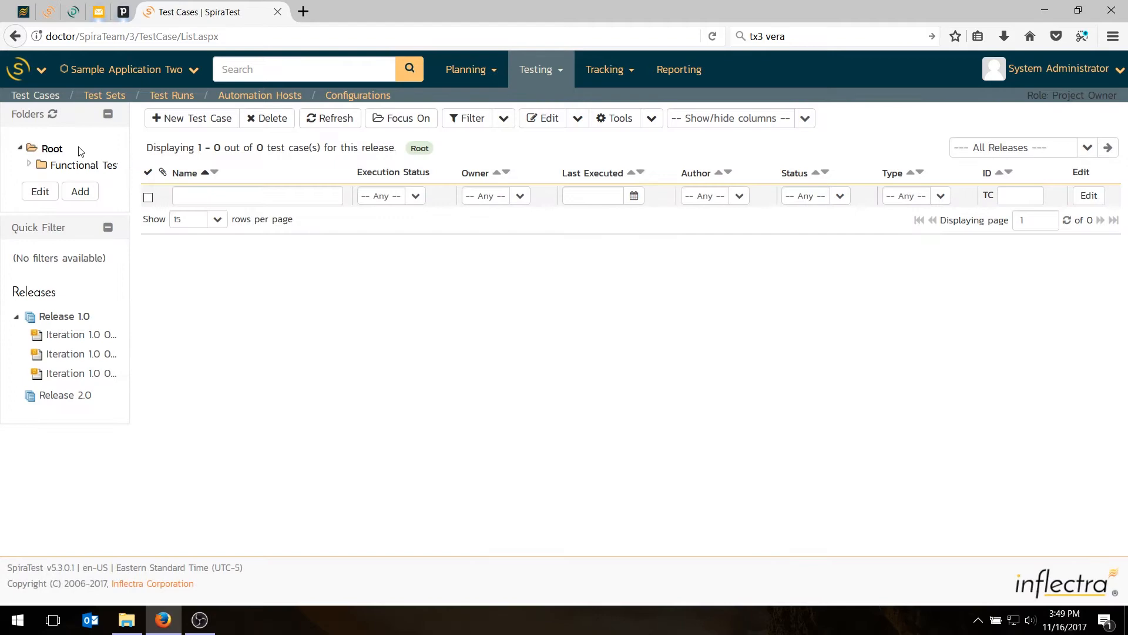
left_click(80, 190)
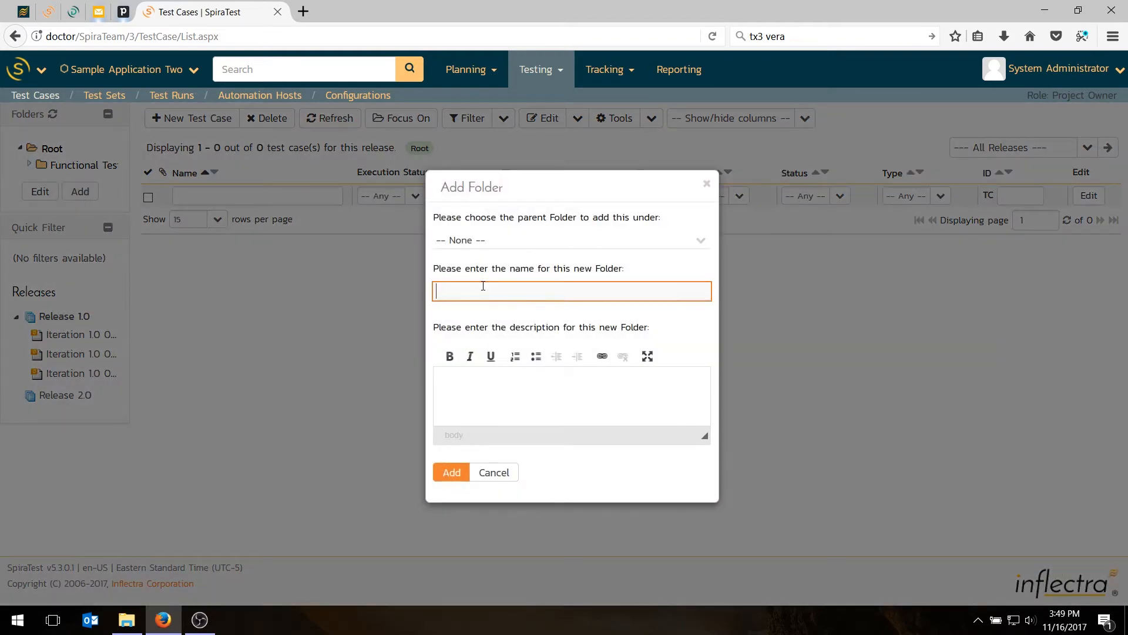
type("Regres")
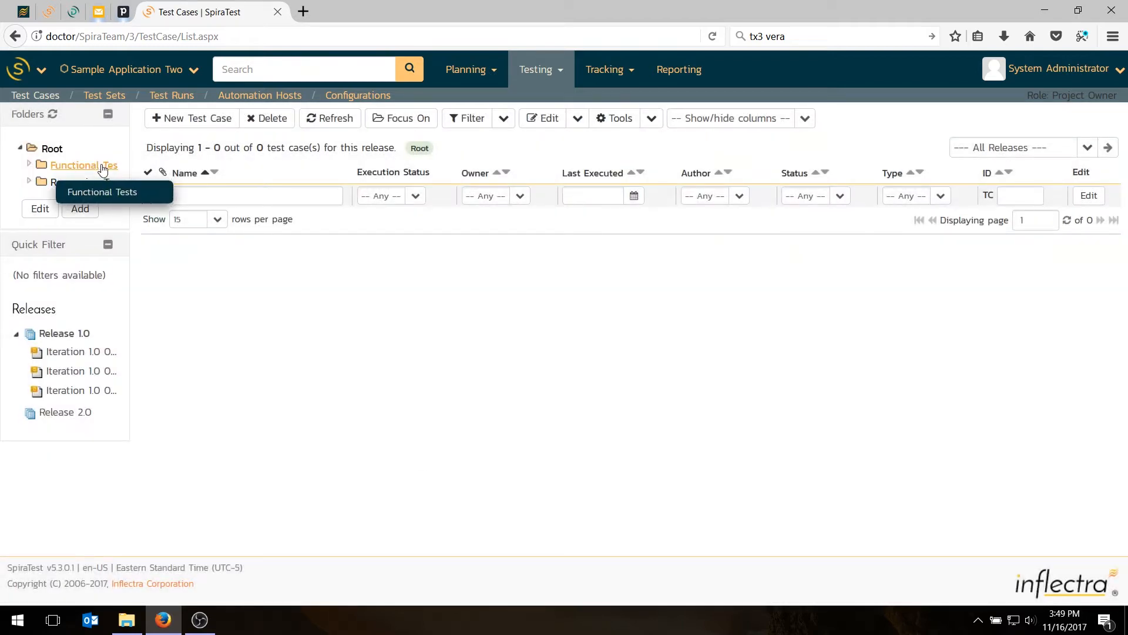
left_click(80, 165)
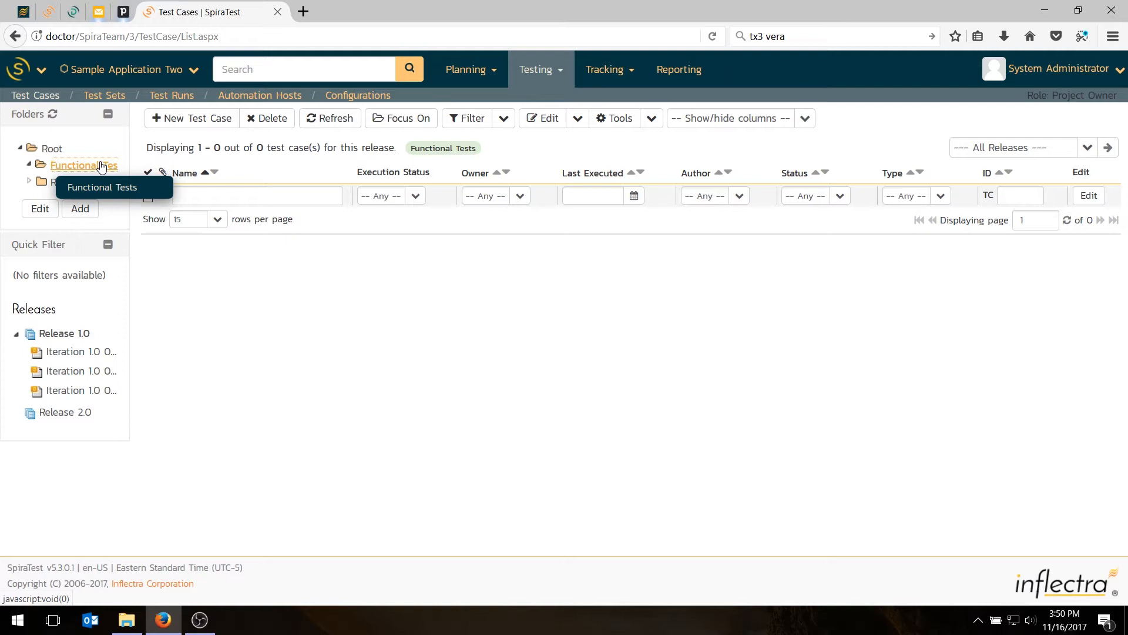
- Create three test cases named for editing existing users, editing notifications and deleting existing users
left_click(191, 118)
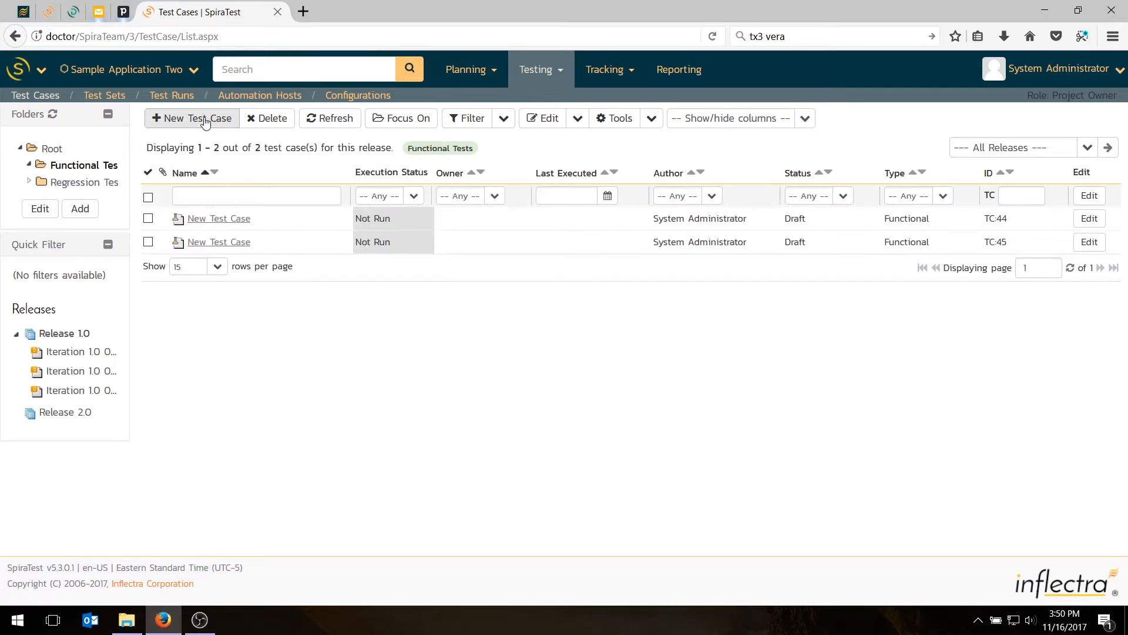
left_click(192, 118)
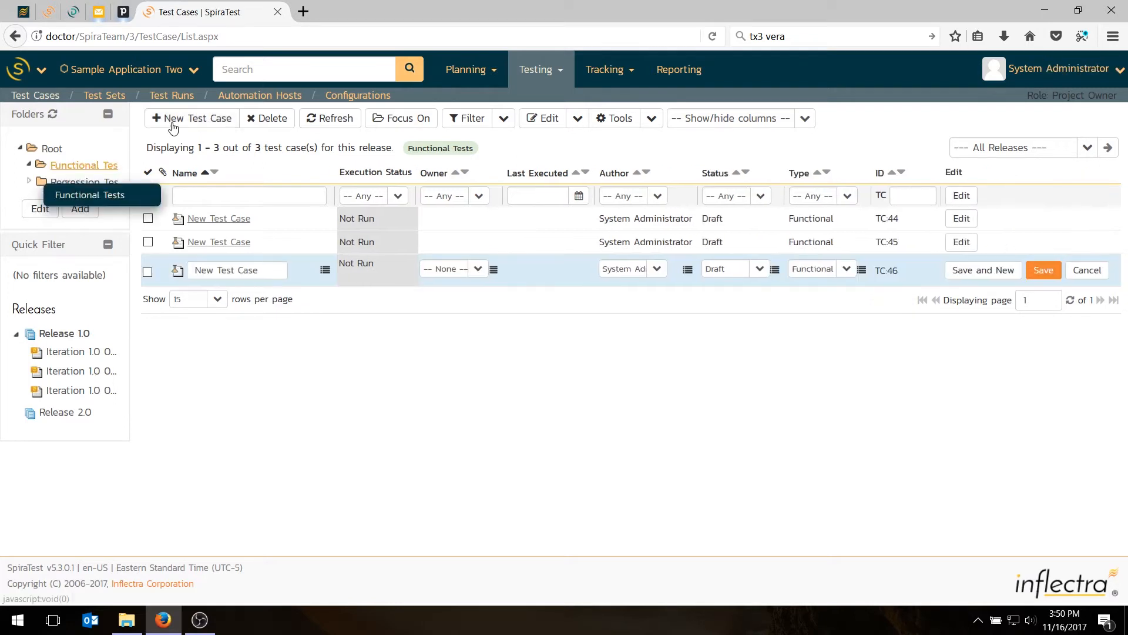
mouse_move(148, 219)
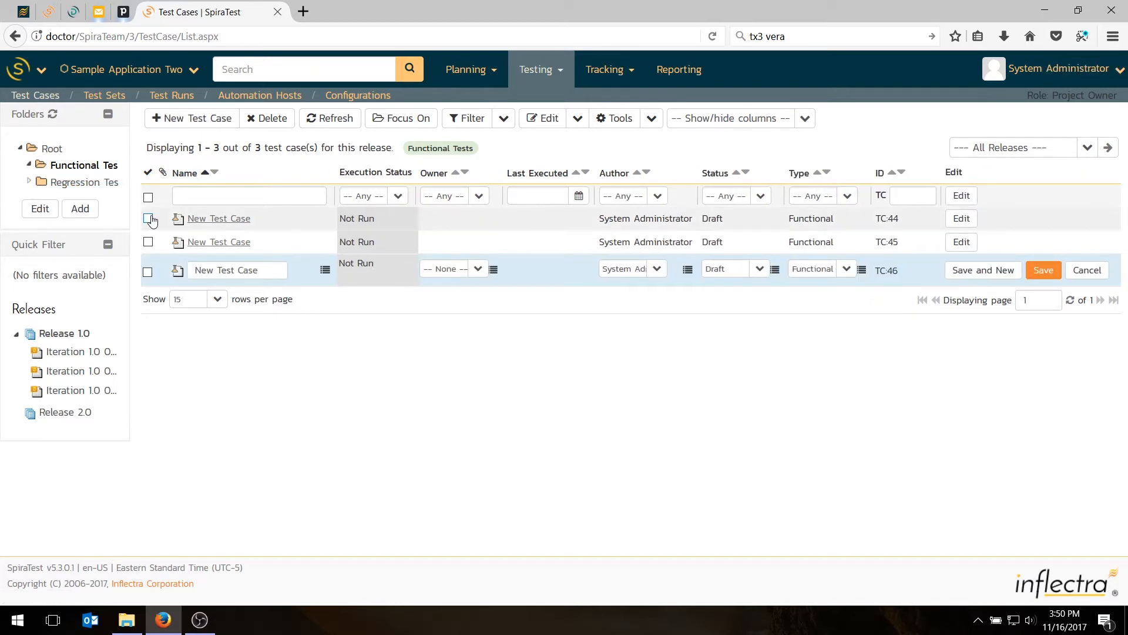
left_click(147, 219)
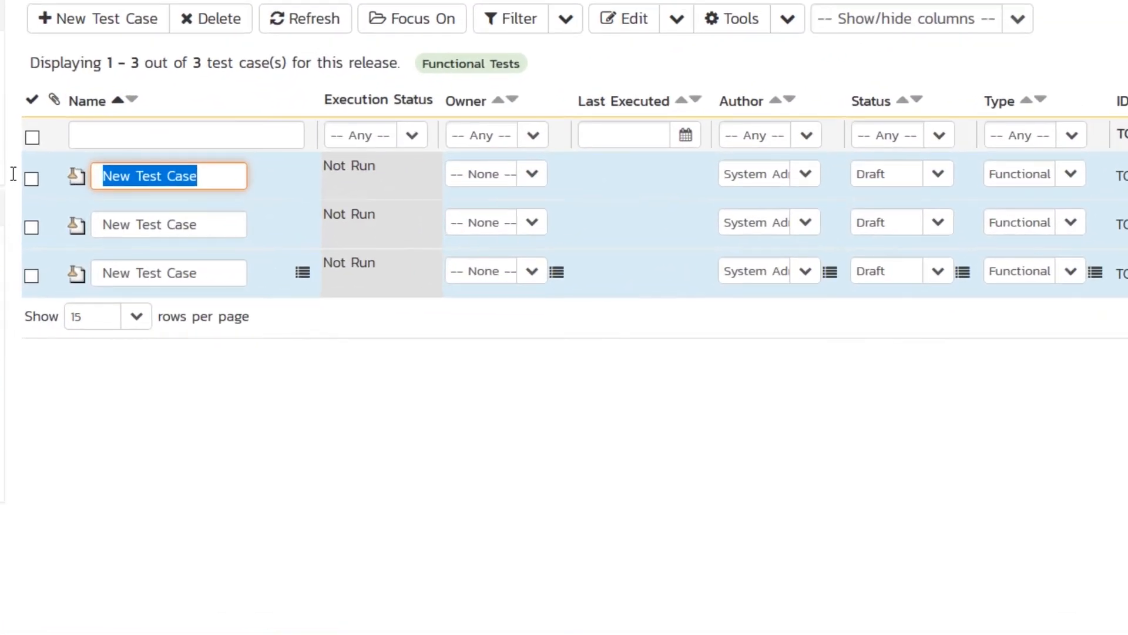
type("Tests abilit")
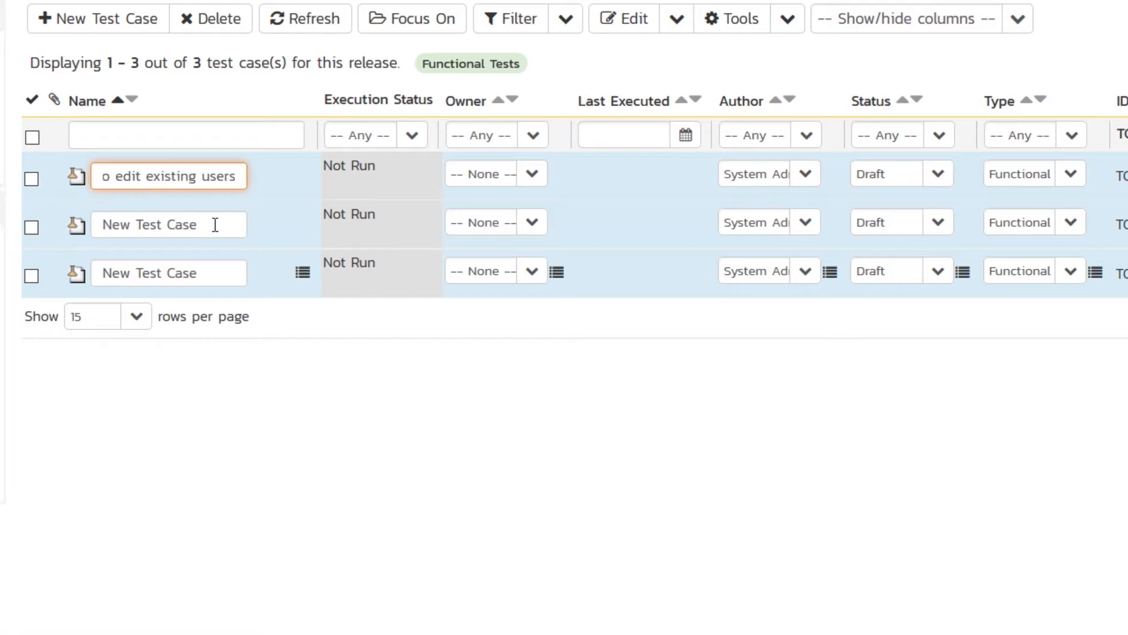
type("Tests the abil")
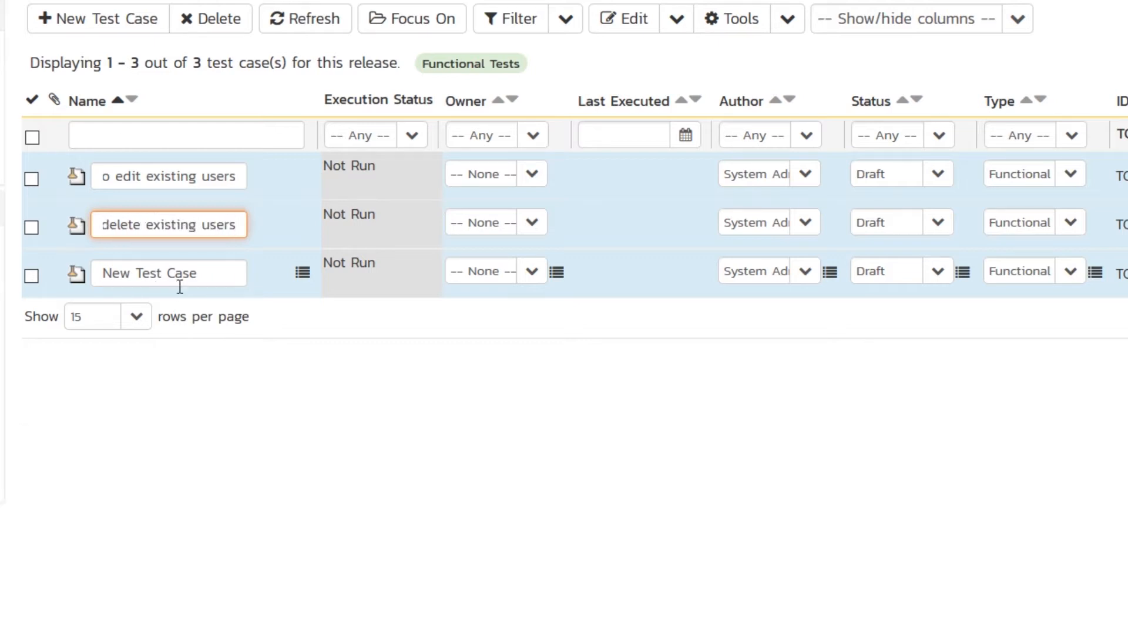
type("Tes")
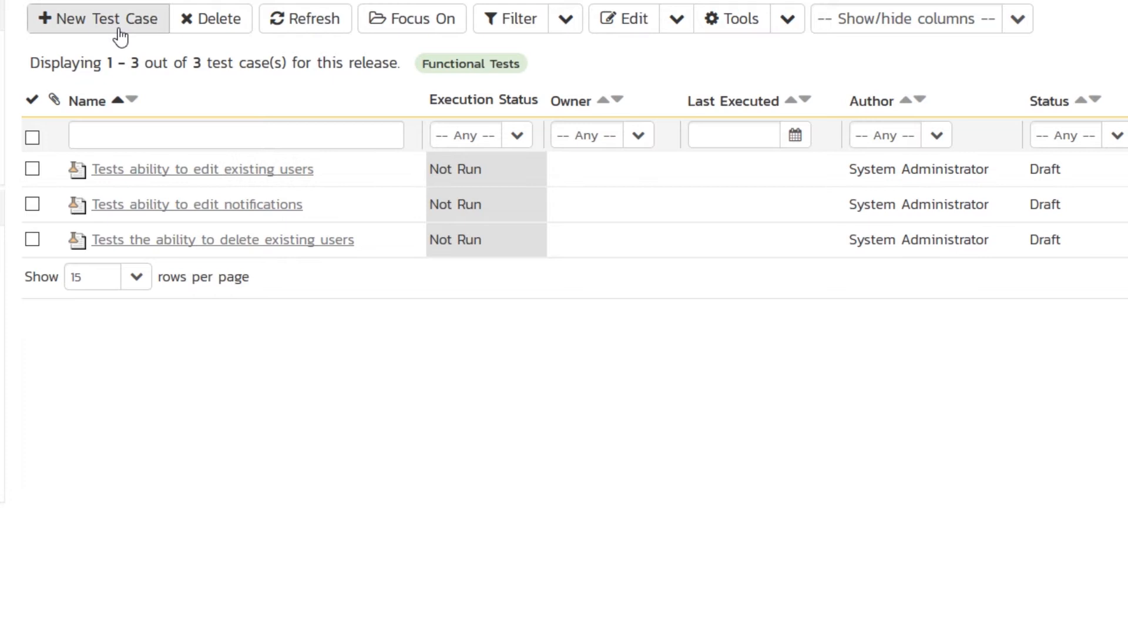
- Add a fourth test case 'Tests ability to add new users' and adjust the shown list columns
left_click(94, 19)
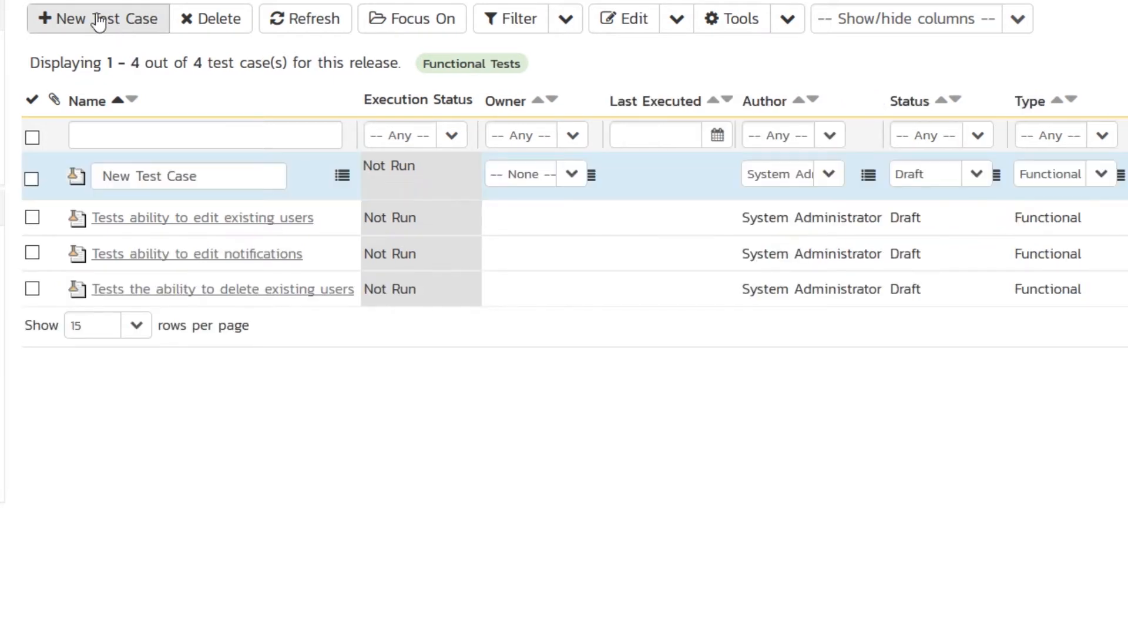
type("Tes")
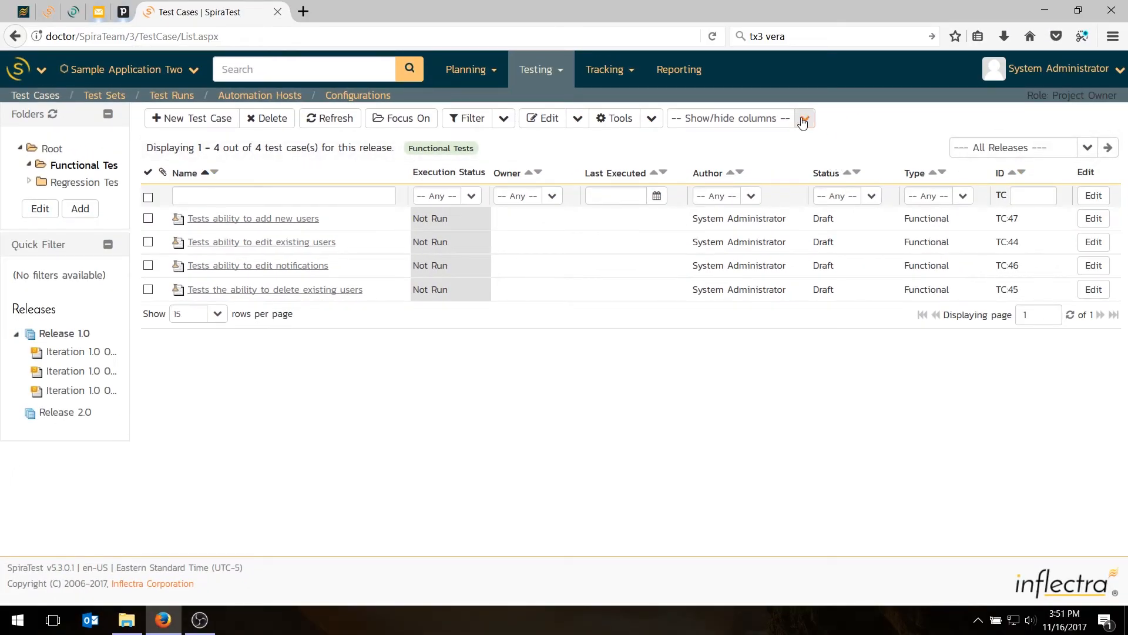
left_click(804, 117)
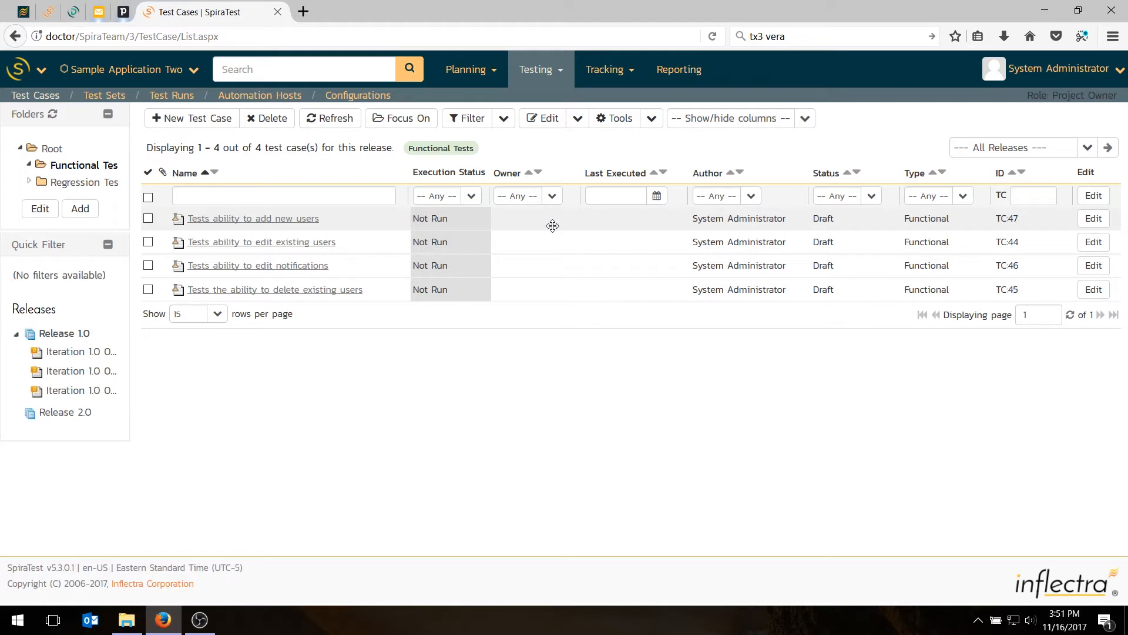
mouse_move(919, 243)
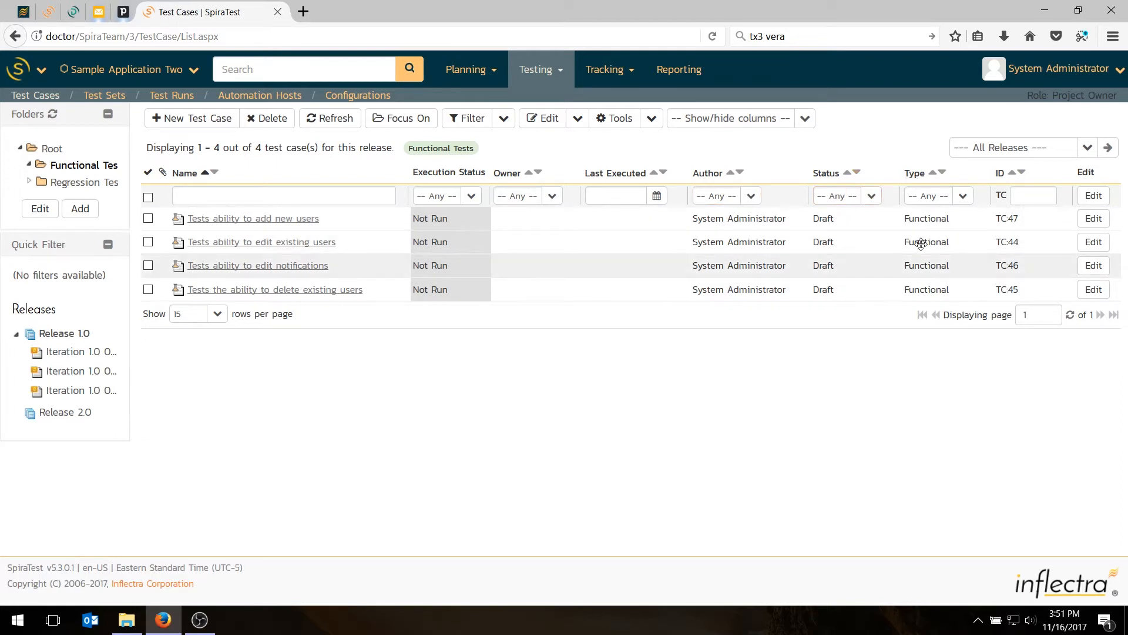
mouse_move(919, 231)
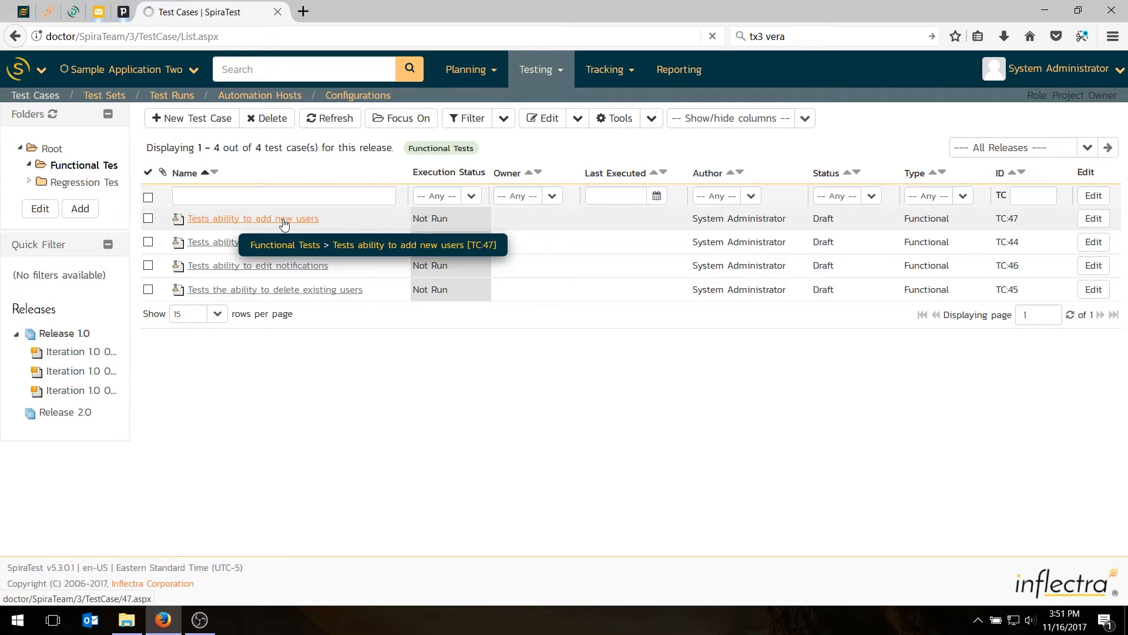
- Describe the add-new-users test case as verifying you can add users and all fields save correctly, and save
left_click(254, 219)
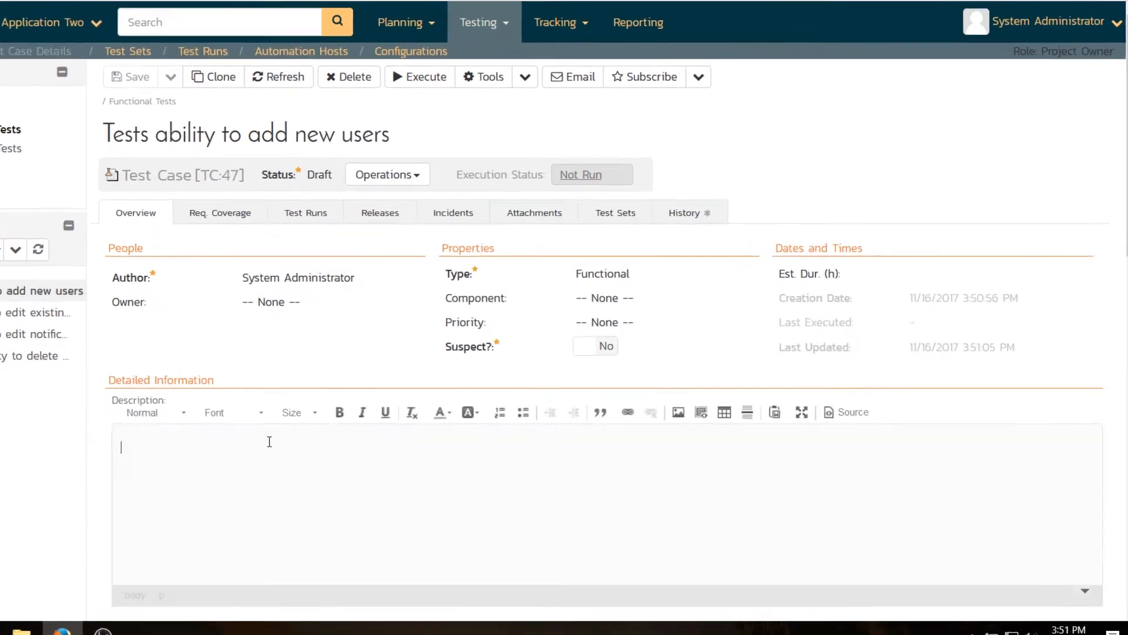
scroll("down", 3)
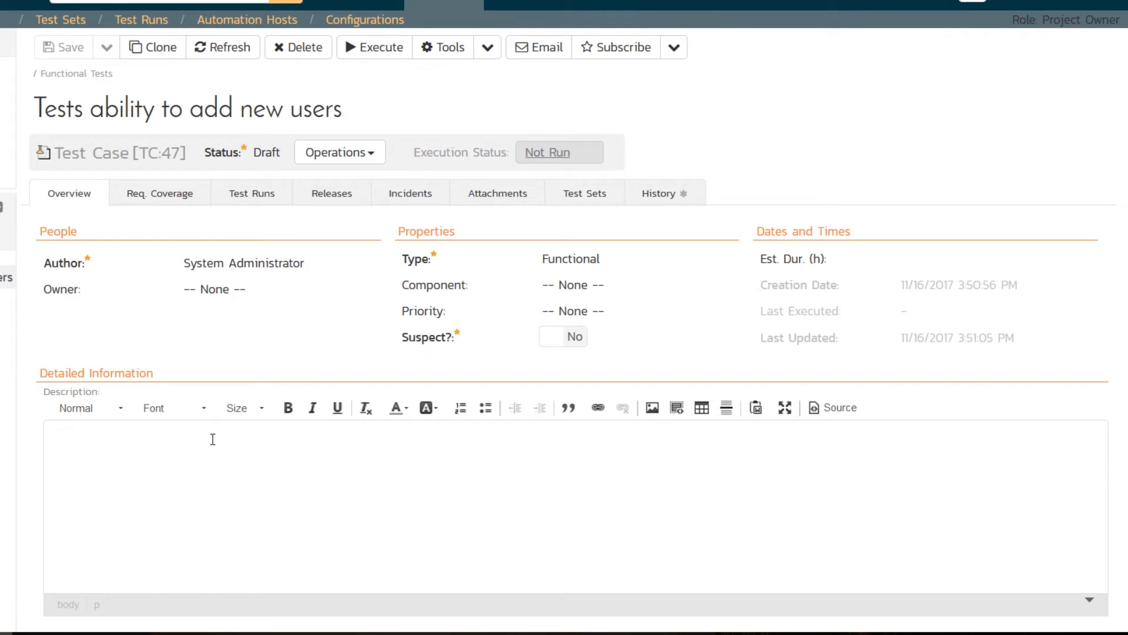
type("This")
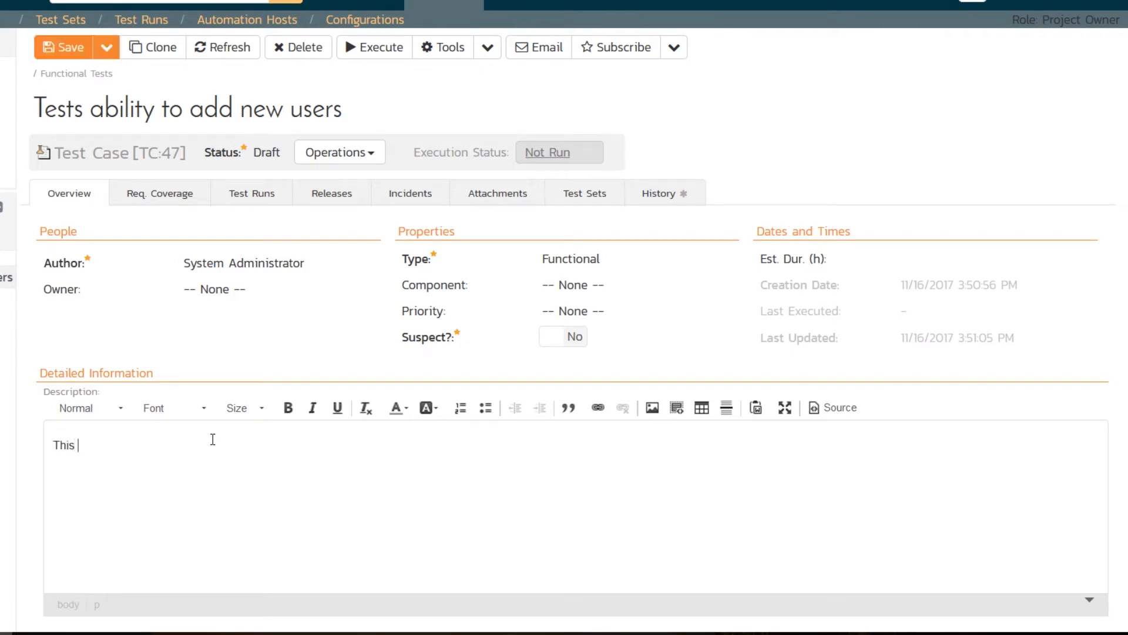
type("test case verifie")
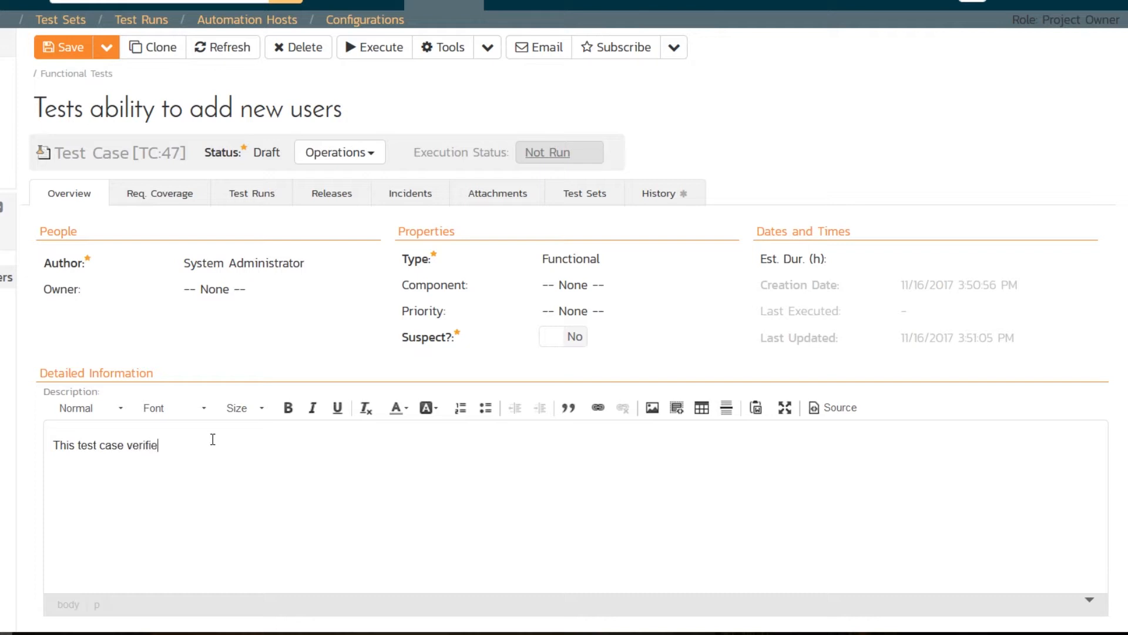
type("s that you can")
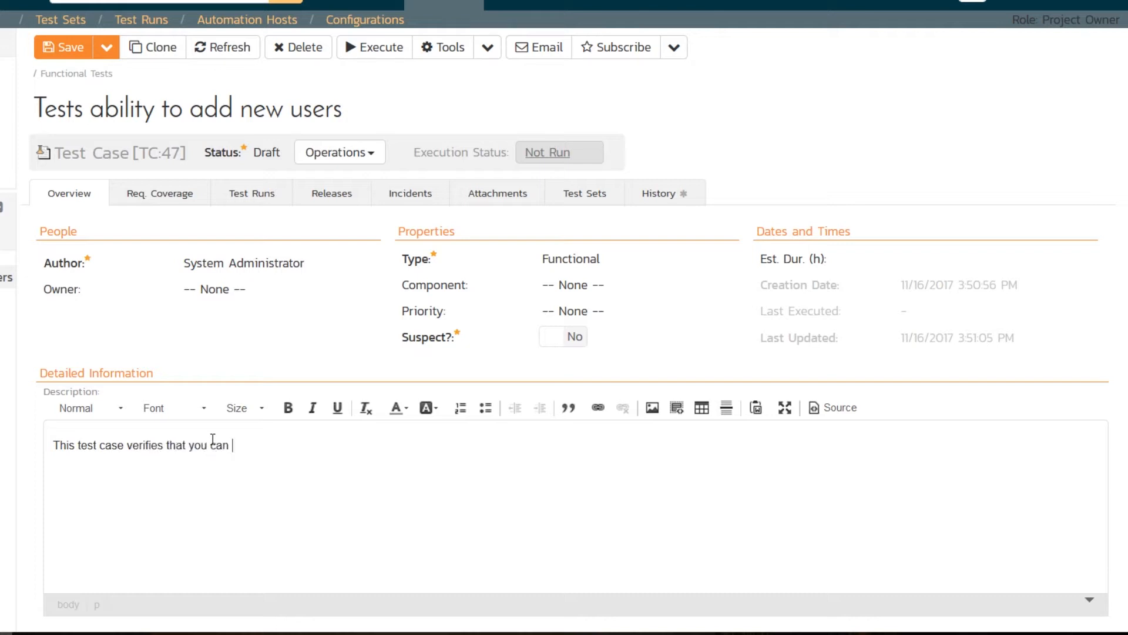
type("add new users to the system, and that")
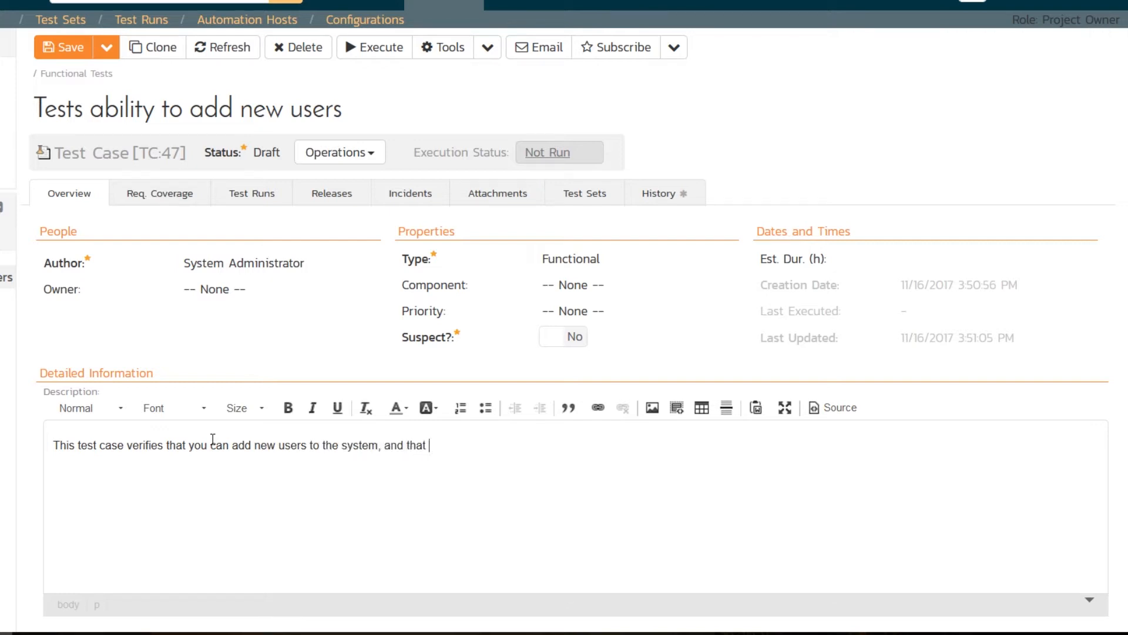
type("all the fields")
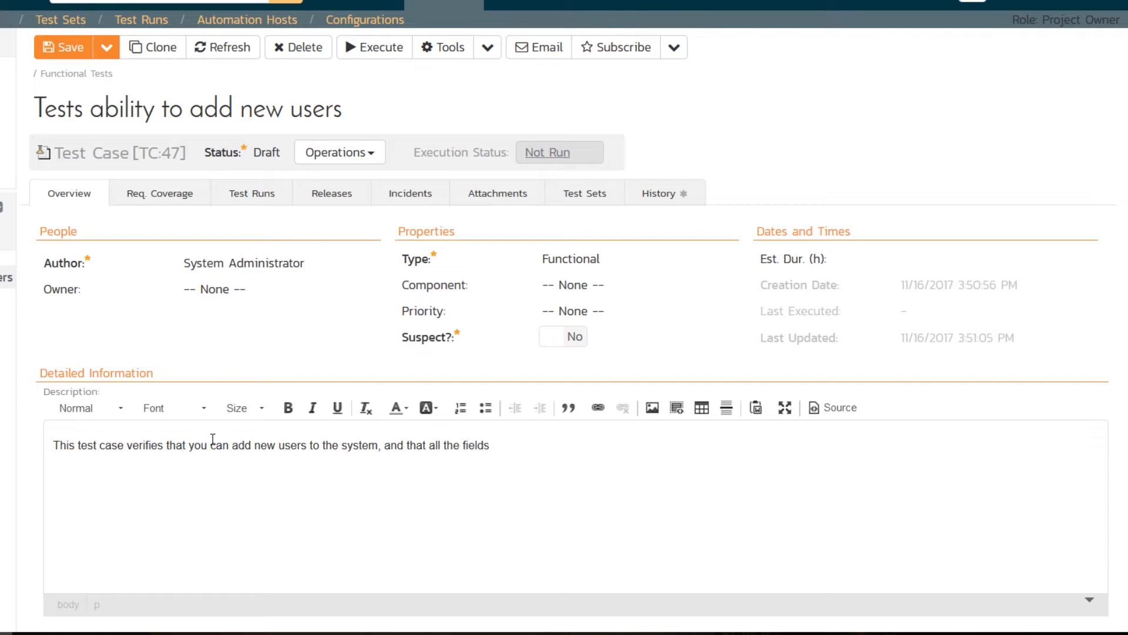
type("get saved co")
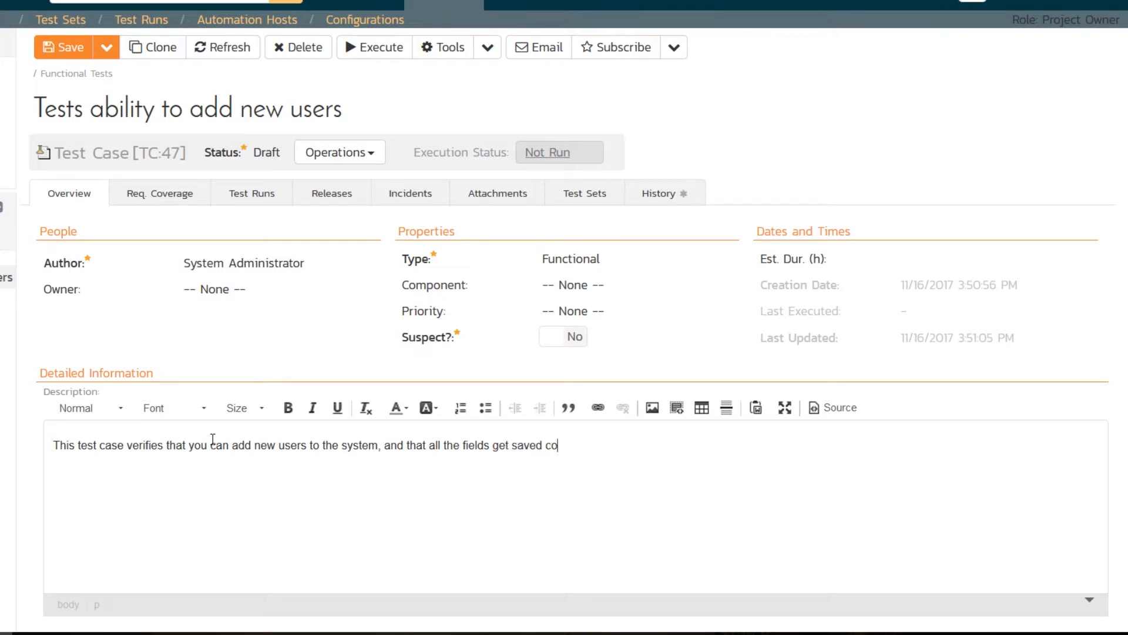
type("rrectly.")
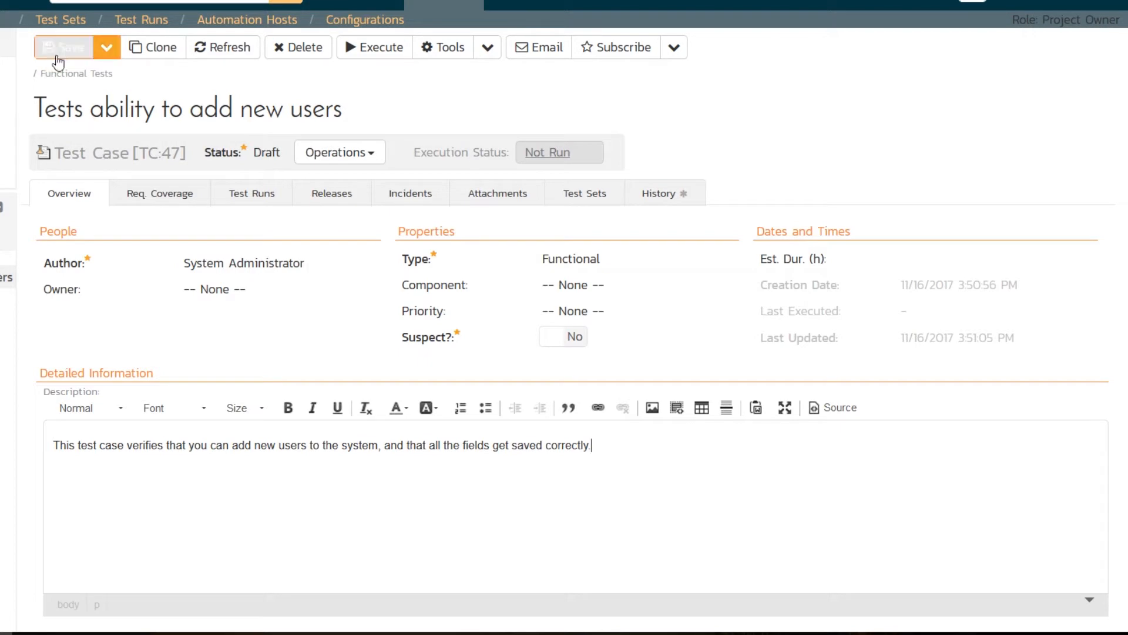
left_click(62, 48)
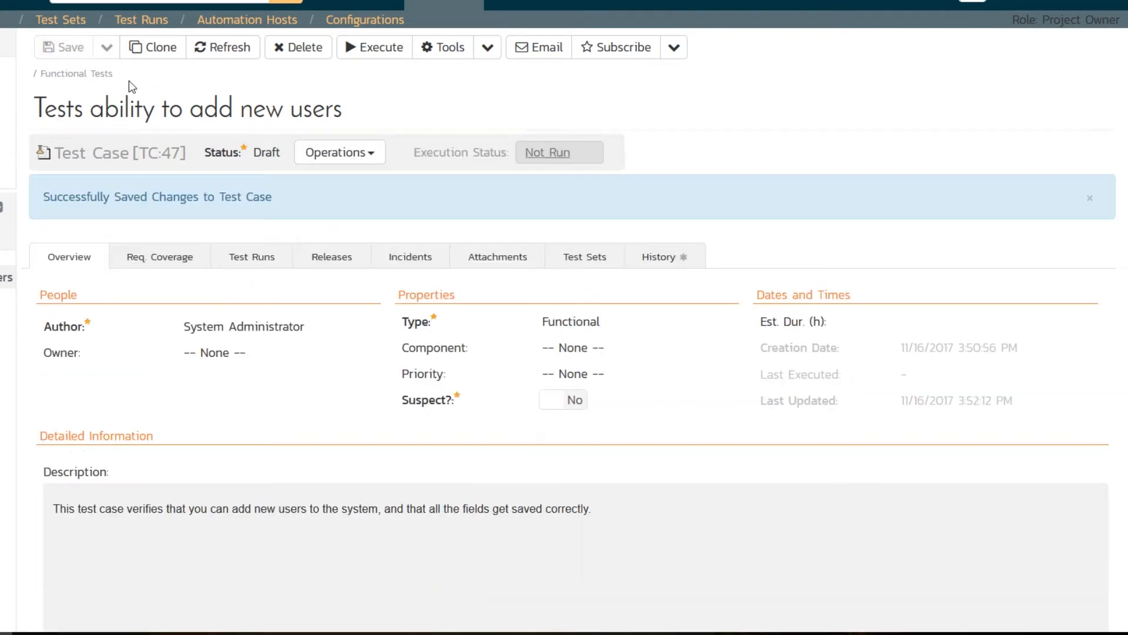
- Scroll down to the Test Steps section showing the single default step
scroll("down", 3)
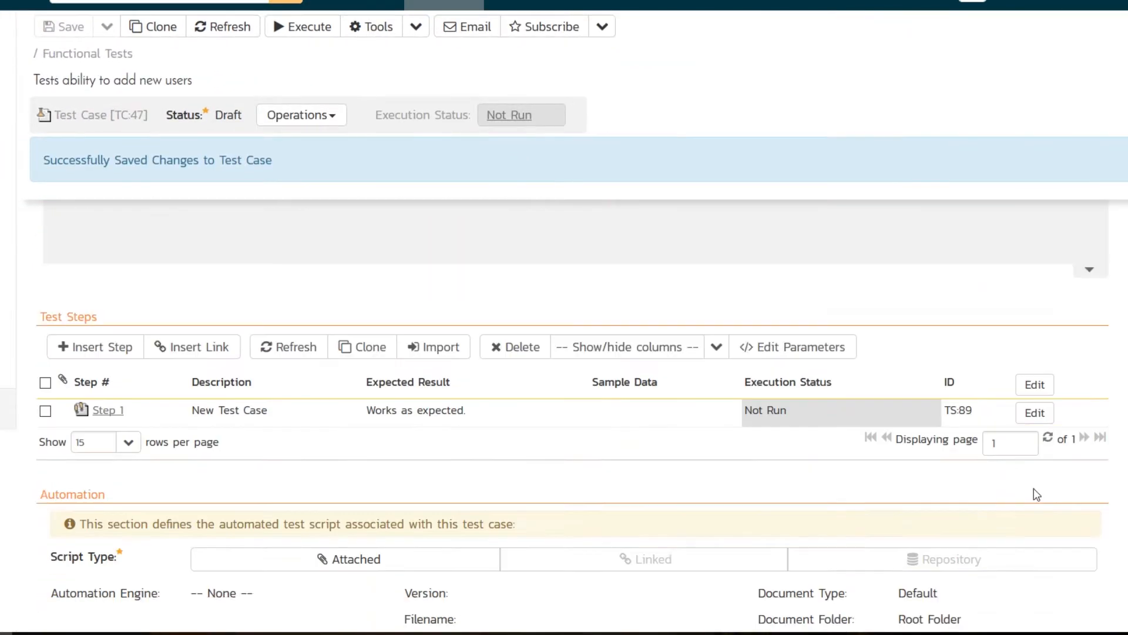
scroll("down", 3)
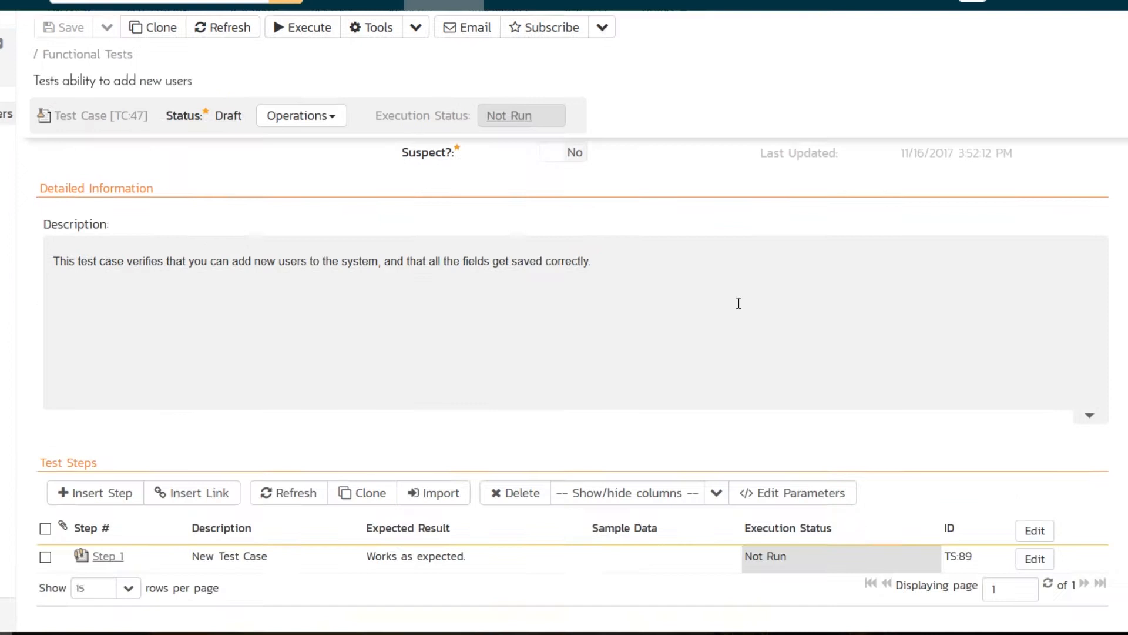
scroll("down", 3)
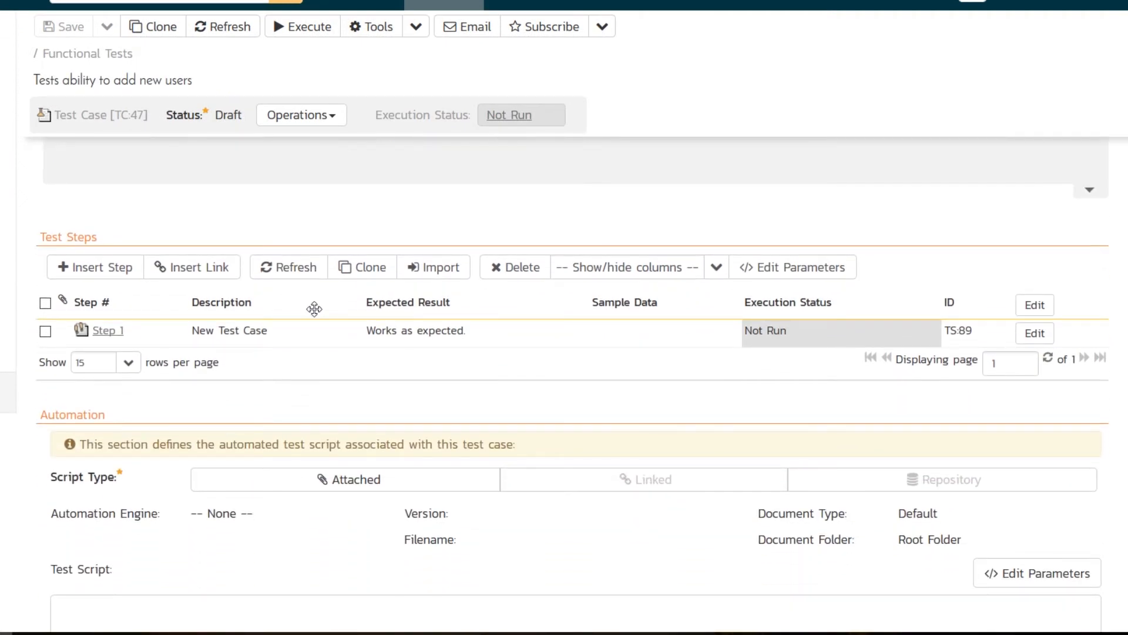
mouse_move(361, 315)
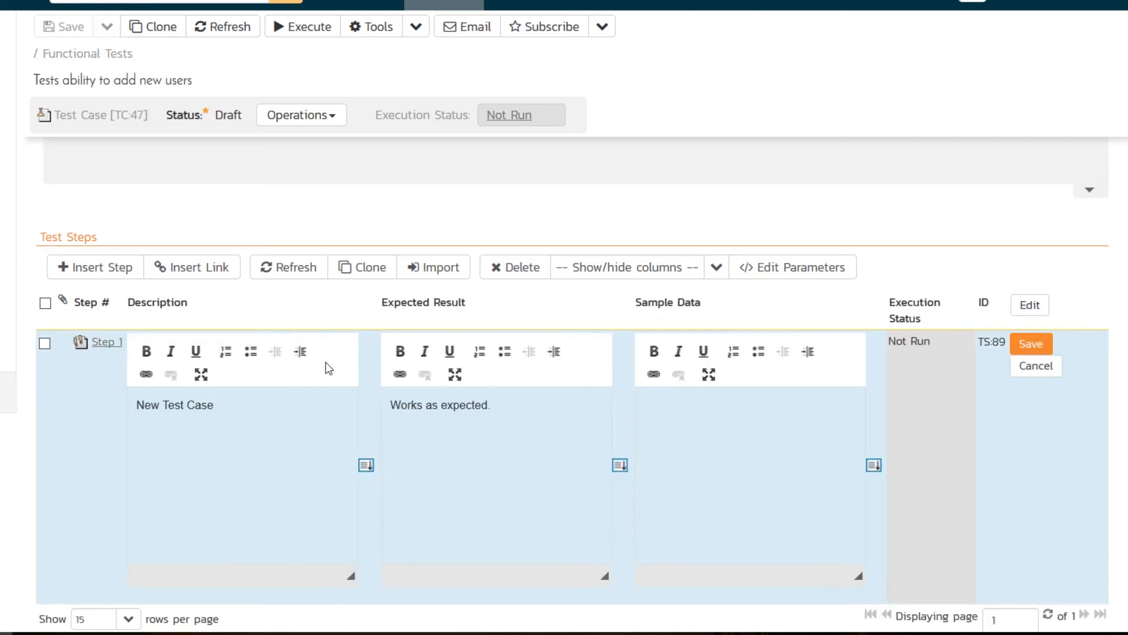
- Rewrite Step 1 as 'Click on the link to create a new user' expecting 'New user screen is displayed', and save it
double_click(174, 404)
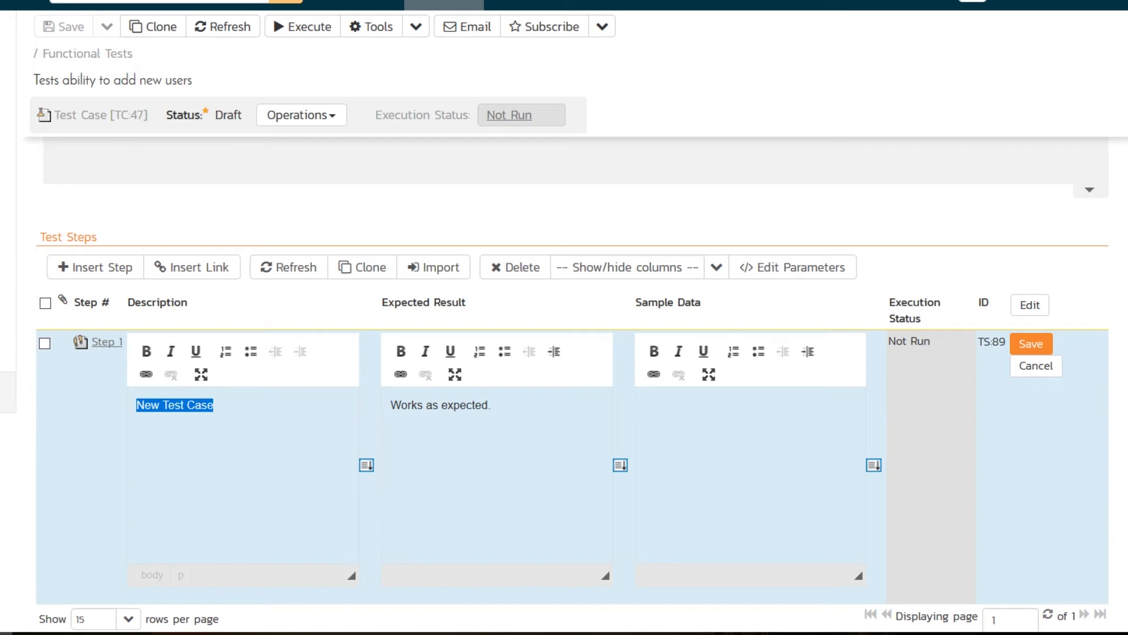
type("C")
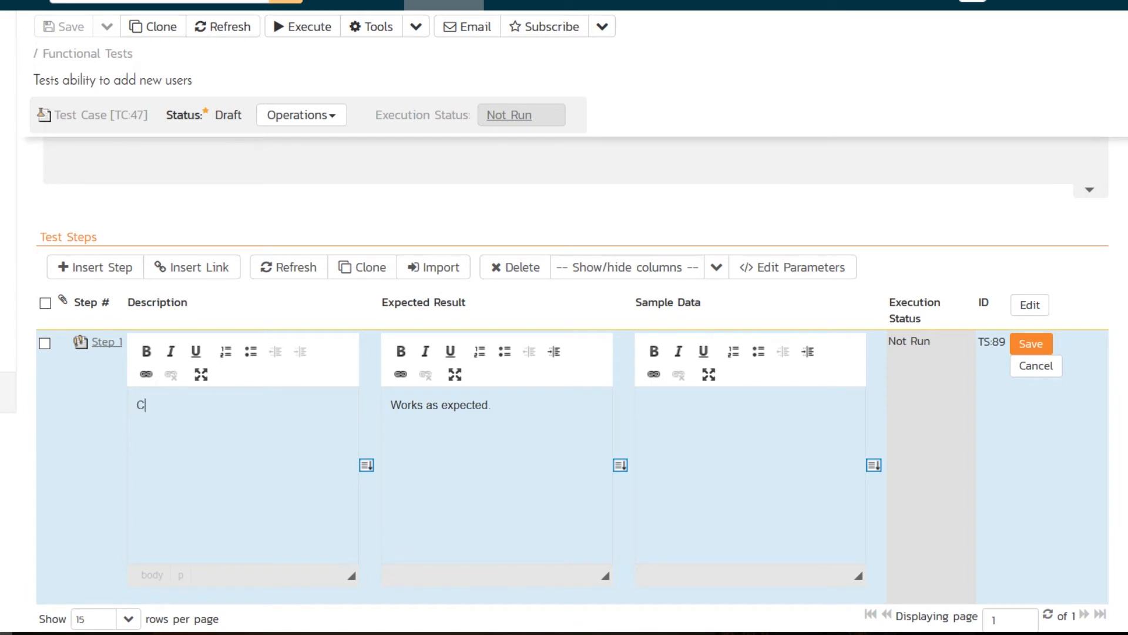
type("lick on the link to")
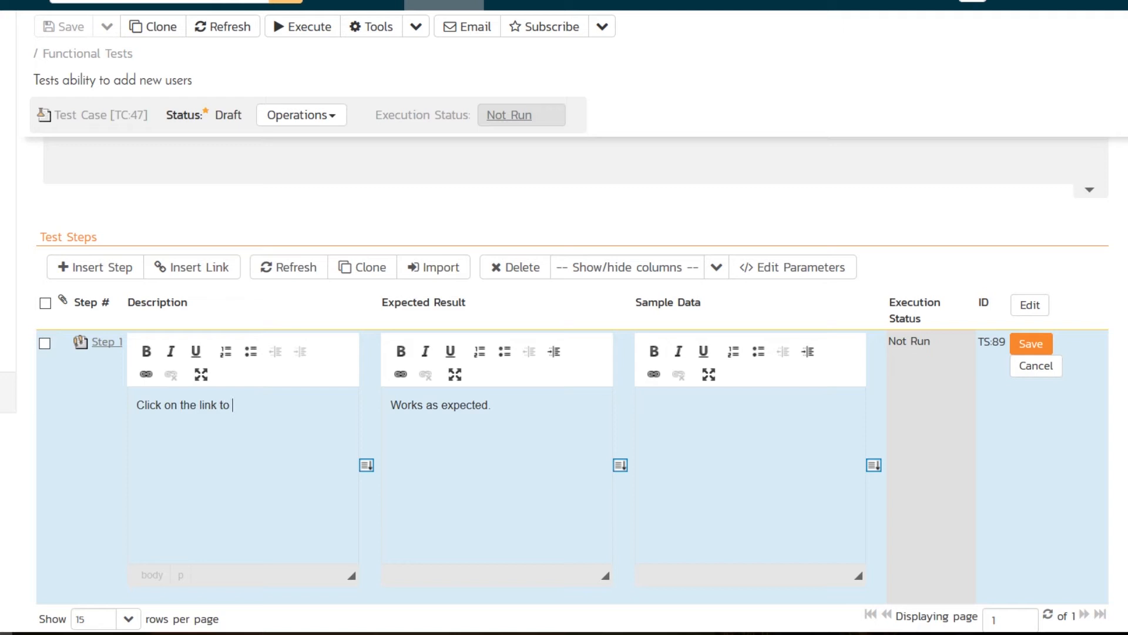
type("create a new user")
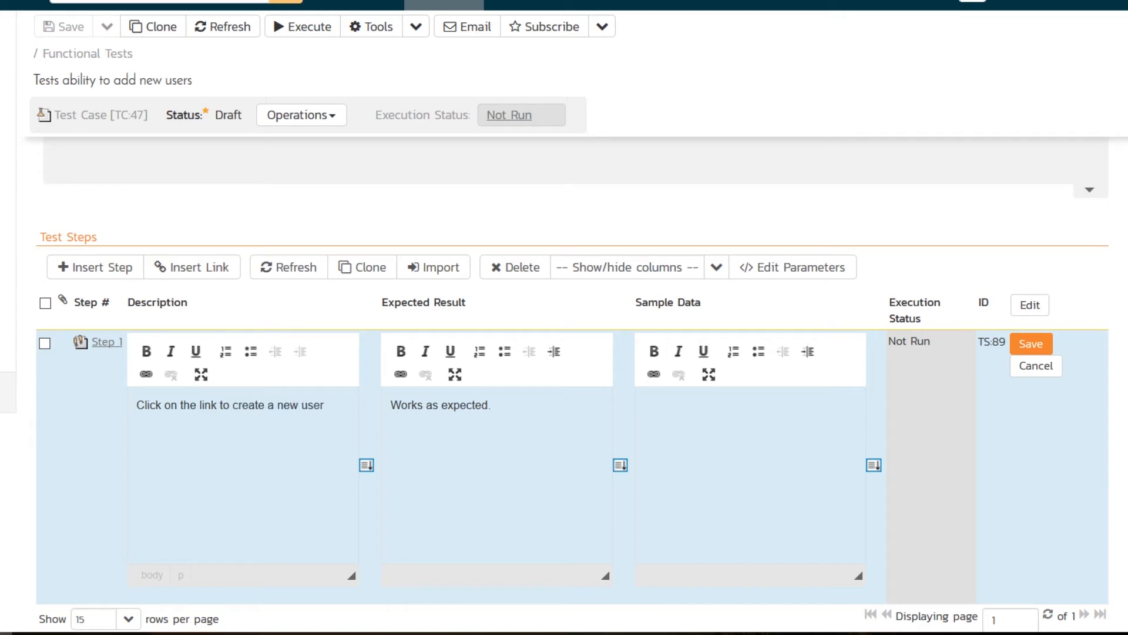
type("N")
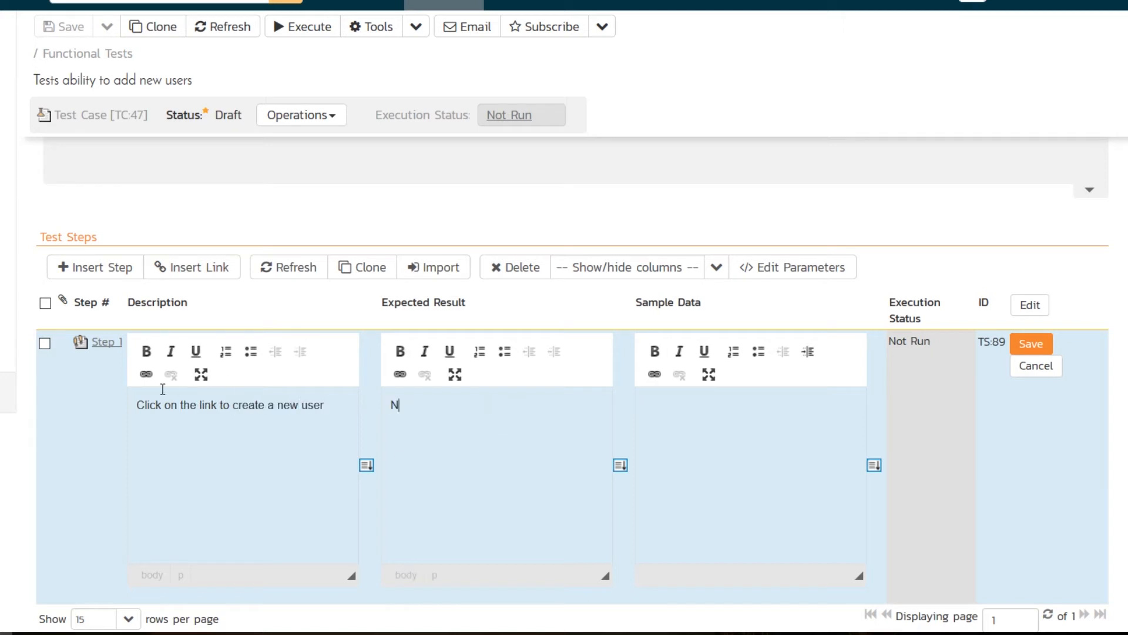
type("ew user screen is")
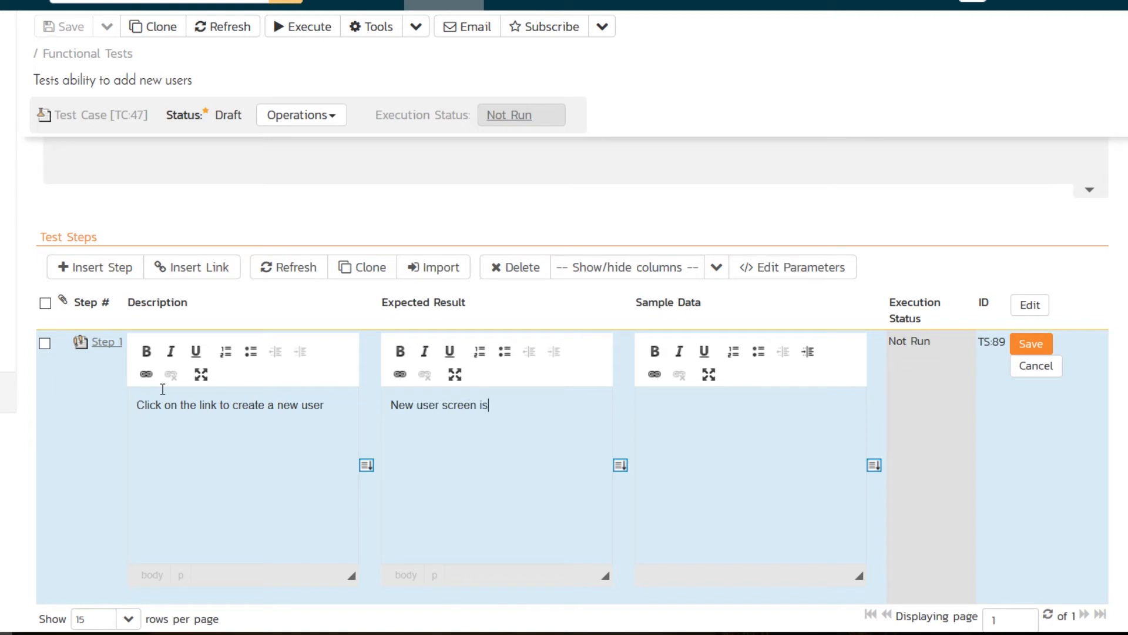
type("displayed")
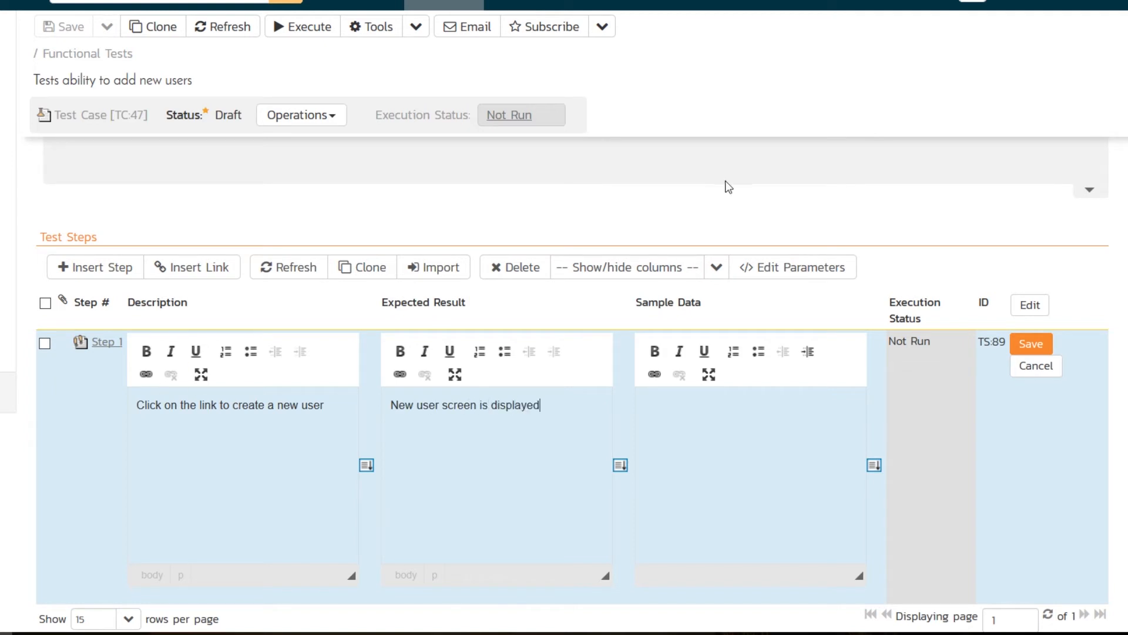
left_click(1031, 343)
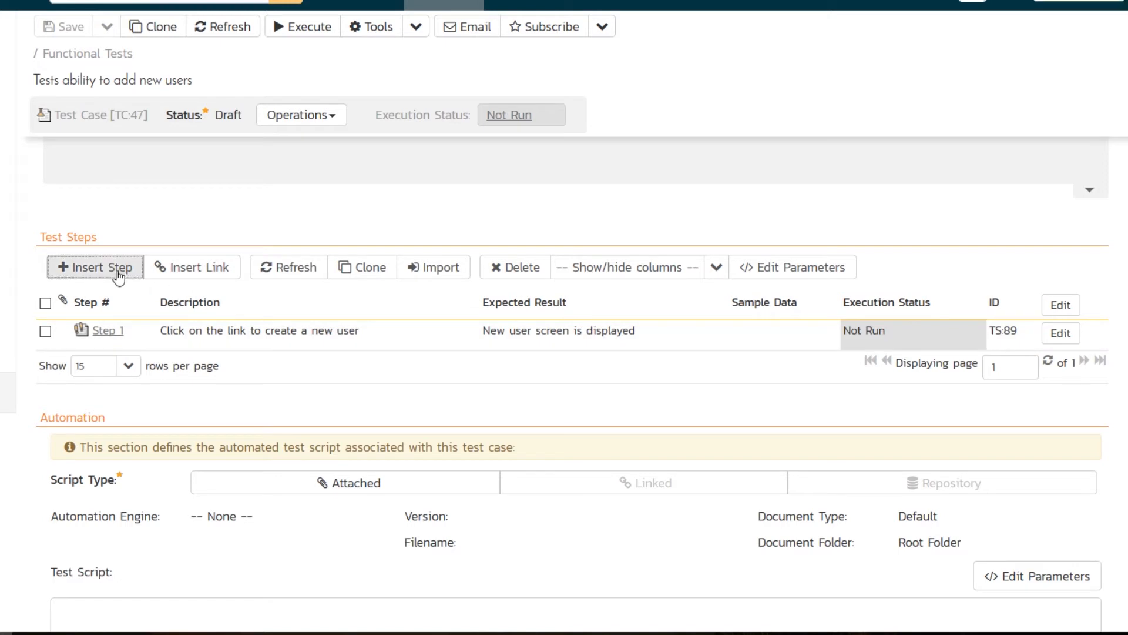
- Add Step 2 for entering the new user's details and password, with expected result 'Data is accepted'
left_click(94, 267)
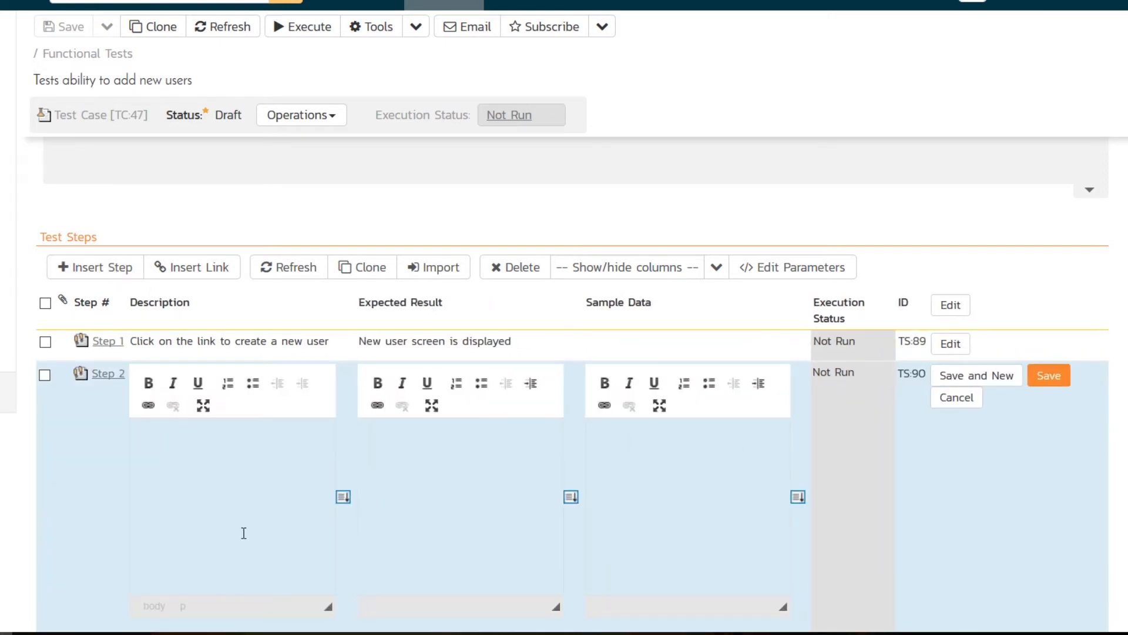
type("Enter the name, email address")
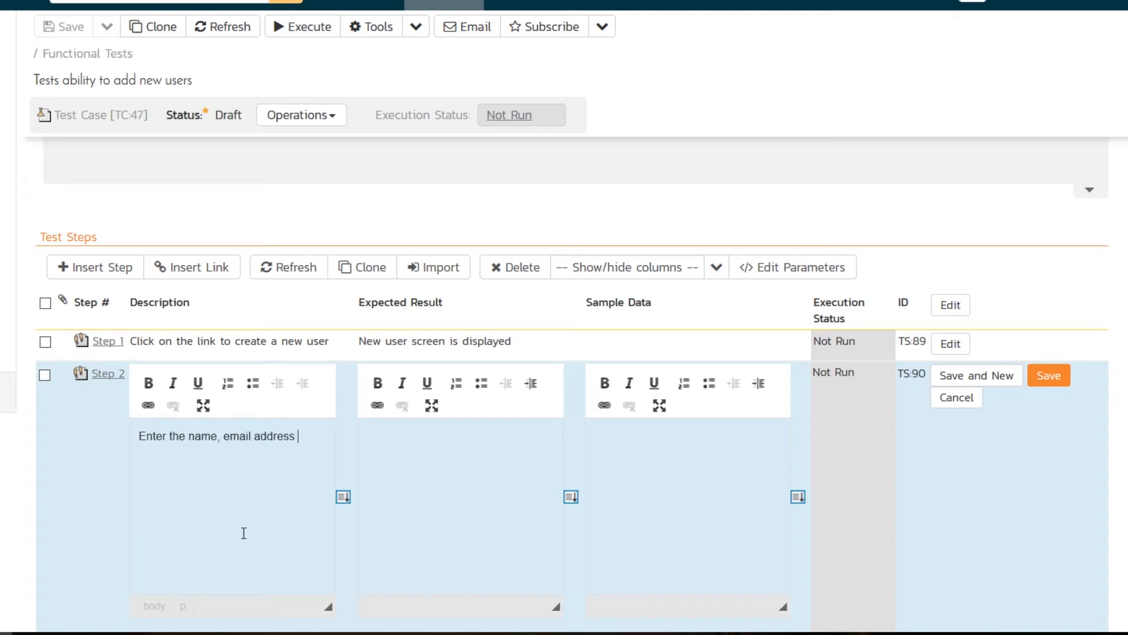
type("and password of th")
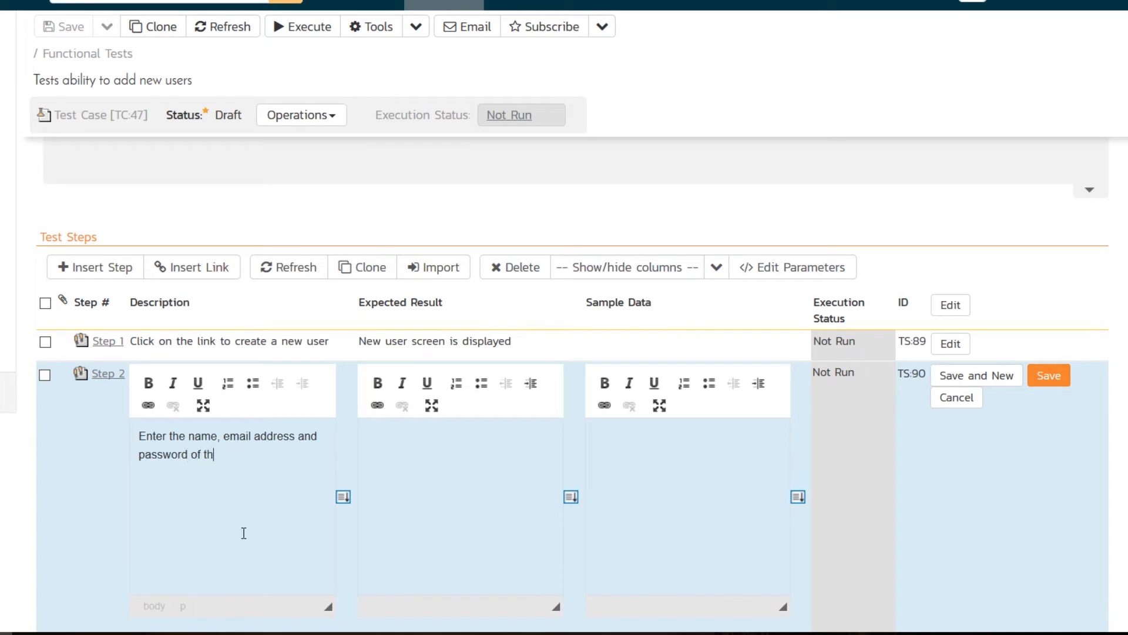
type("Data is a")
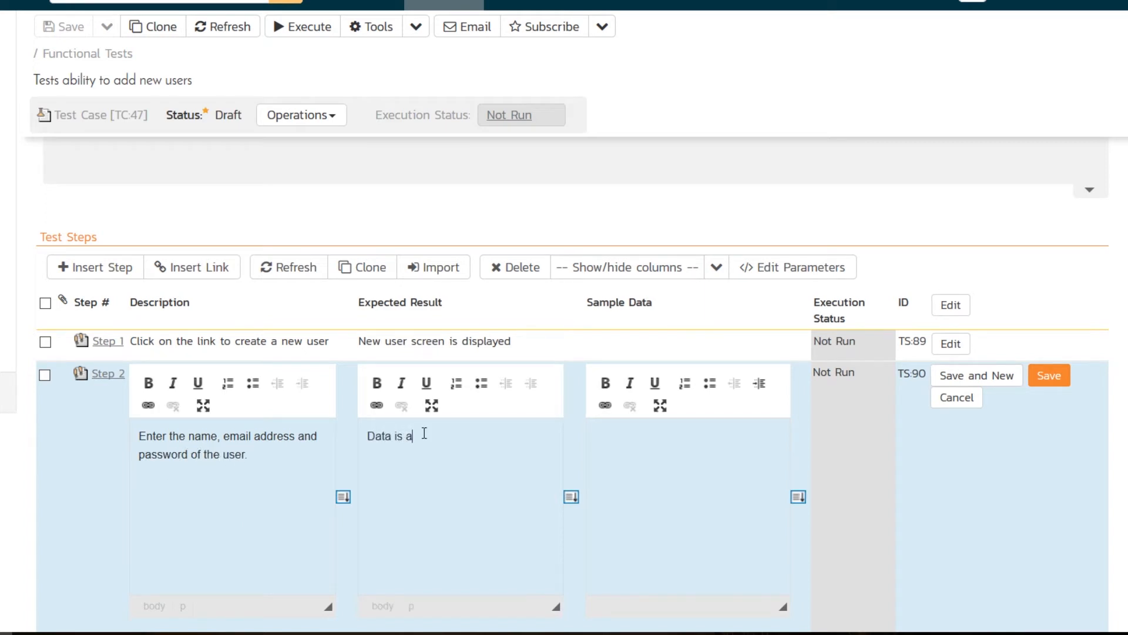
type("ccepted")
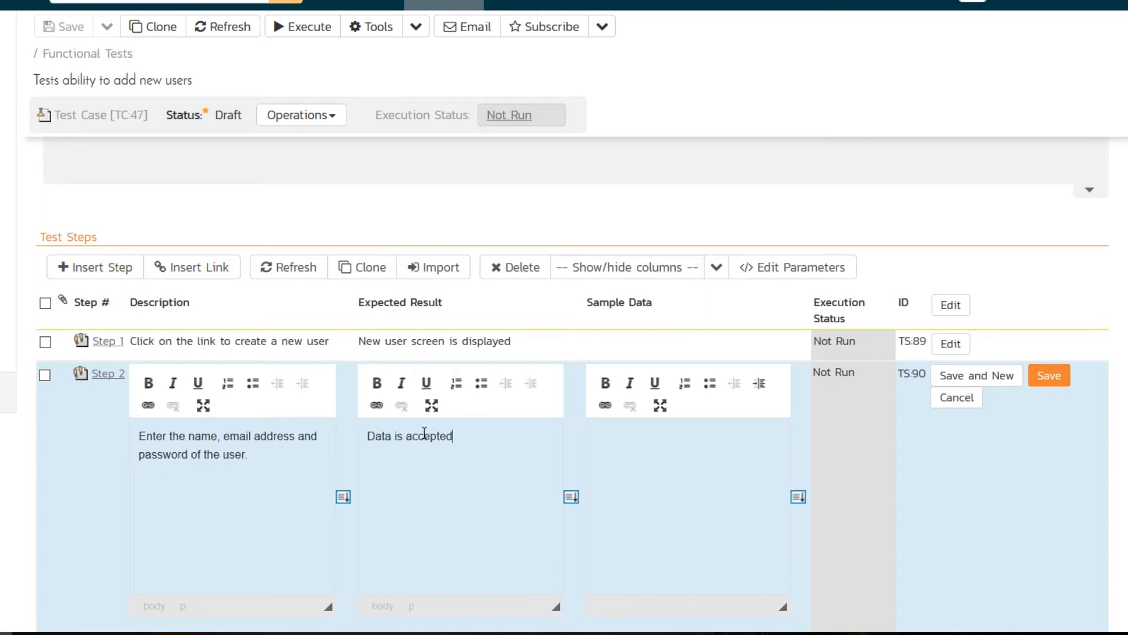
- Give Step 2 bulleted sample data for Fred Bloggs with his email, then Save and New
left_click(708, 383)
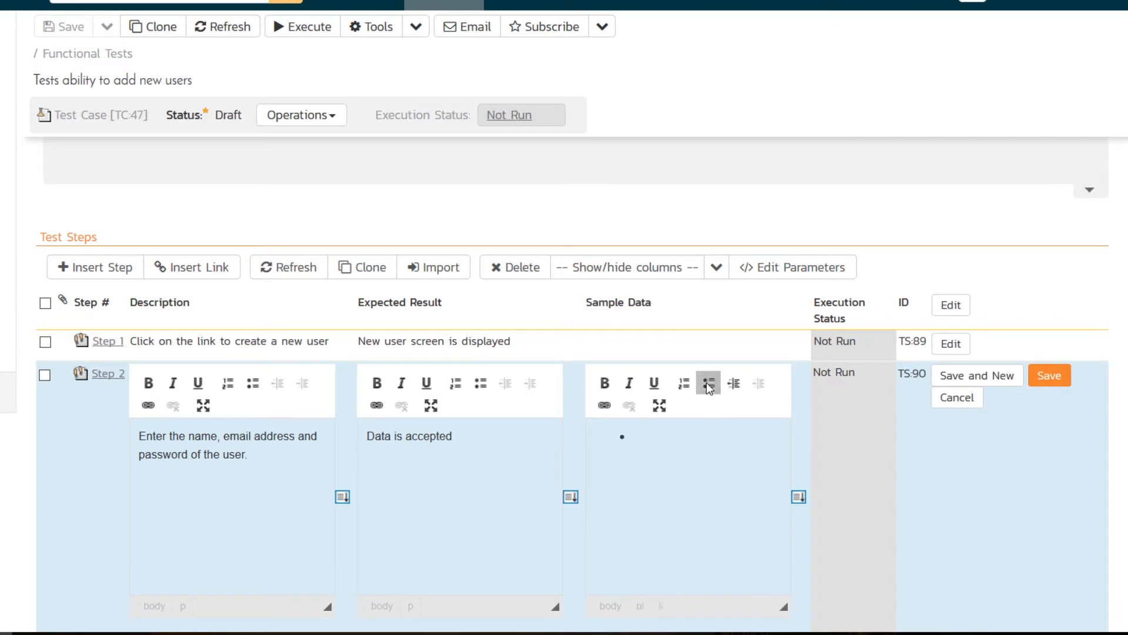
type("Fred Blo")
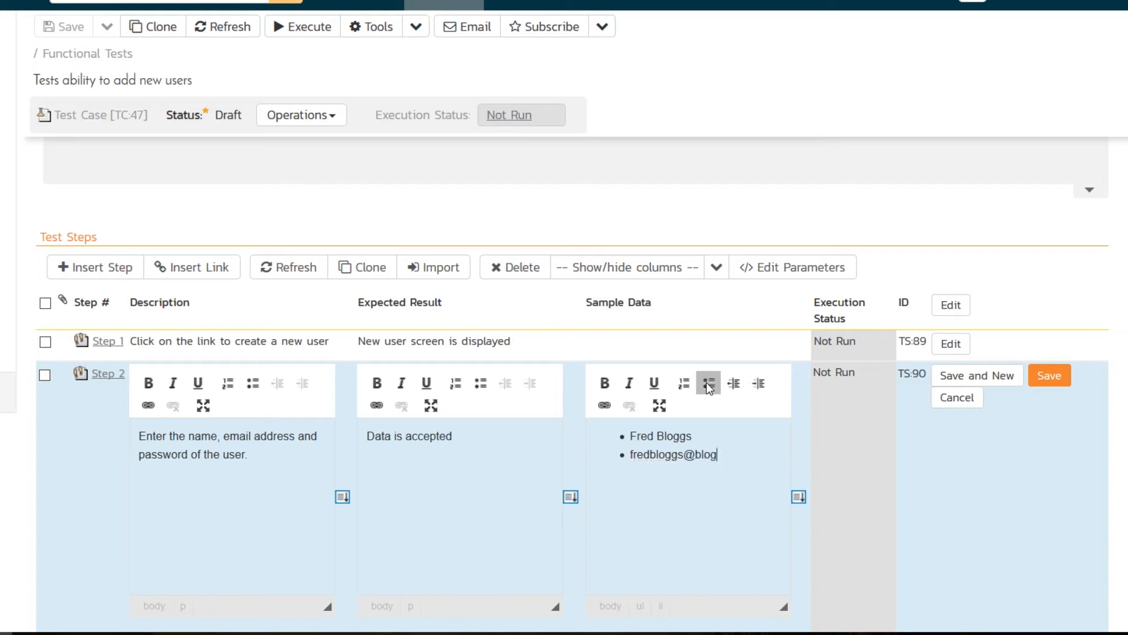
type("ggs.com")
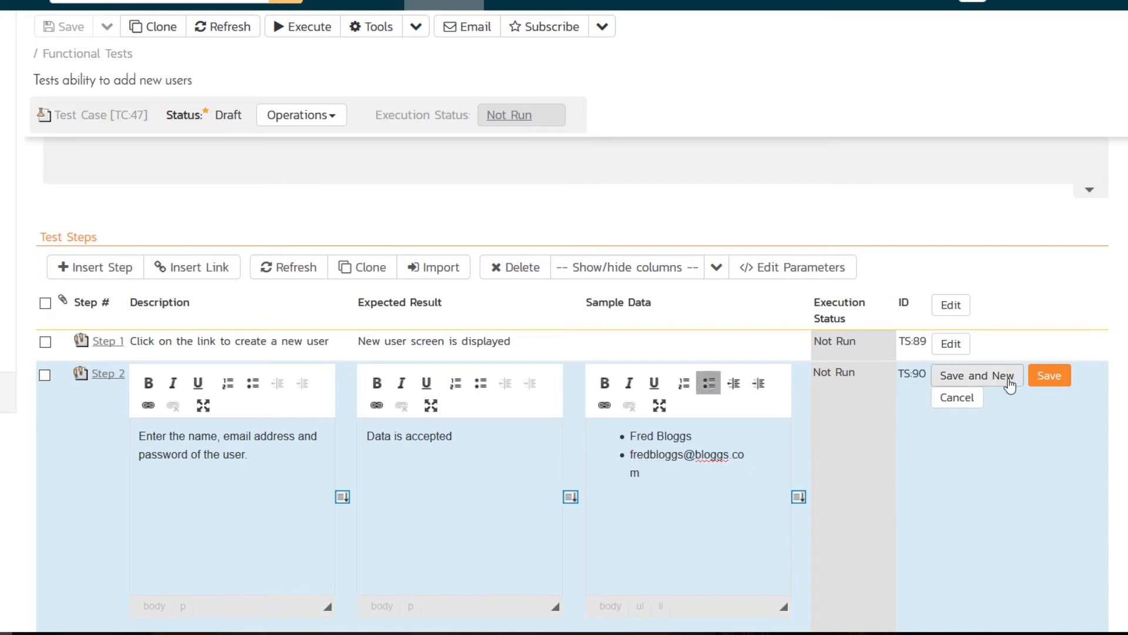
left_click(976, 376)
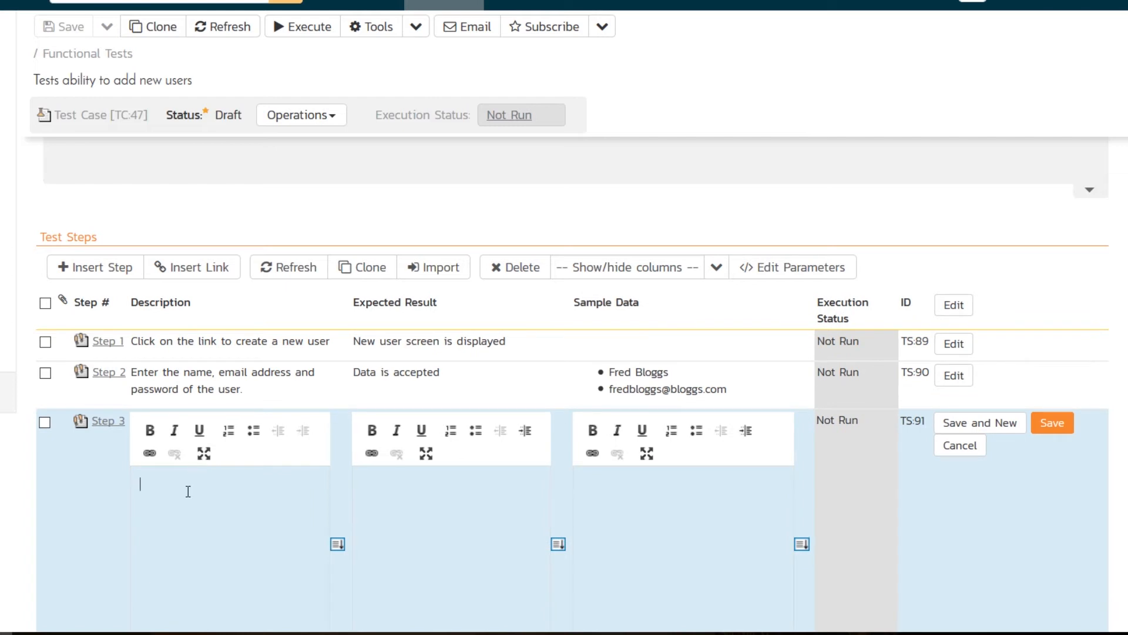
- Save step 3 'Click on the Submit button to create the user', expected result 'The user is created.'
type("Click on the")
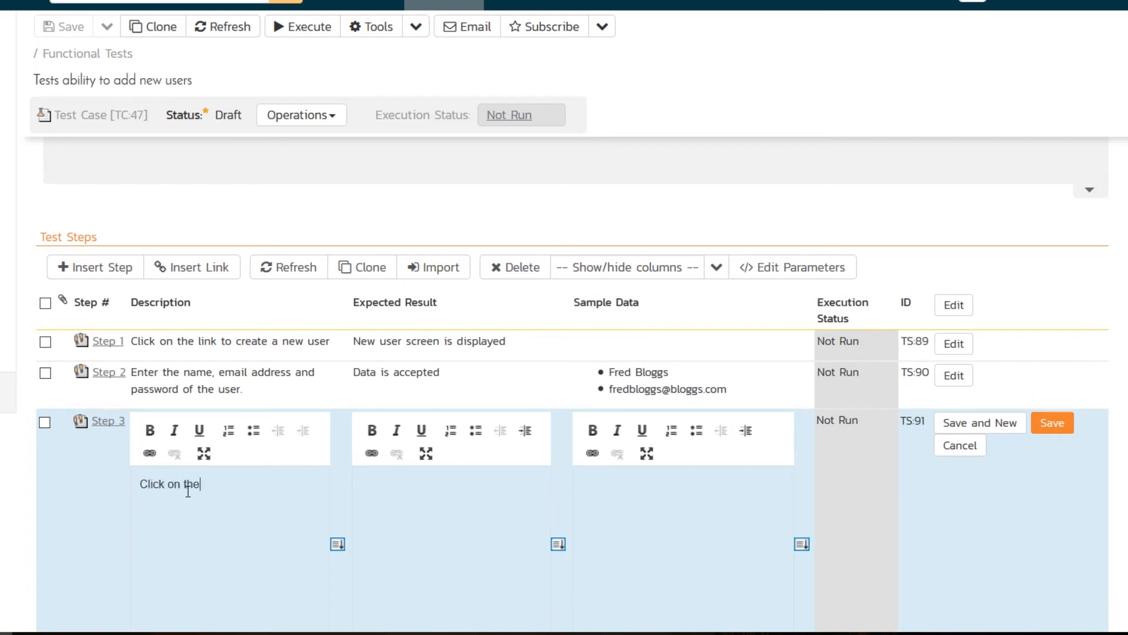
type("'Submit' button")
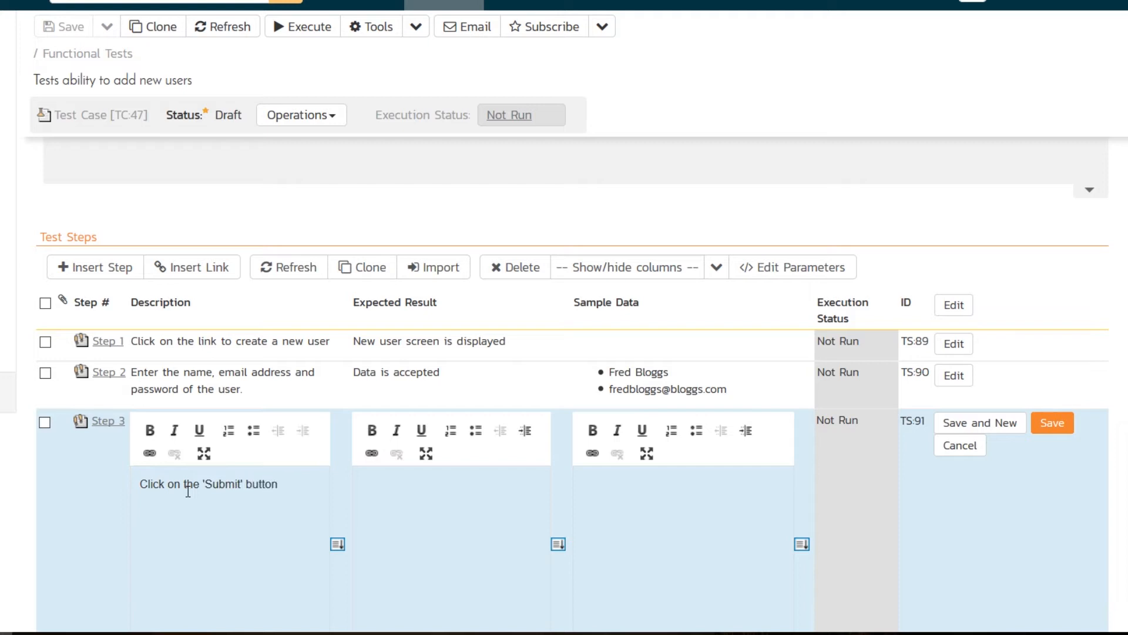
type("to")
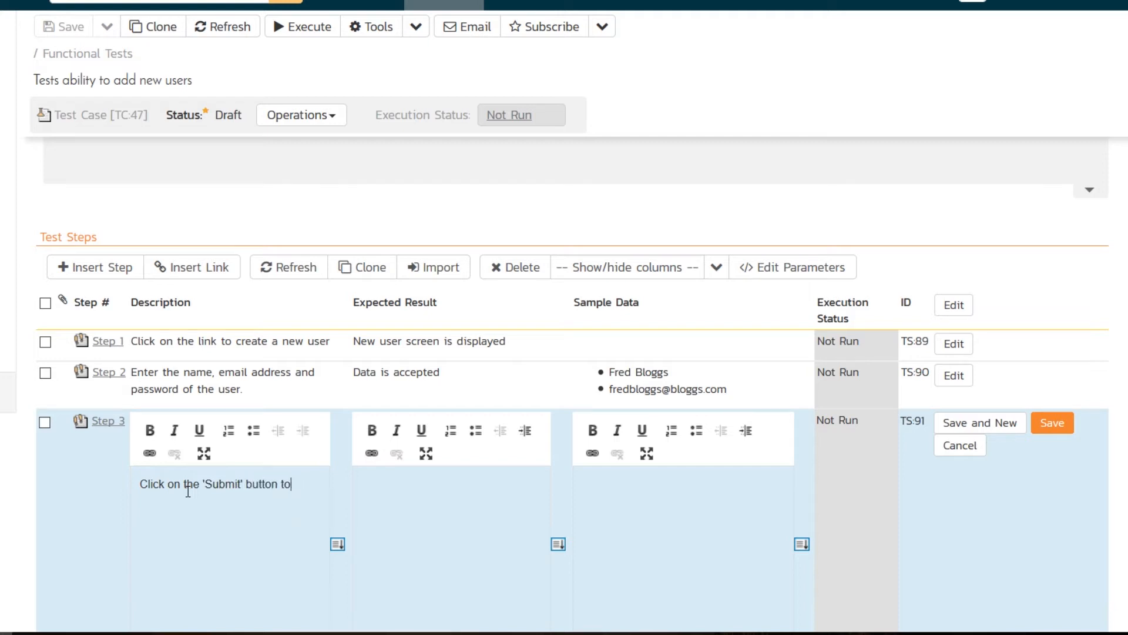
type("create the user")
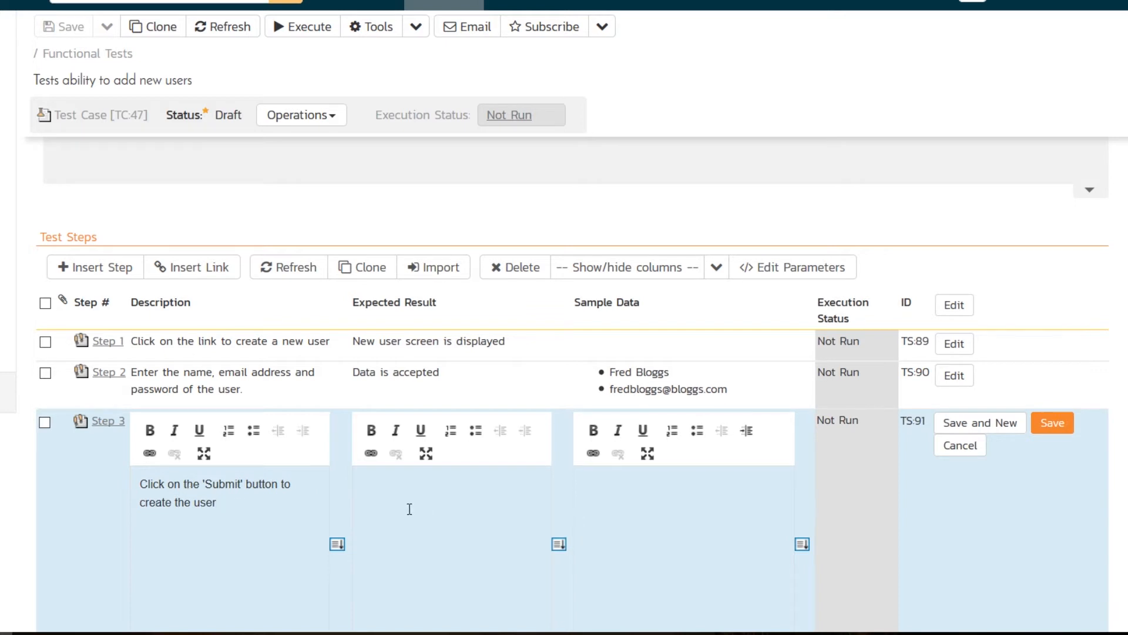
type("The user is created.")
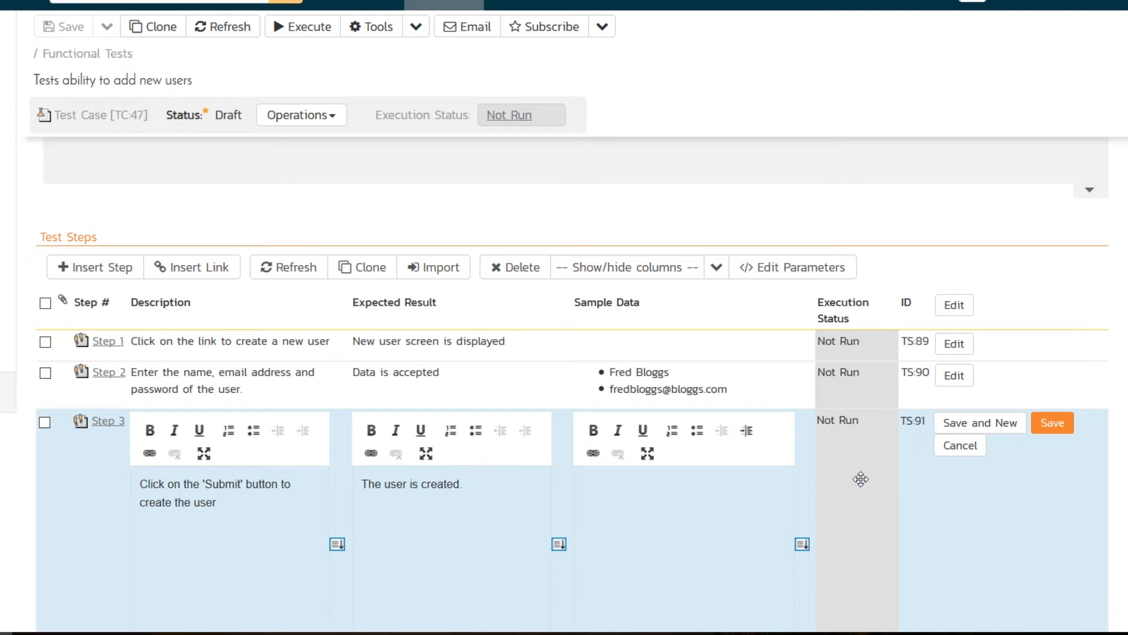
left_click(1053, 422)
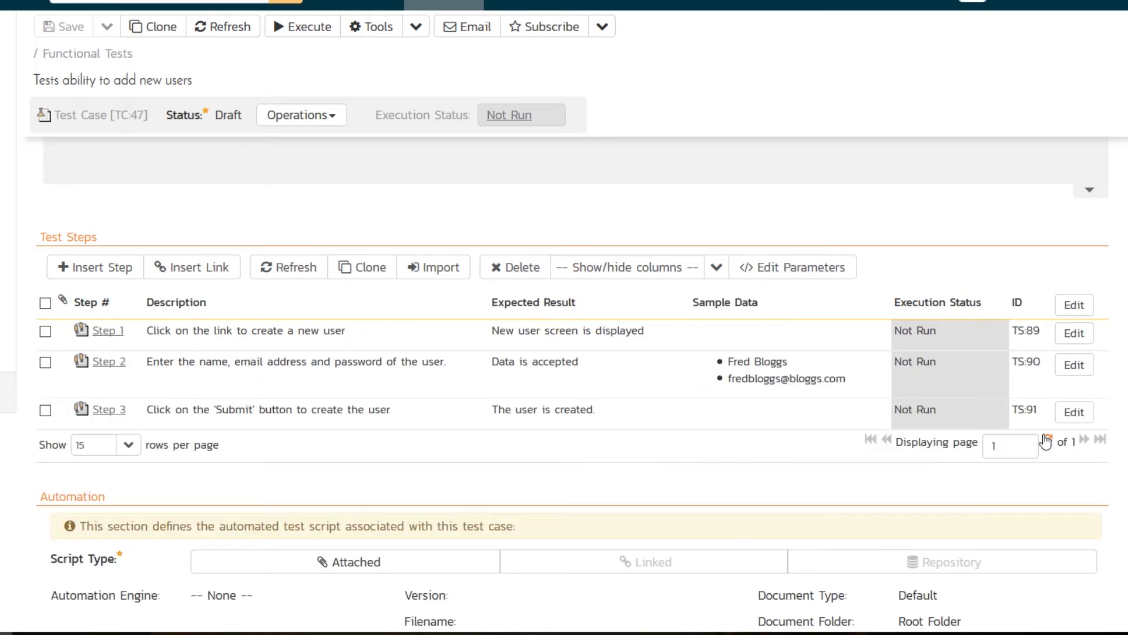
mouse_move(197, 315)
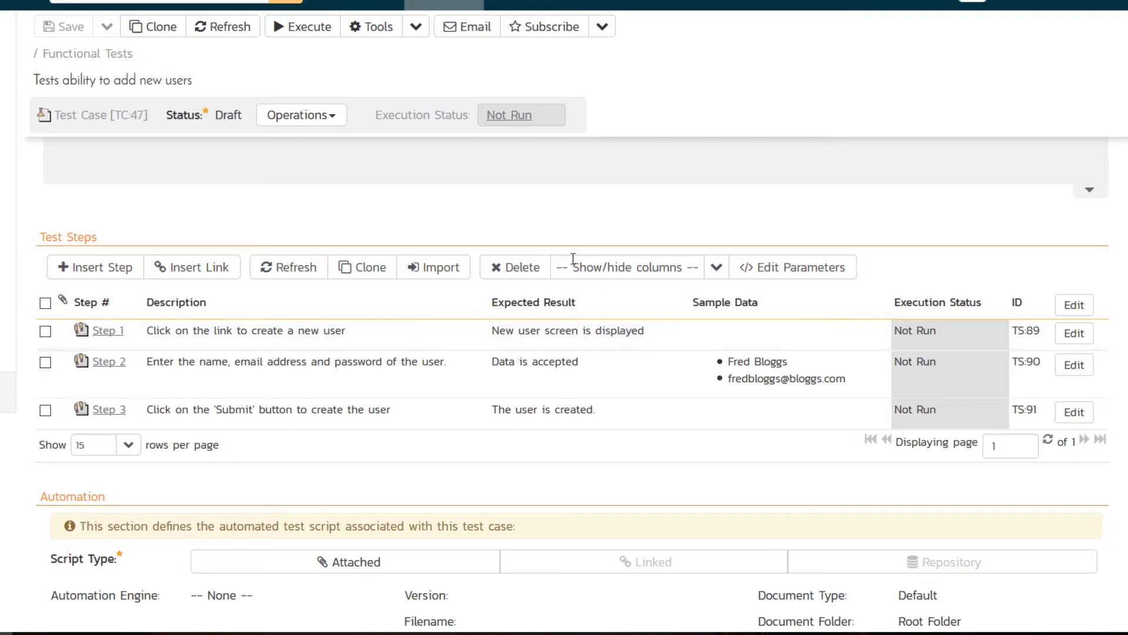
mouse_move(880, 374)
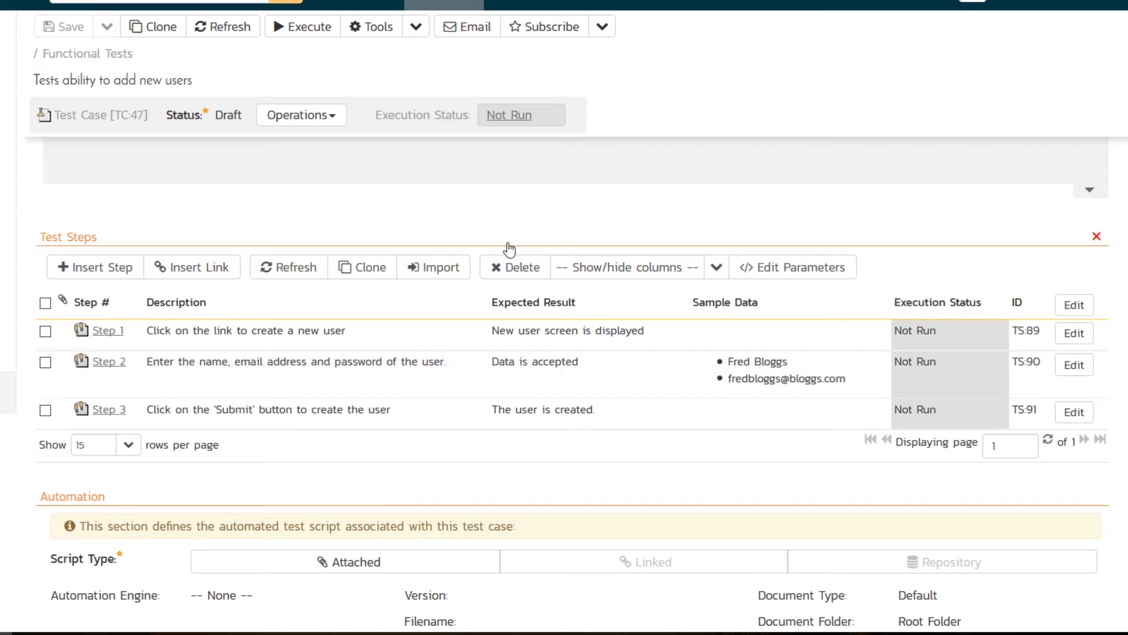
mouse_move(334, 198)
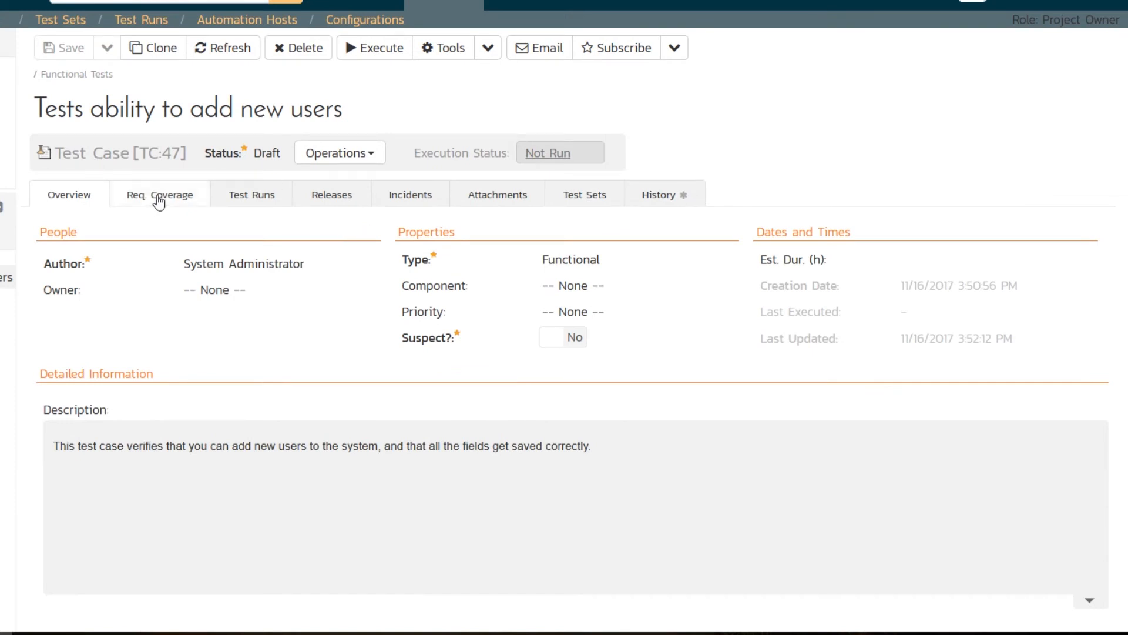
- From Req. Coverage, add requirement RQ:65 'System must allow the entry of users' across All Packages and save
left_click(160, 194)
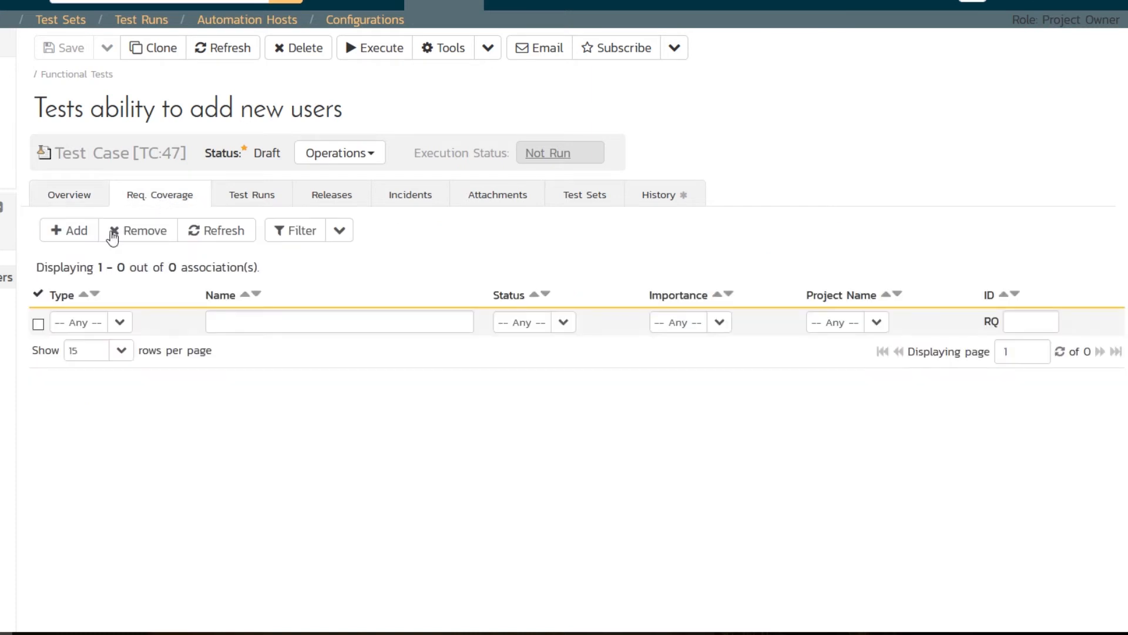
left_click(68, 231)
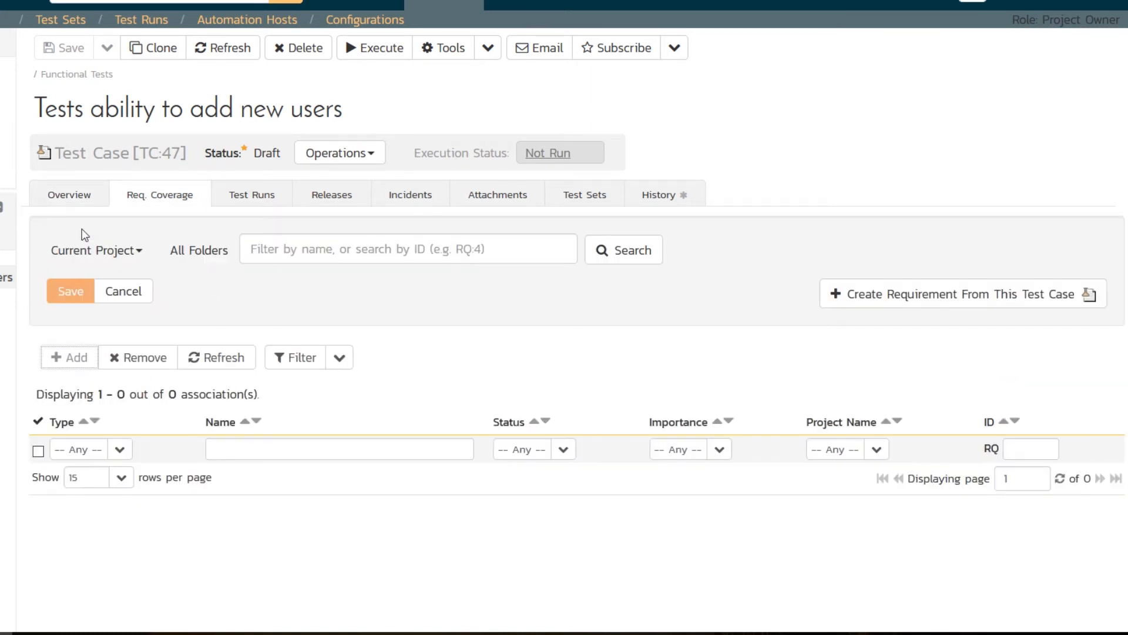
left_click(199, 249)
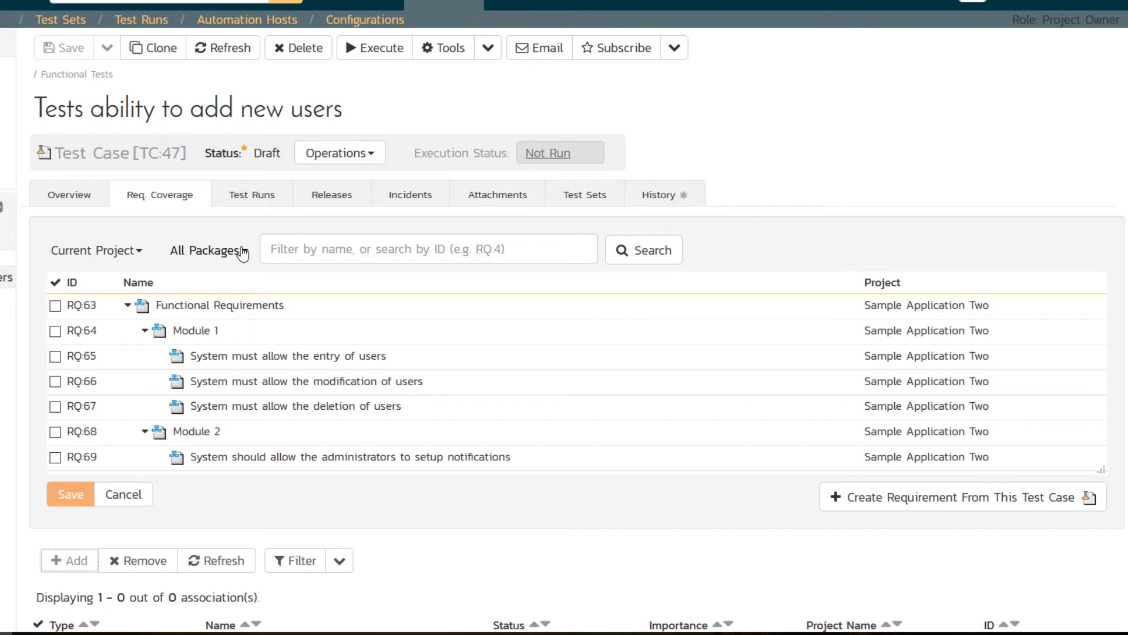
mouse_move(175, 362)
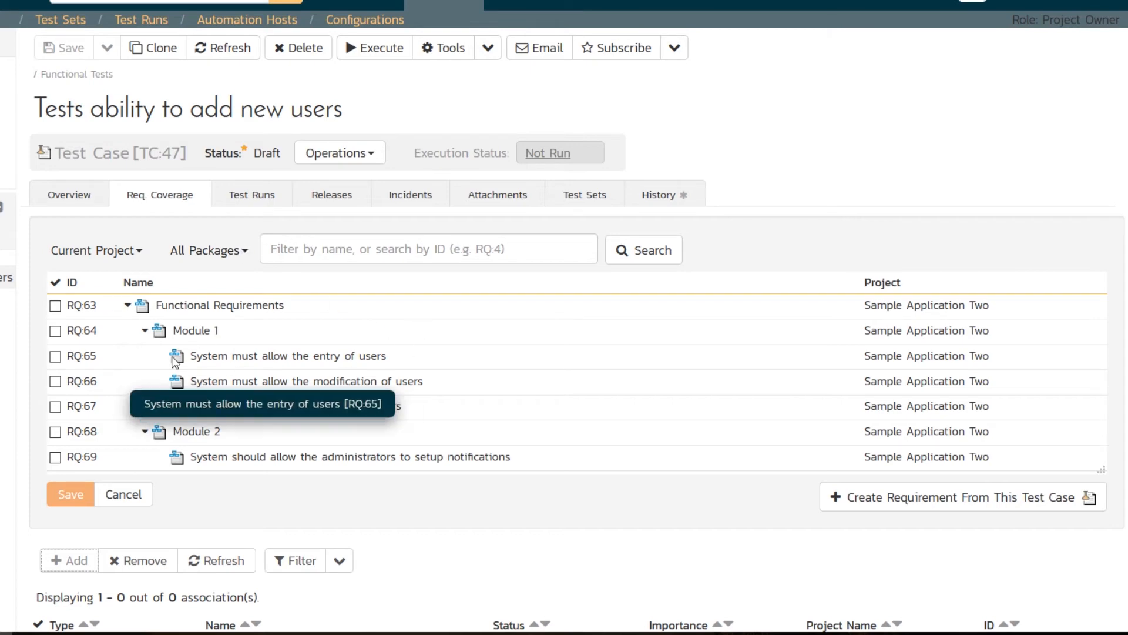
mouse_move(251, 249)
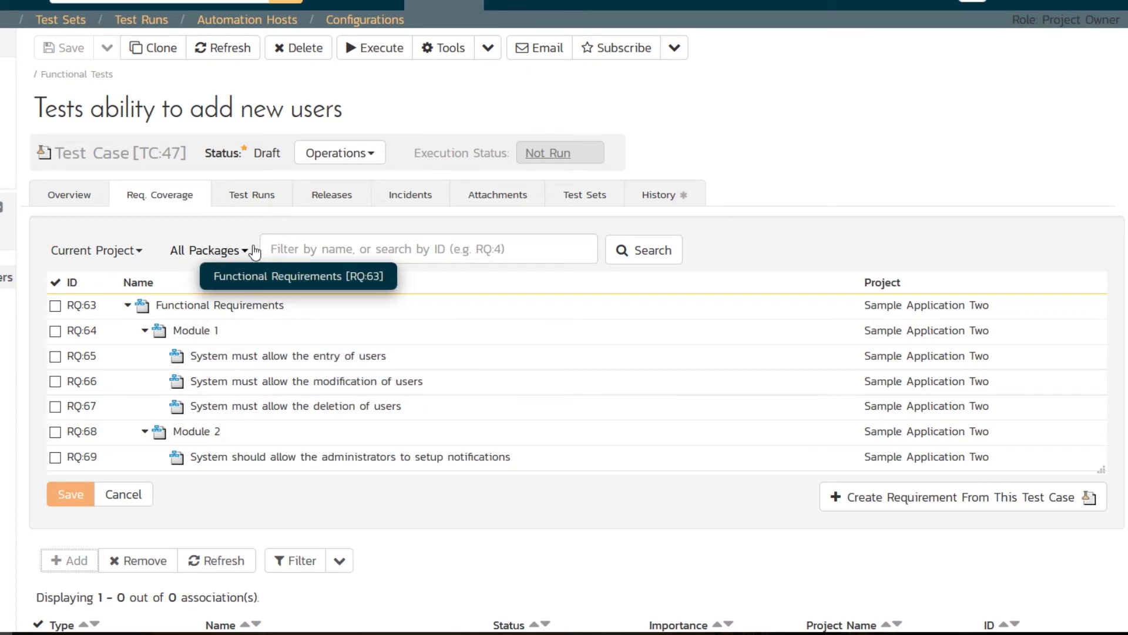
left_click(422, 250)
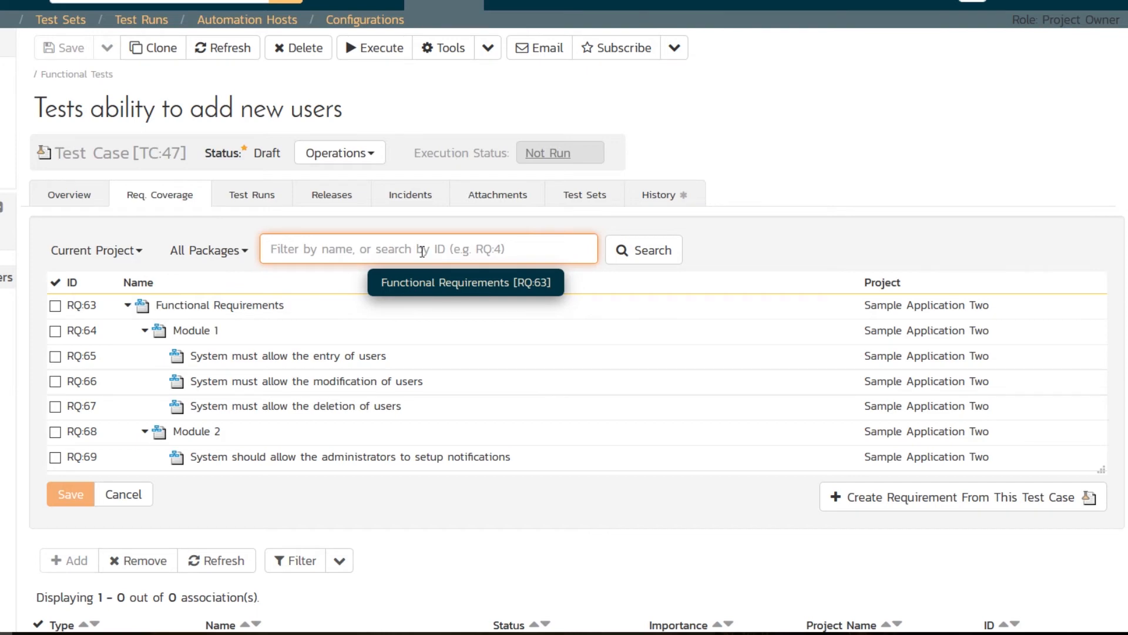
mouse_move(275, 352)
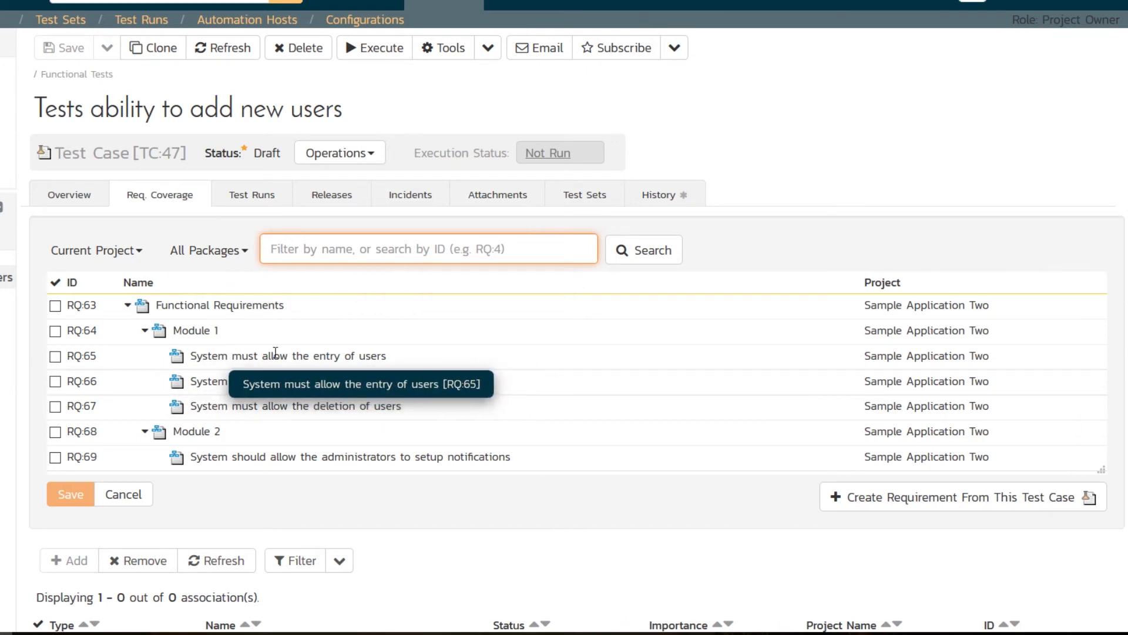
mouse_move(89, 353)
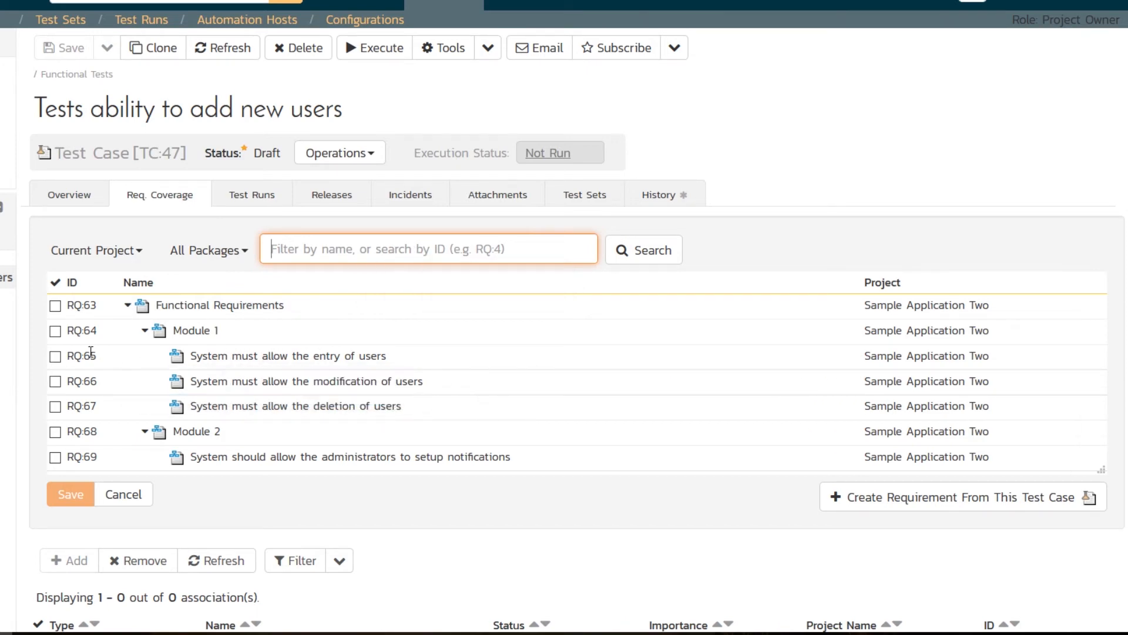
left_click(55, 356)
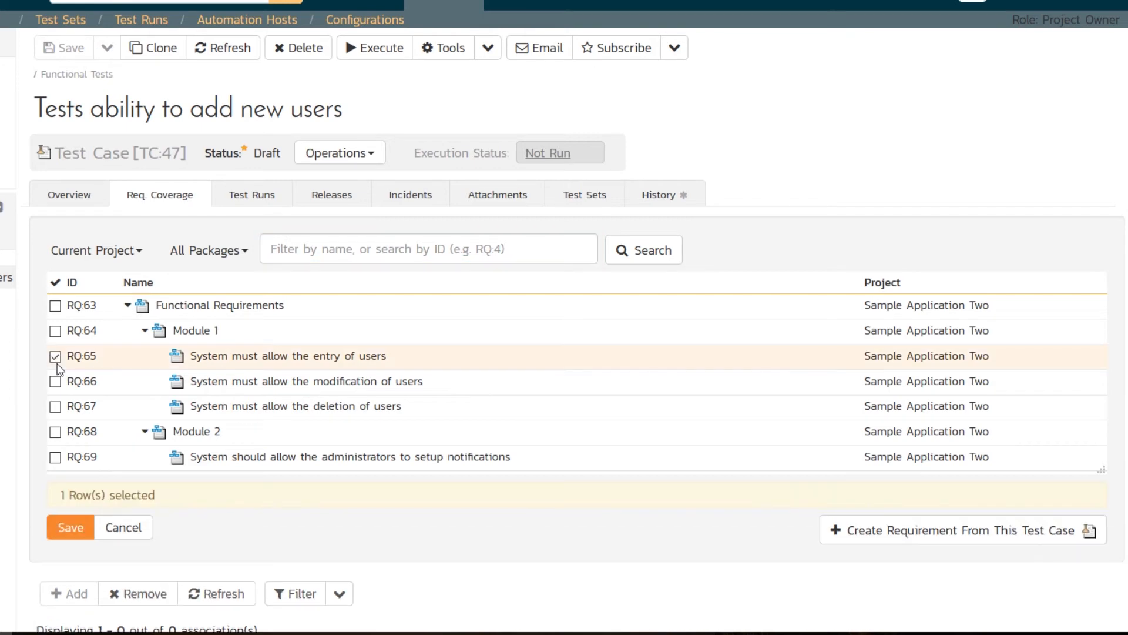
mouse_move(325, 449)
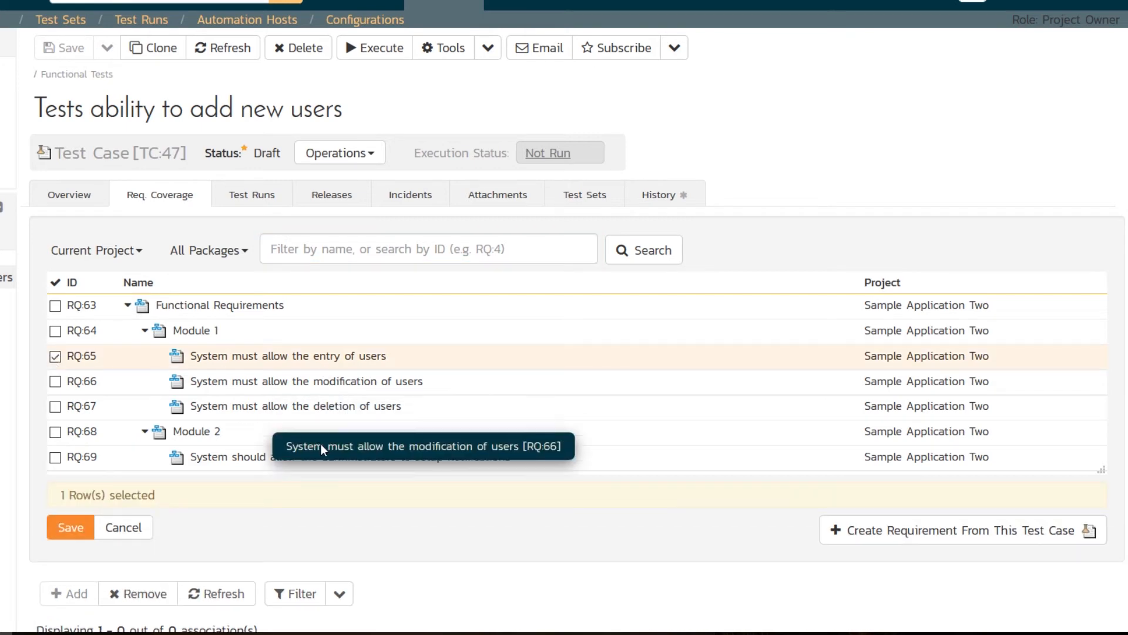
left_click(71, 527)
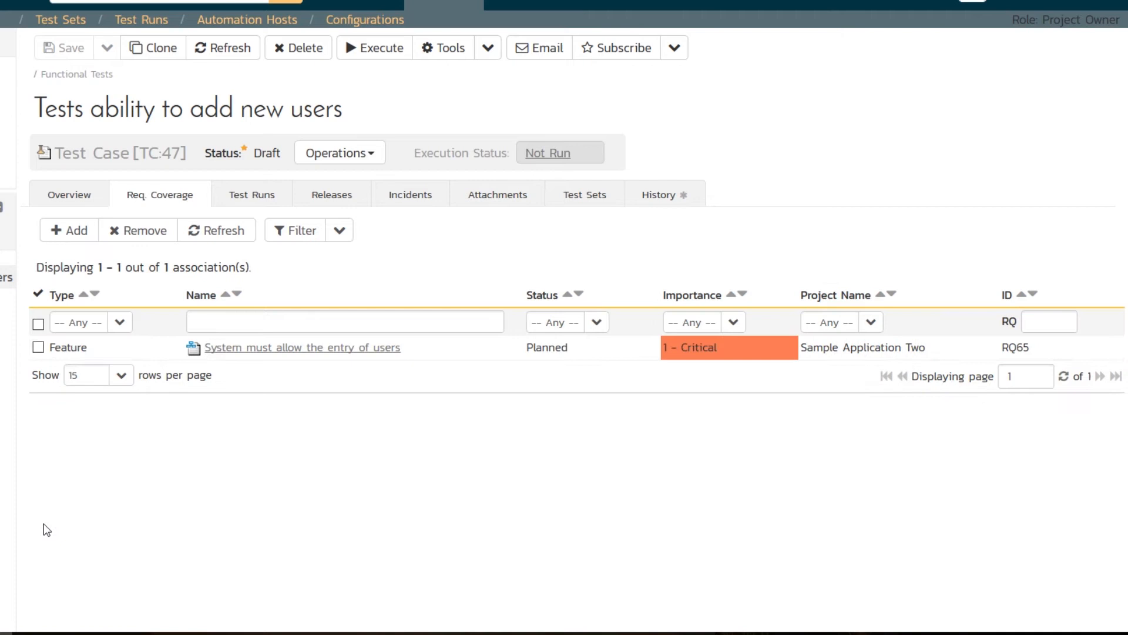
mouse_move(185, 475)
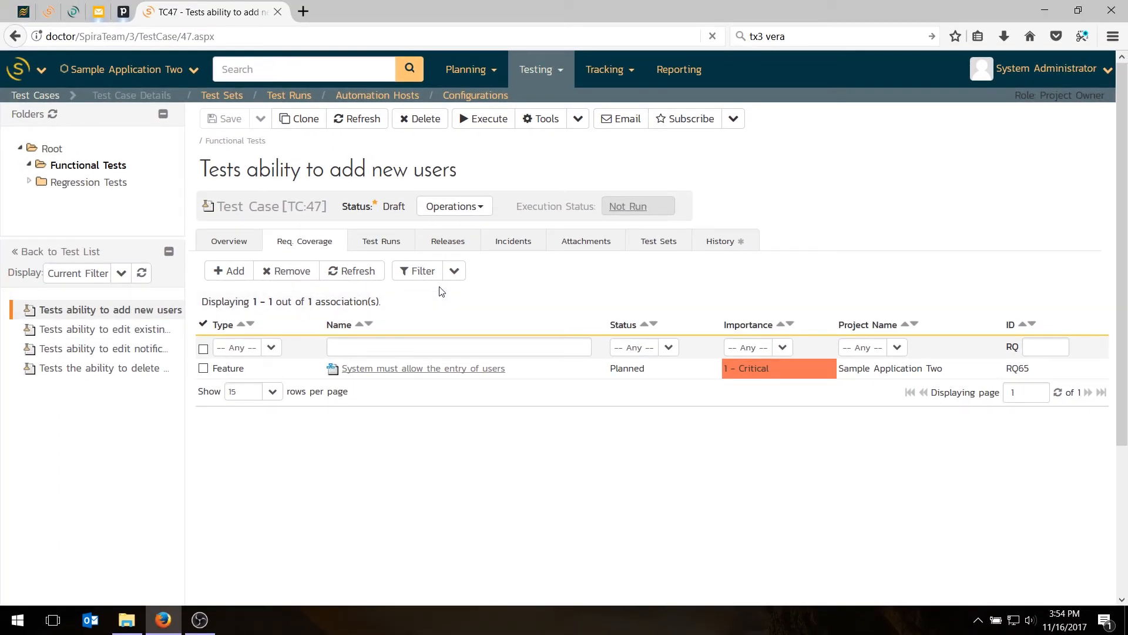
mouse_move(149, 325)
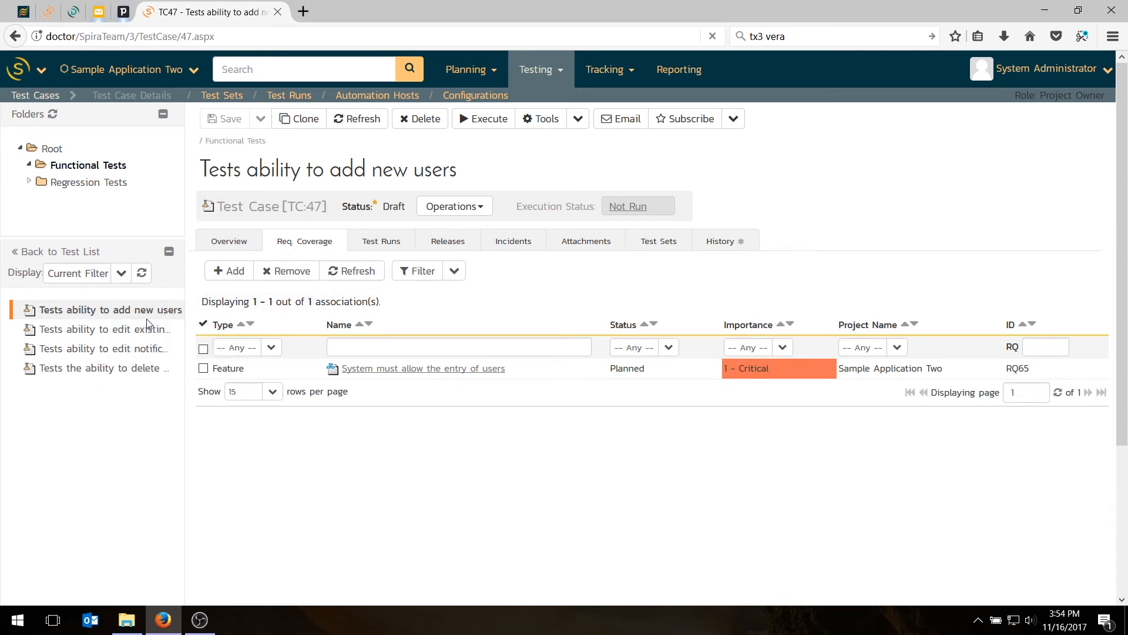
- View TC44's Req. Coverage showing RQ66 'System must allow the modification of users'
left_click(103, 329)
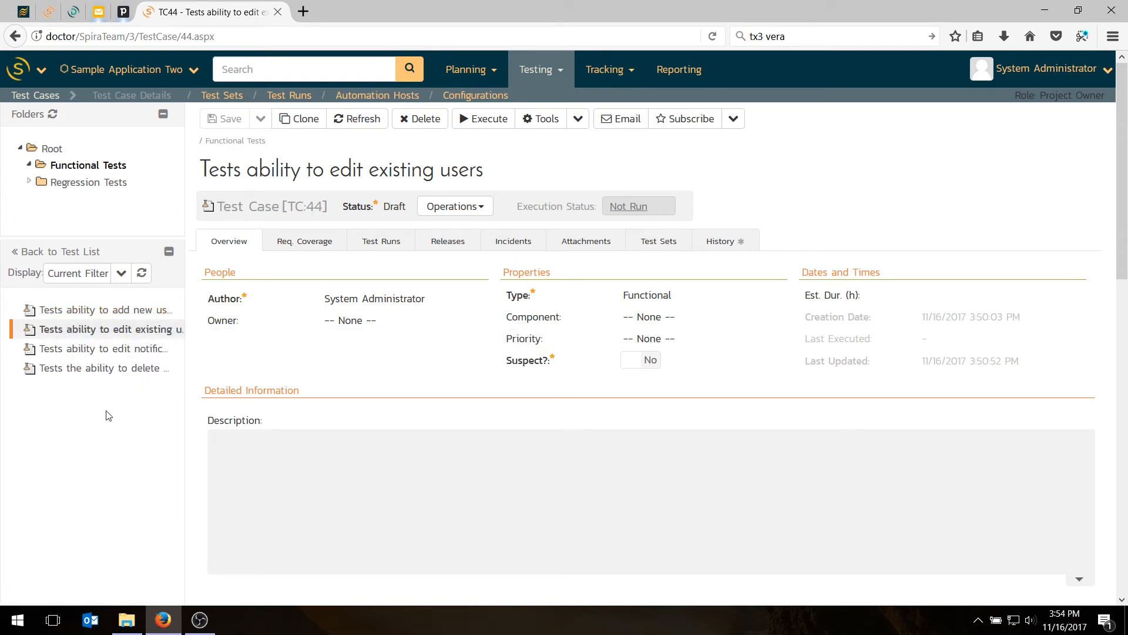
mouse_move(131, 337)
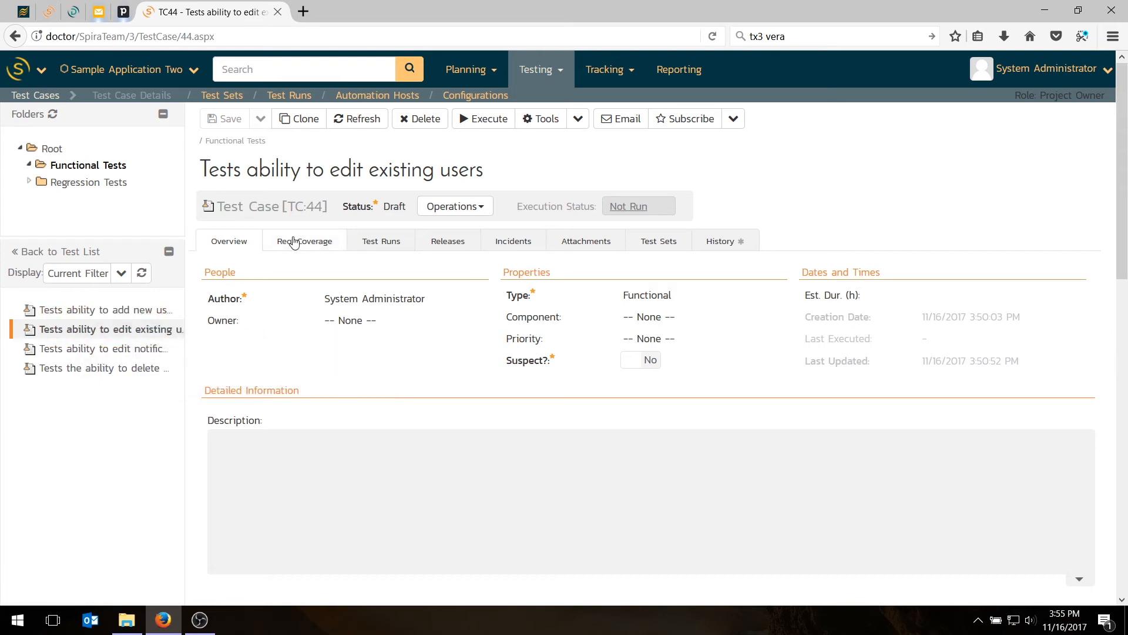
left_click(303, 240)
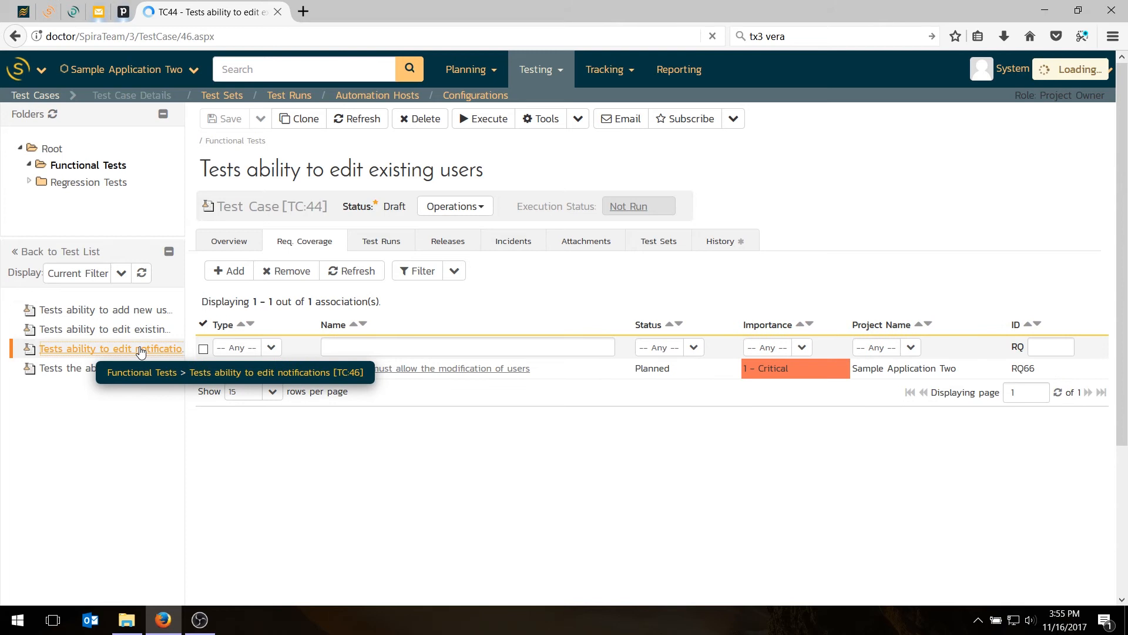
- On TC46 'Tests ability to edit notifications', tick RQ69 as covered and save the link
left_click(106, 348)
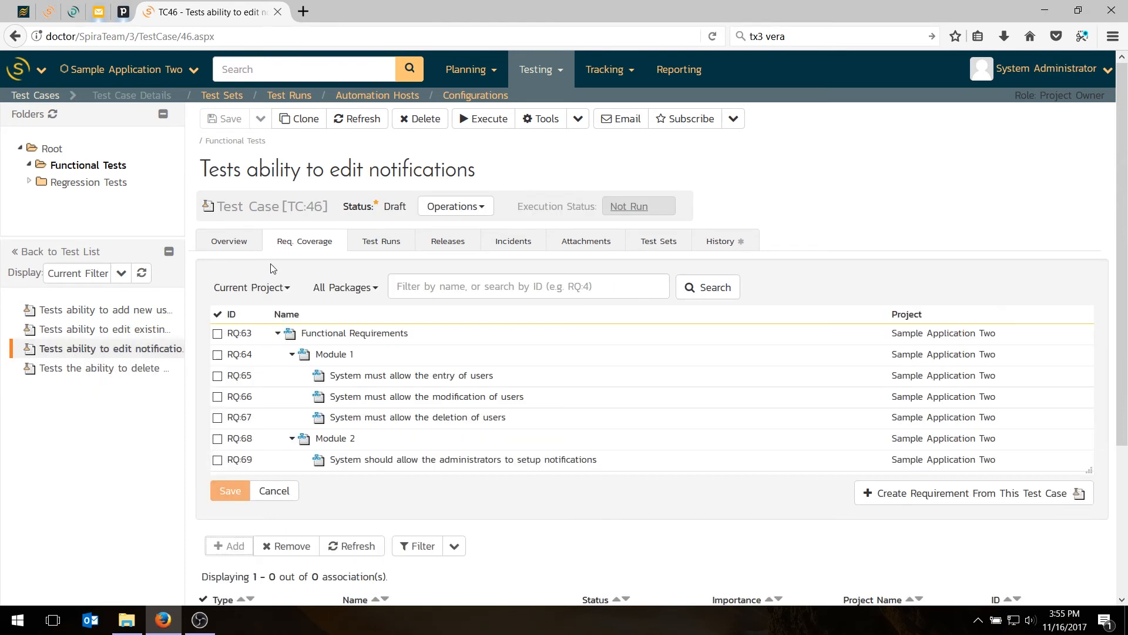
mouse_move(472, 421)
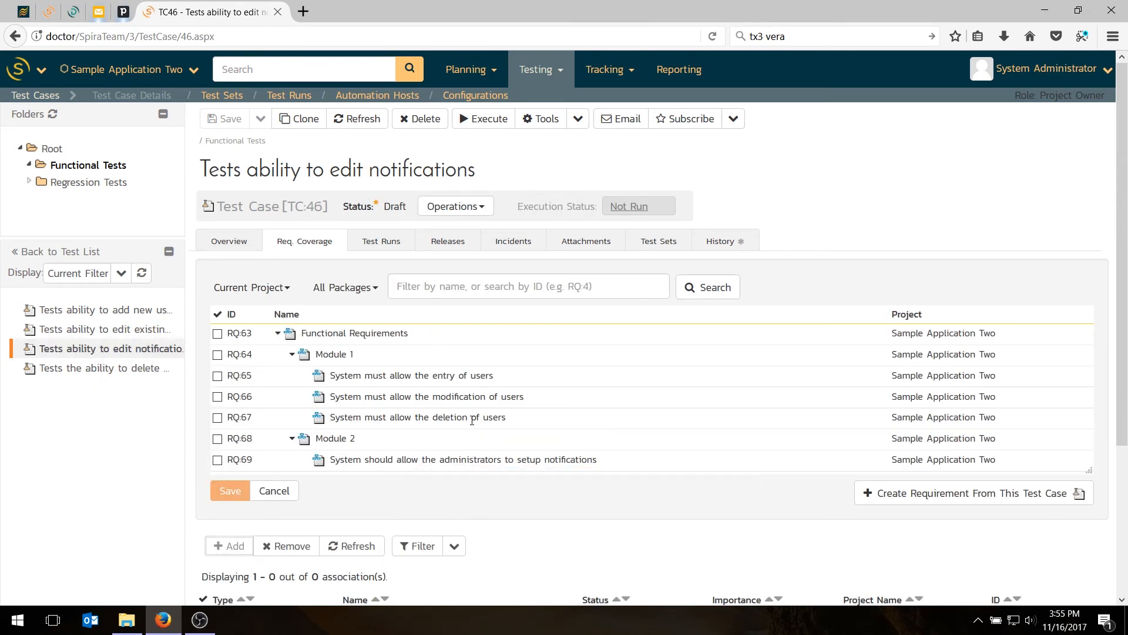
left_click(216, 460)
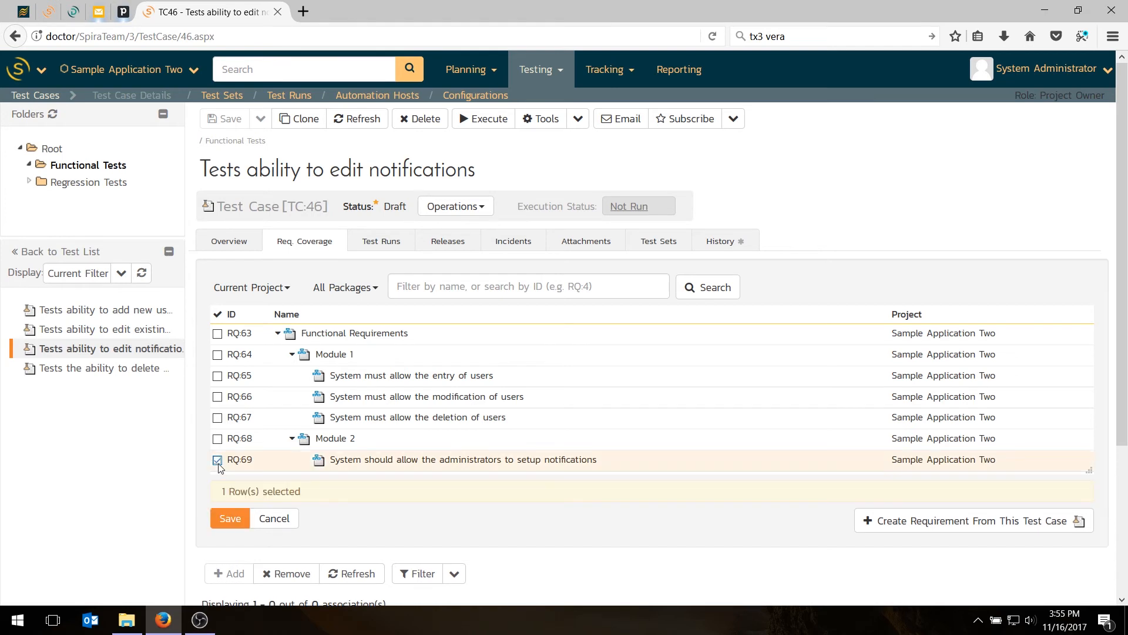
left_click(230, 518)
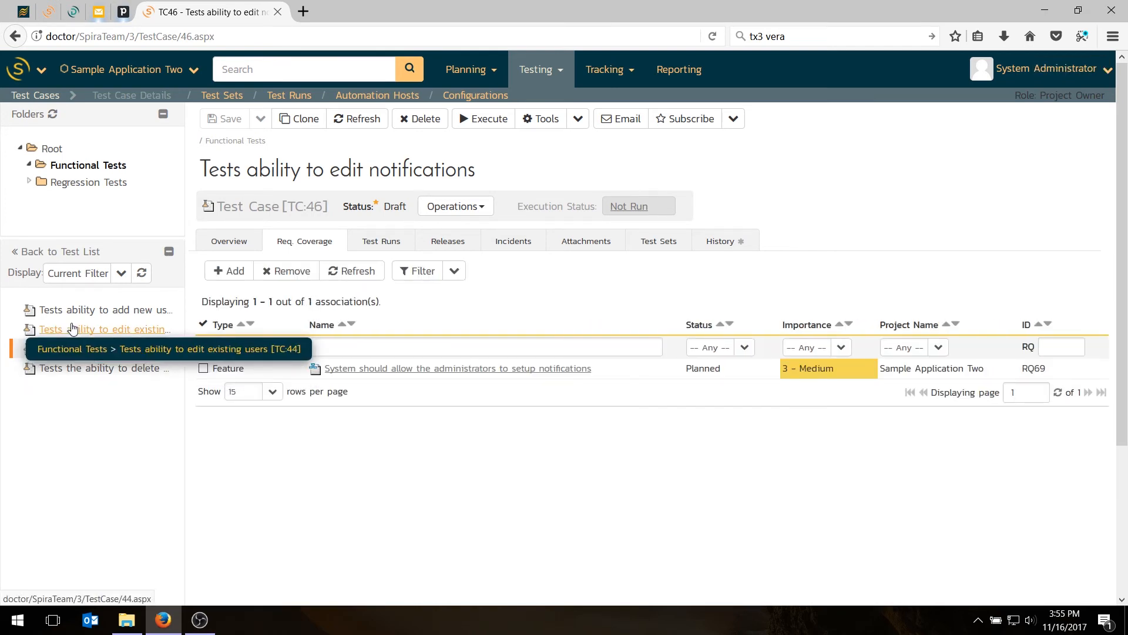
- On TC45 'Tests the ability to delete existing users', add coverage for RQ67 'System must allow the deletion of users'
left_click(110, 368)
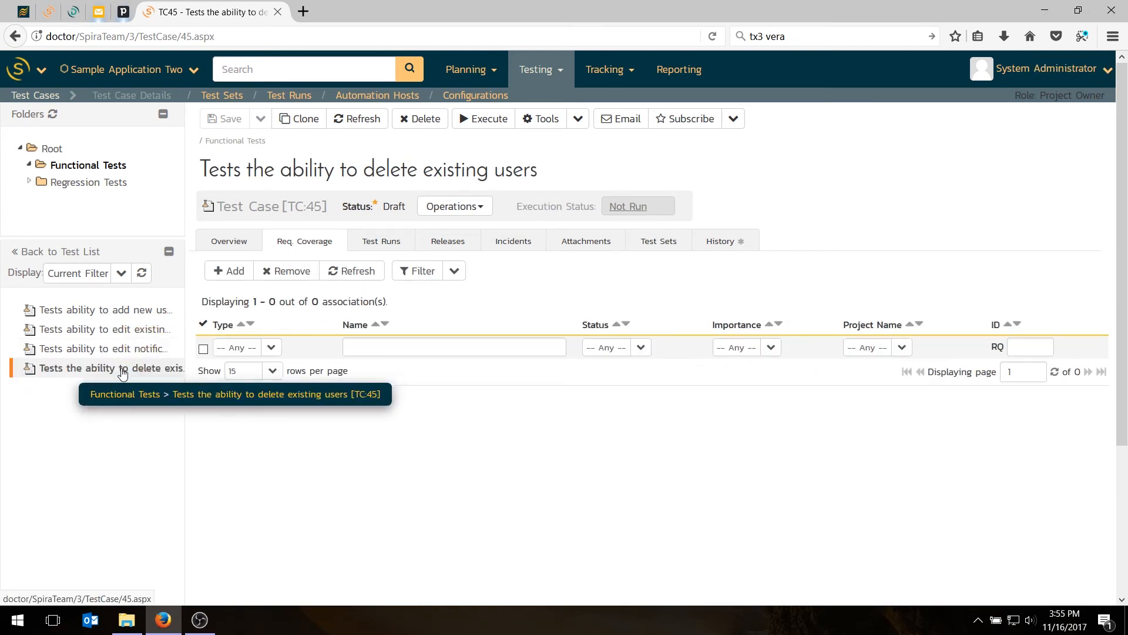
left_click(228, 270)
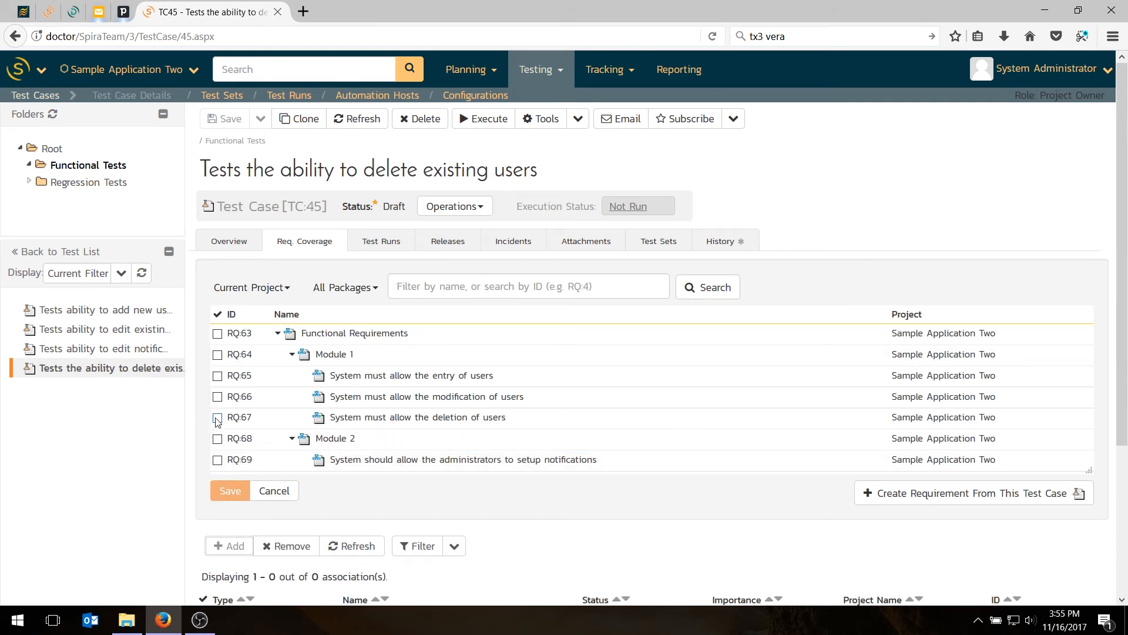
left_click(230, 490)
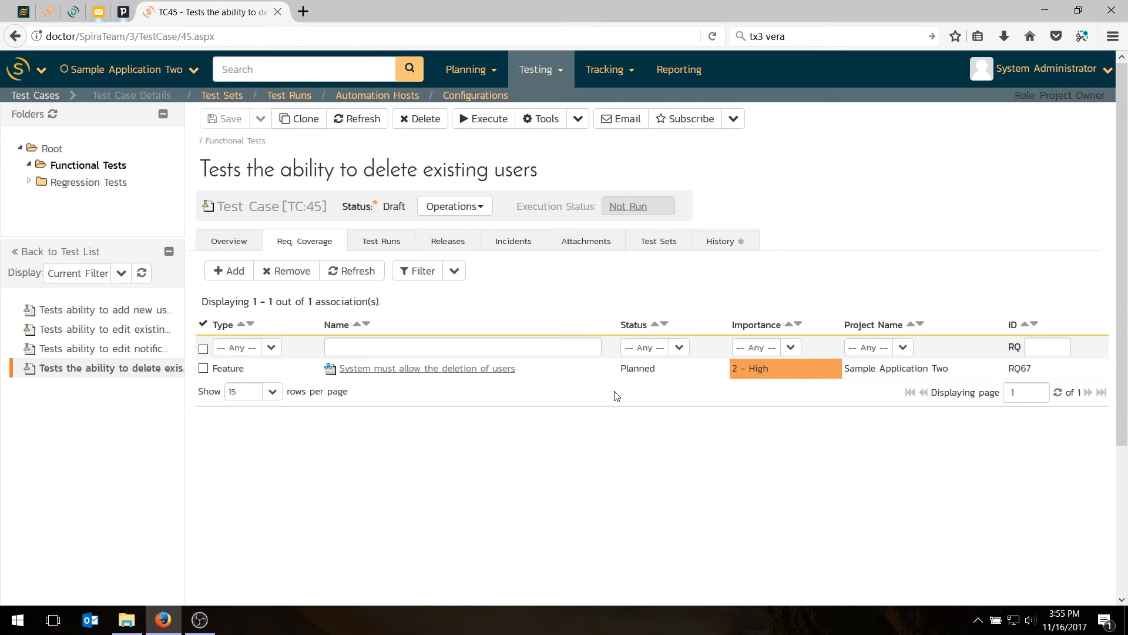
mouse_move(495, 99)
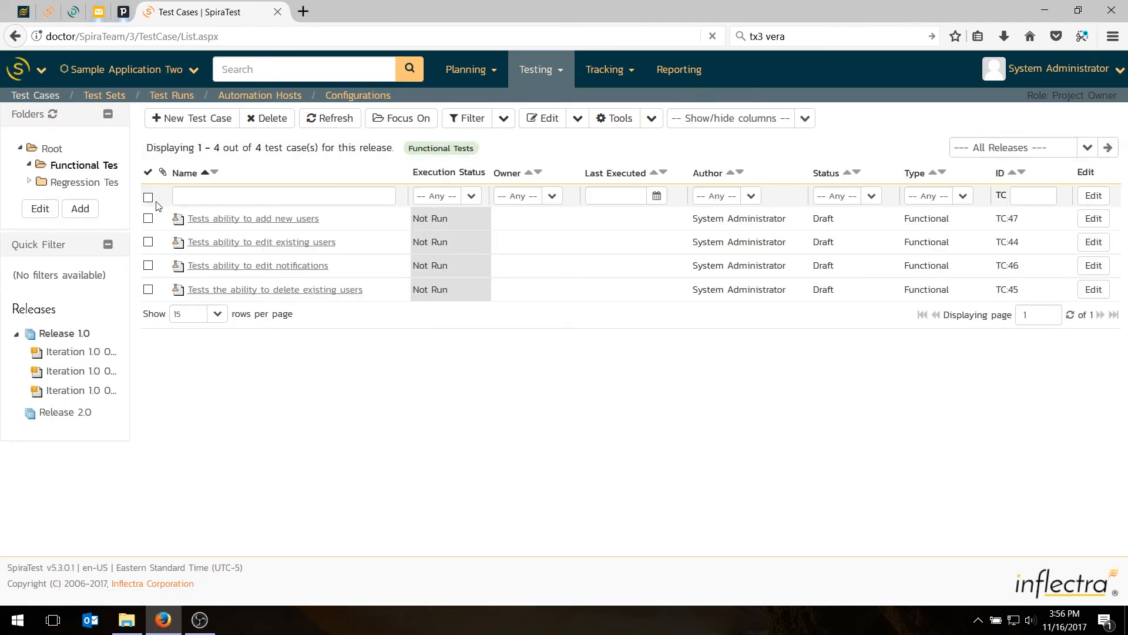
- Select all four Functional Tests cases and use Tools > Add to Release to add them to Release 1.0
left_click(147, 197)
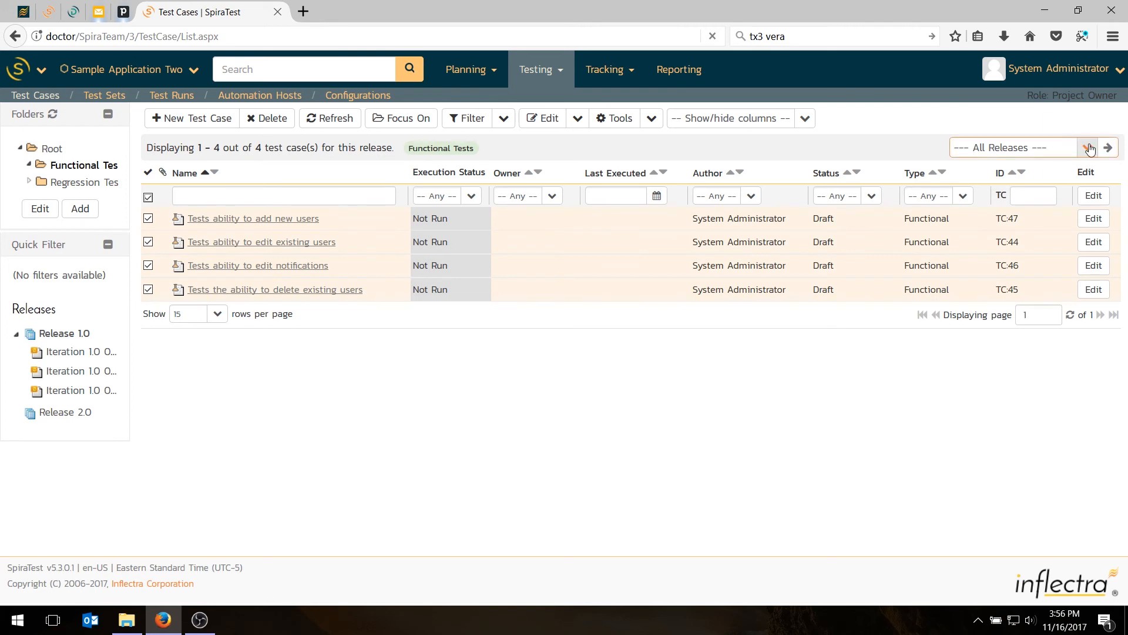
left_click(651, 117)
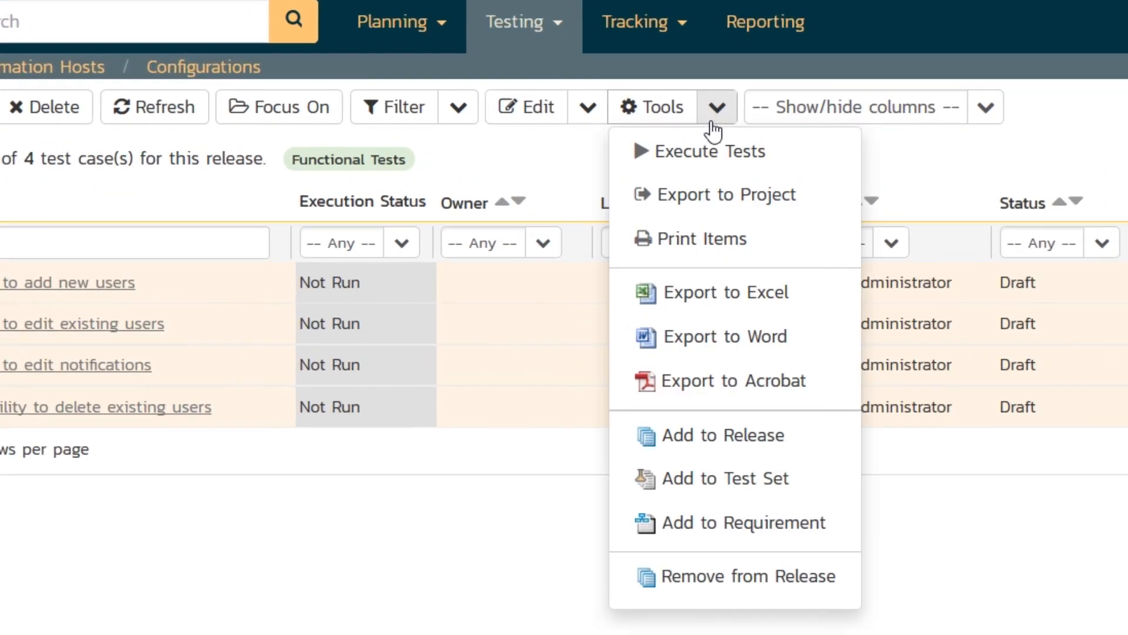
left_click(724, 435)
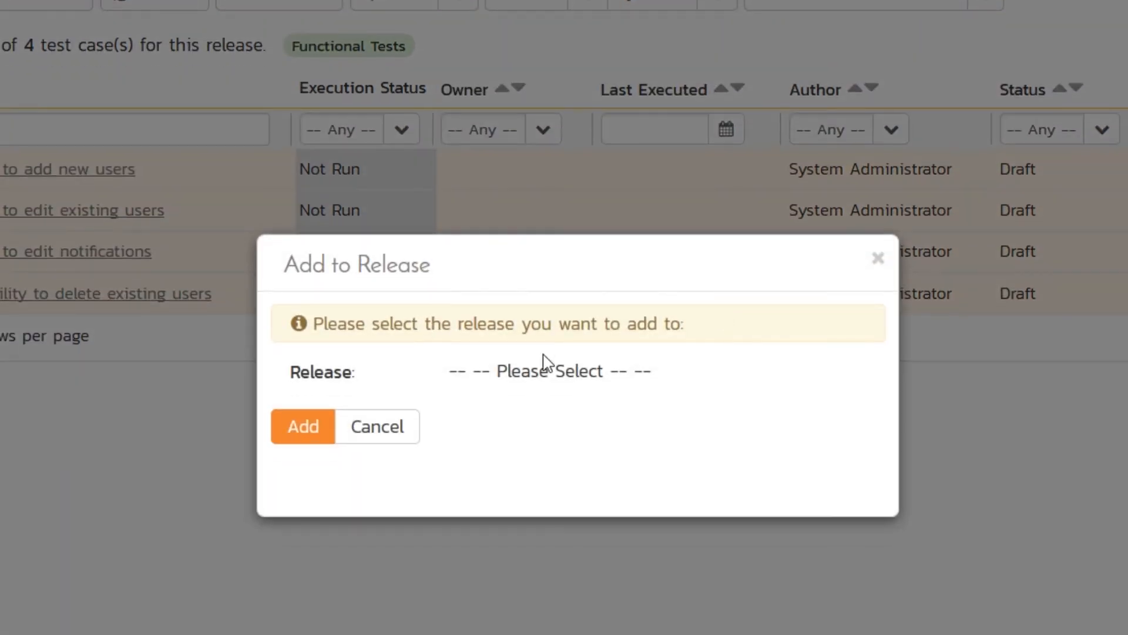
left_click(570, 370)
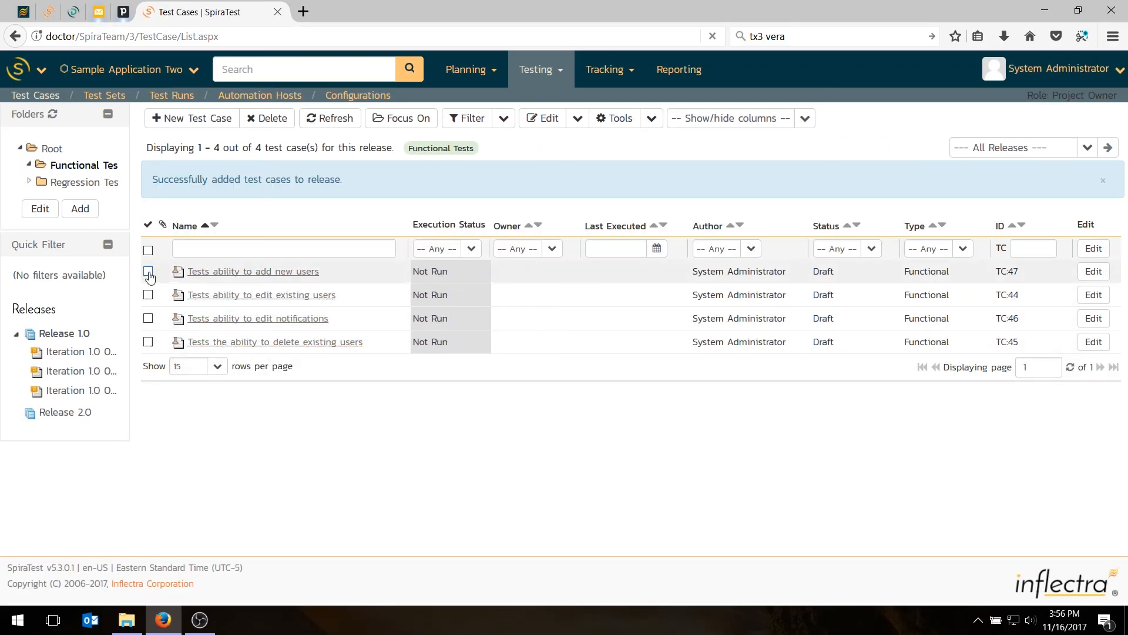
- Select TC47 and TC44, add them to Iteration 1.0 via Tools > Add to Release, then return to project home
left_click(148, 270)
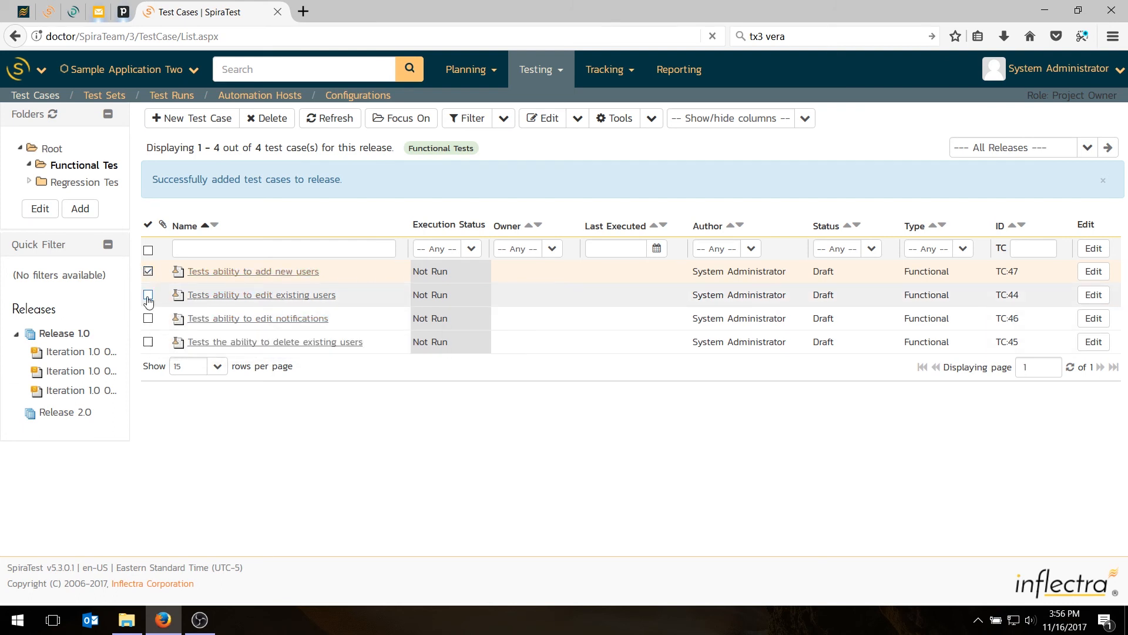
left_click(147, 294)
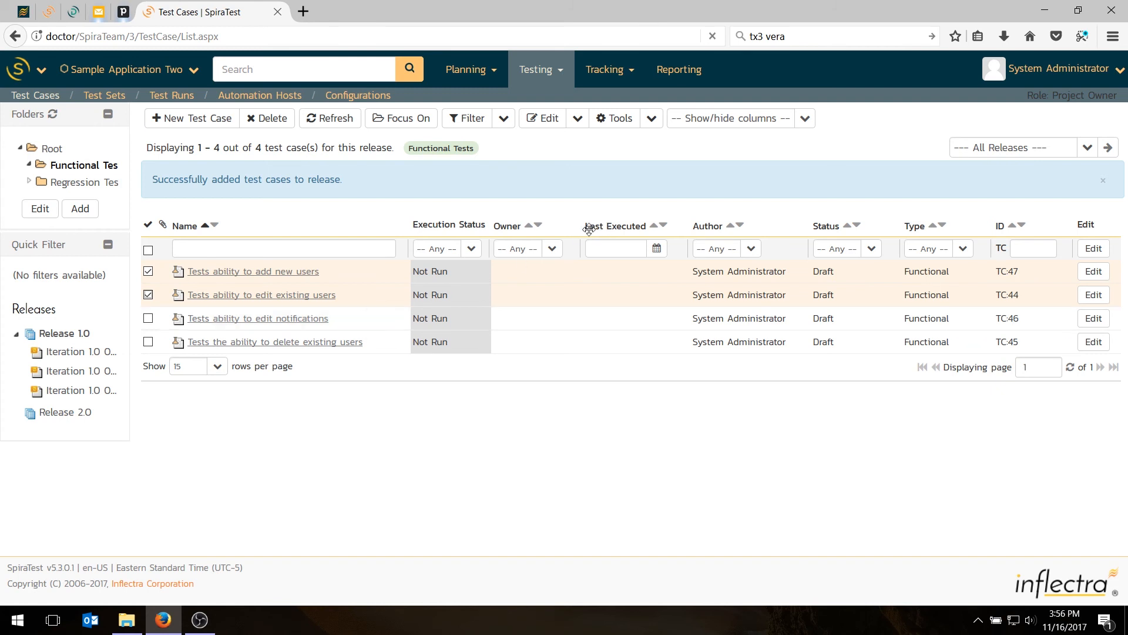
left_click(619, 118)
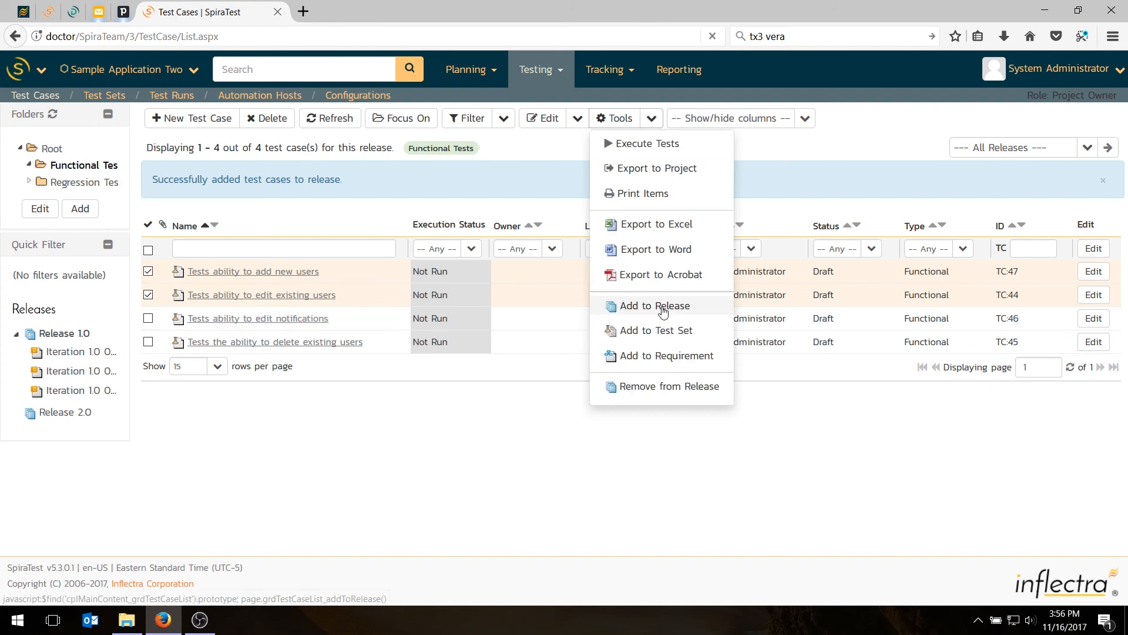
mouse_move(689, 301)
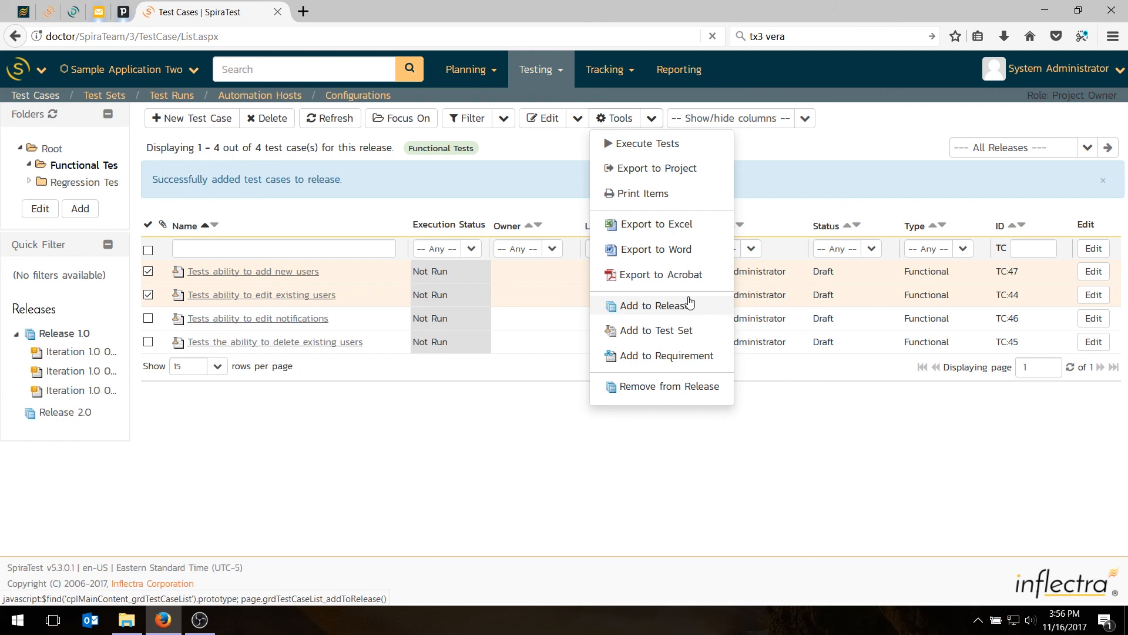
left_click(655, 306)
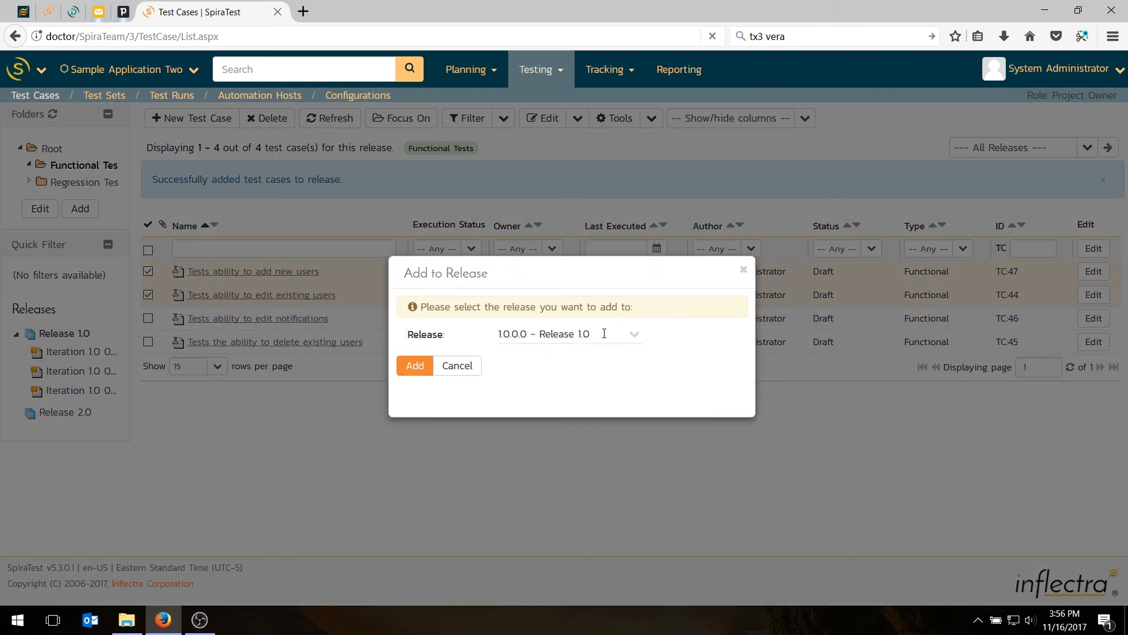
left_click(634, 334)
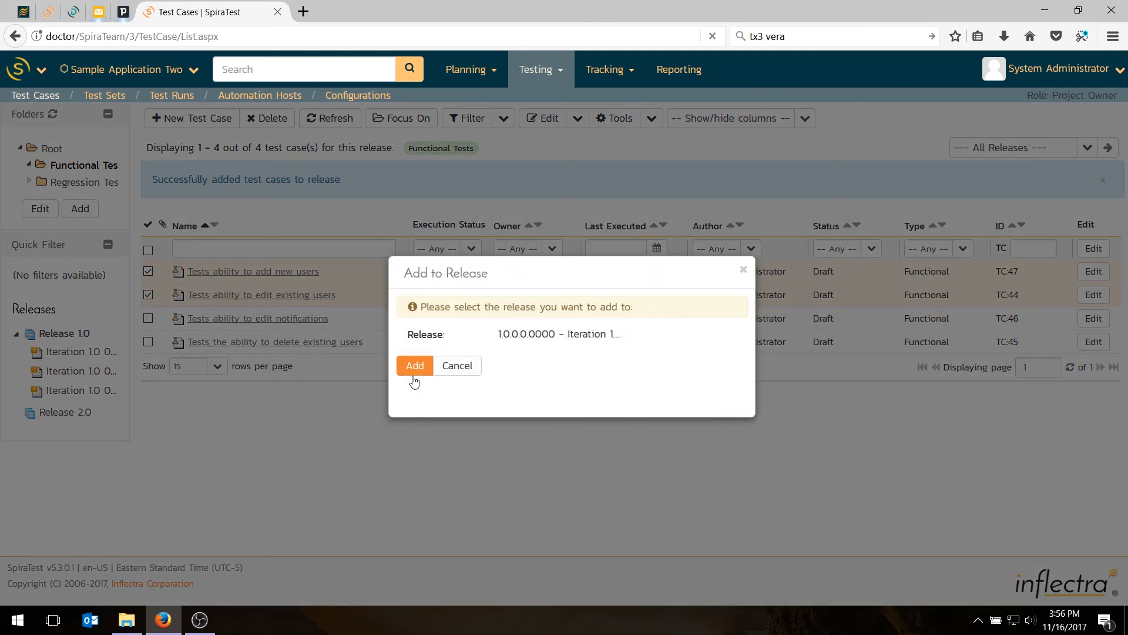
left_click(413, 366)
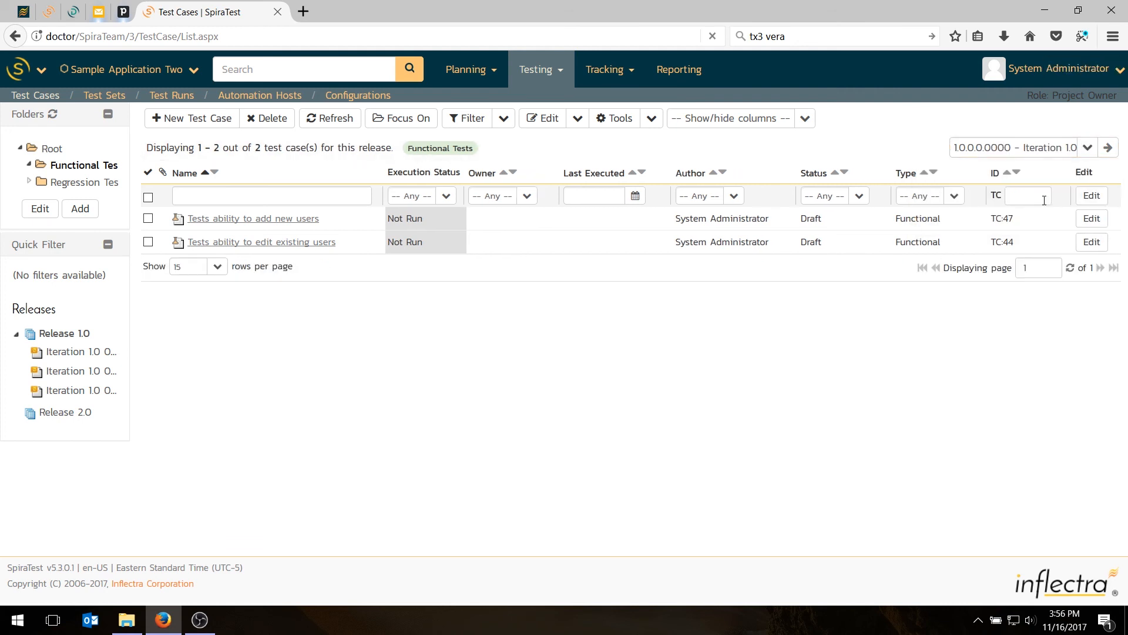
left_click(1087, 148)
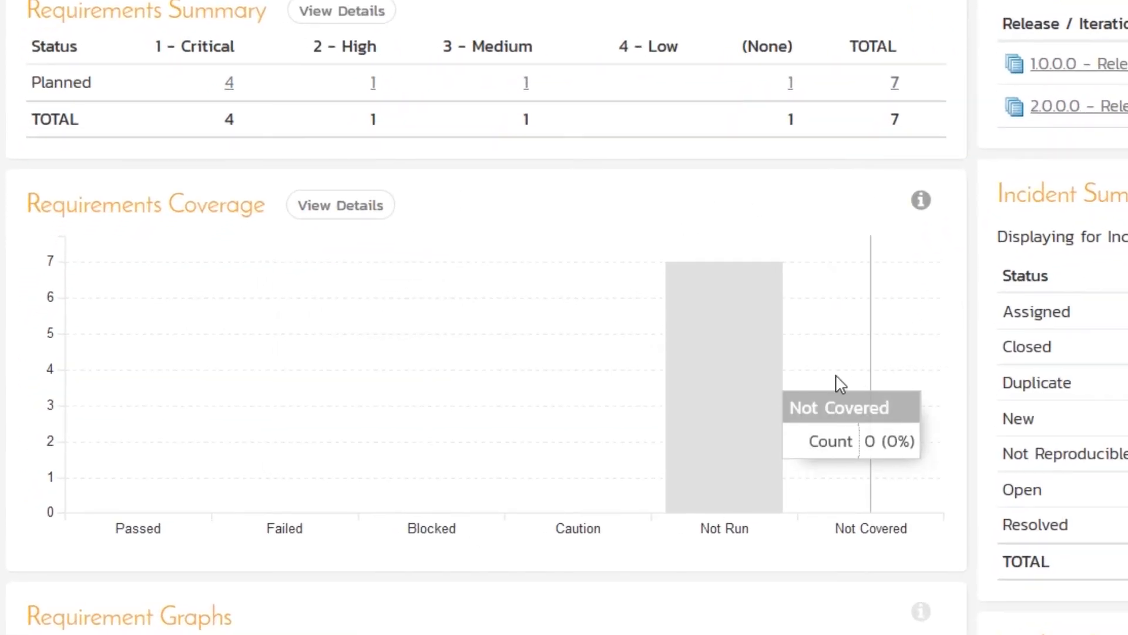
mouse_move(895, 335)
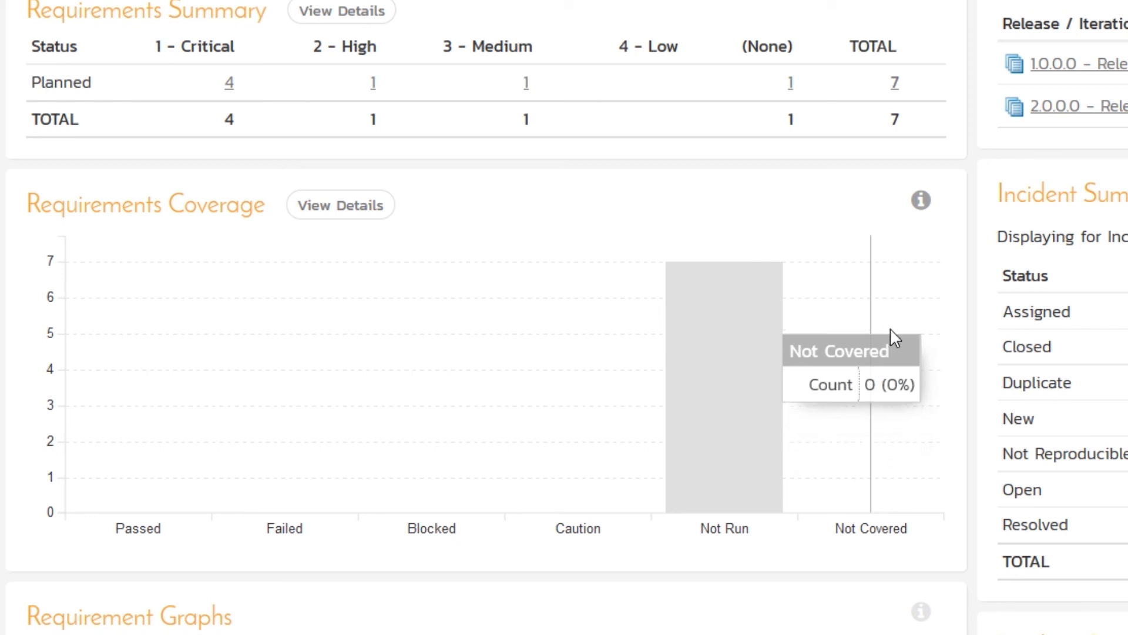
mouse_move(740, 346)
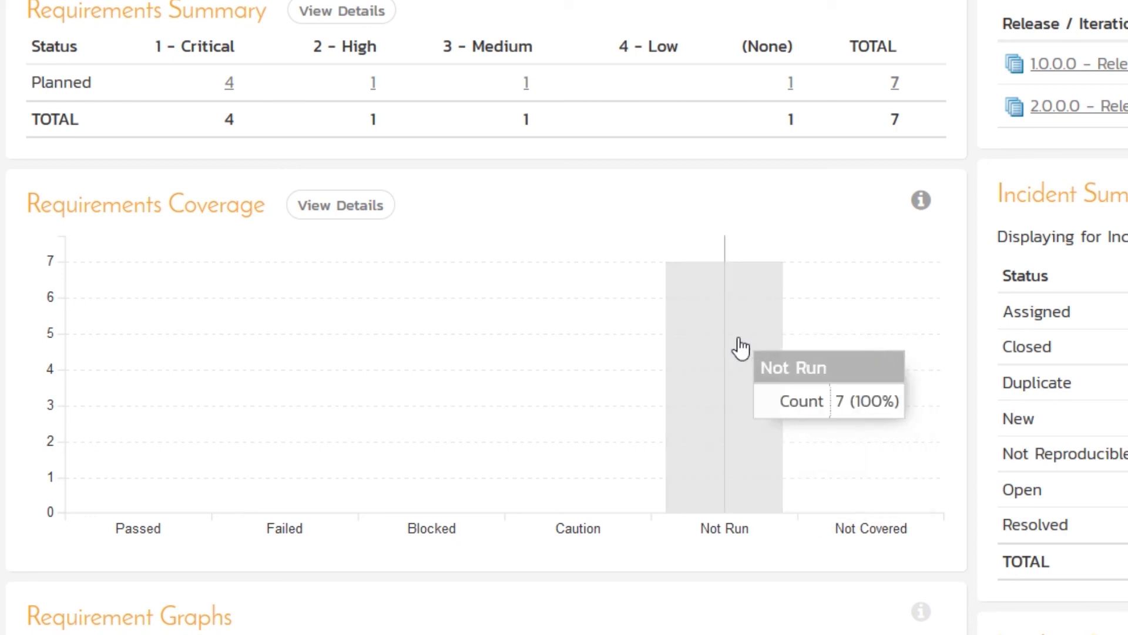